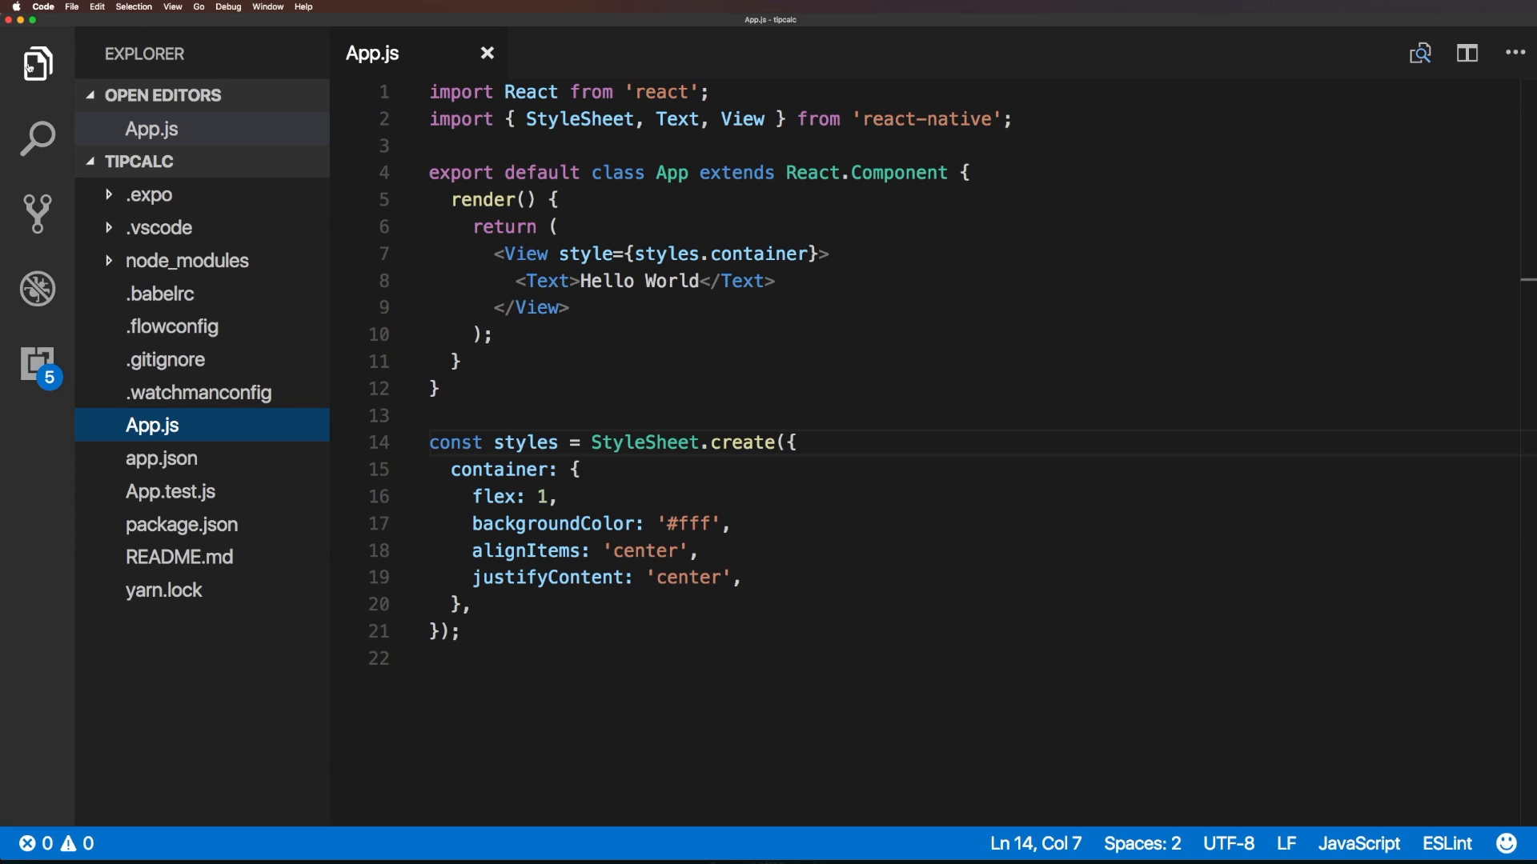
mouse_move(38, 135)
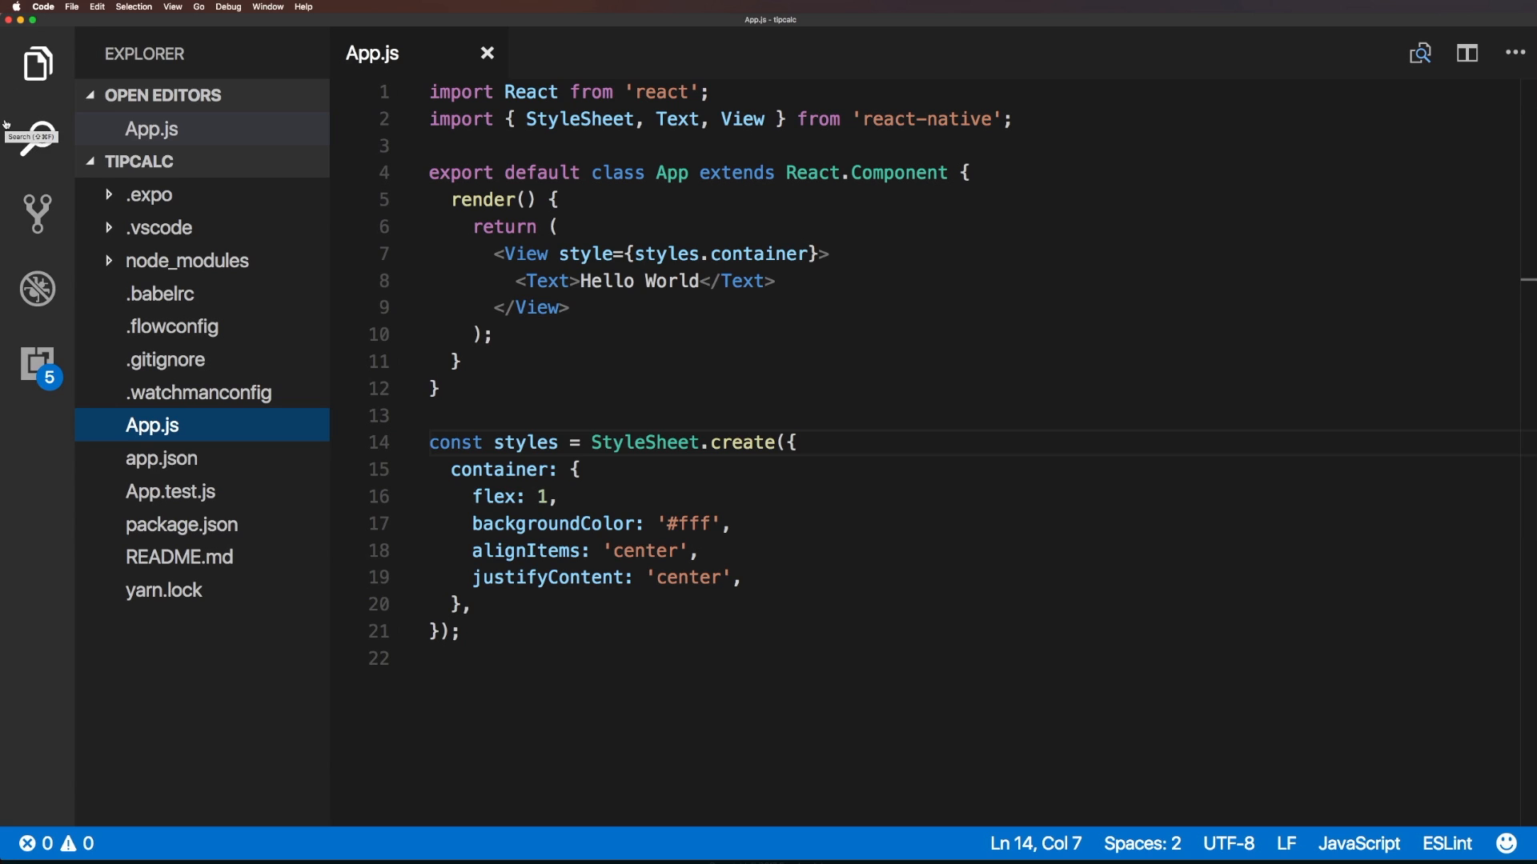
mouse_move(544, 390)
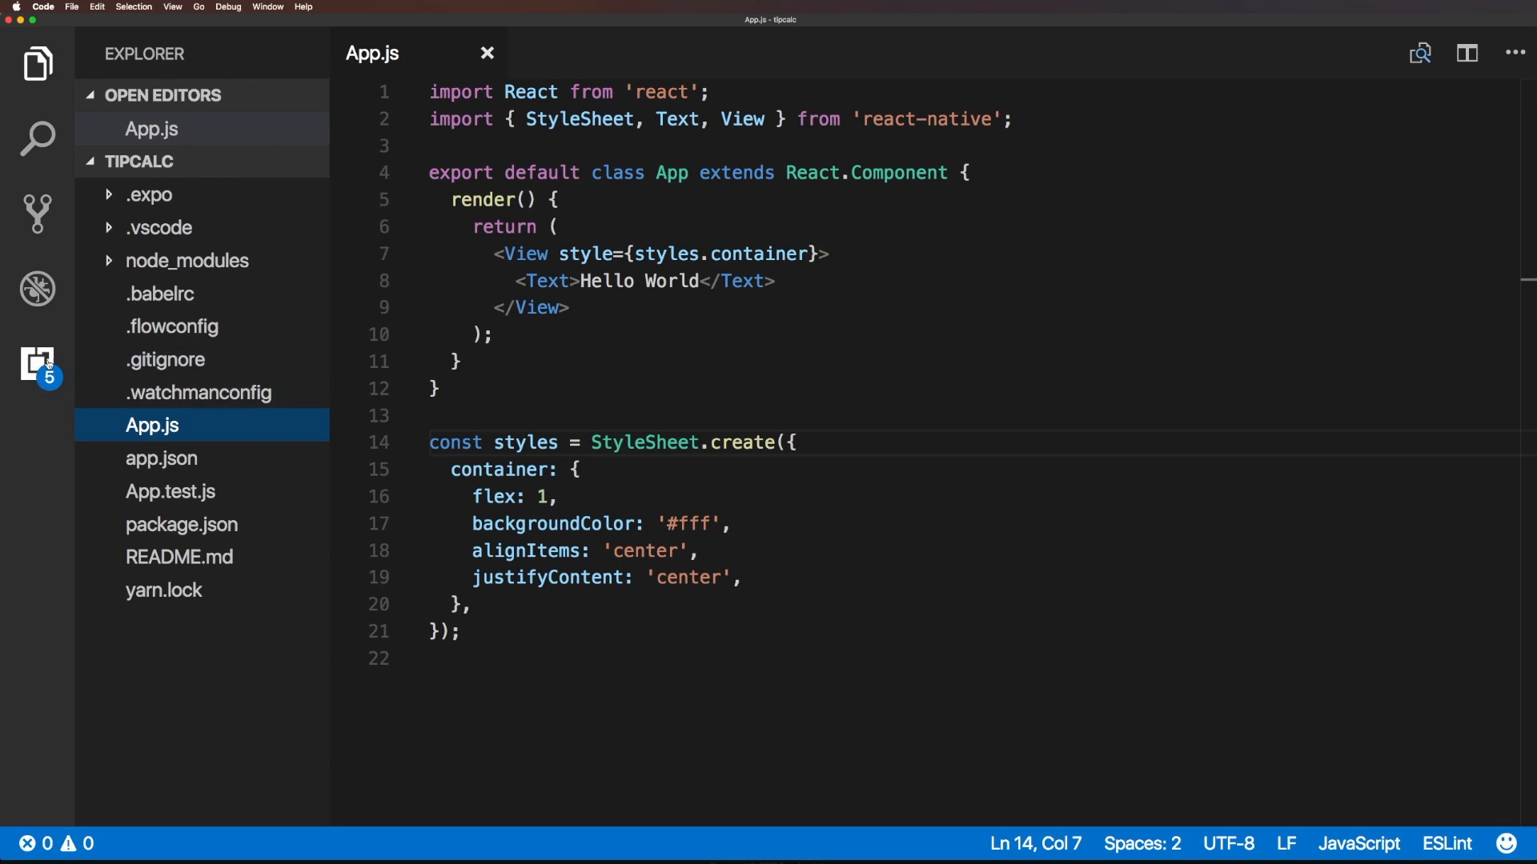
Show the installed extensions, including Debugger for Chrome, with five updates available.
click(38, 368)
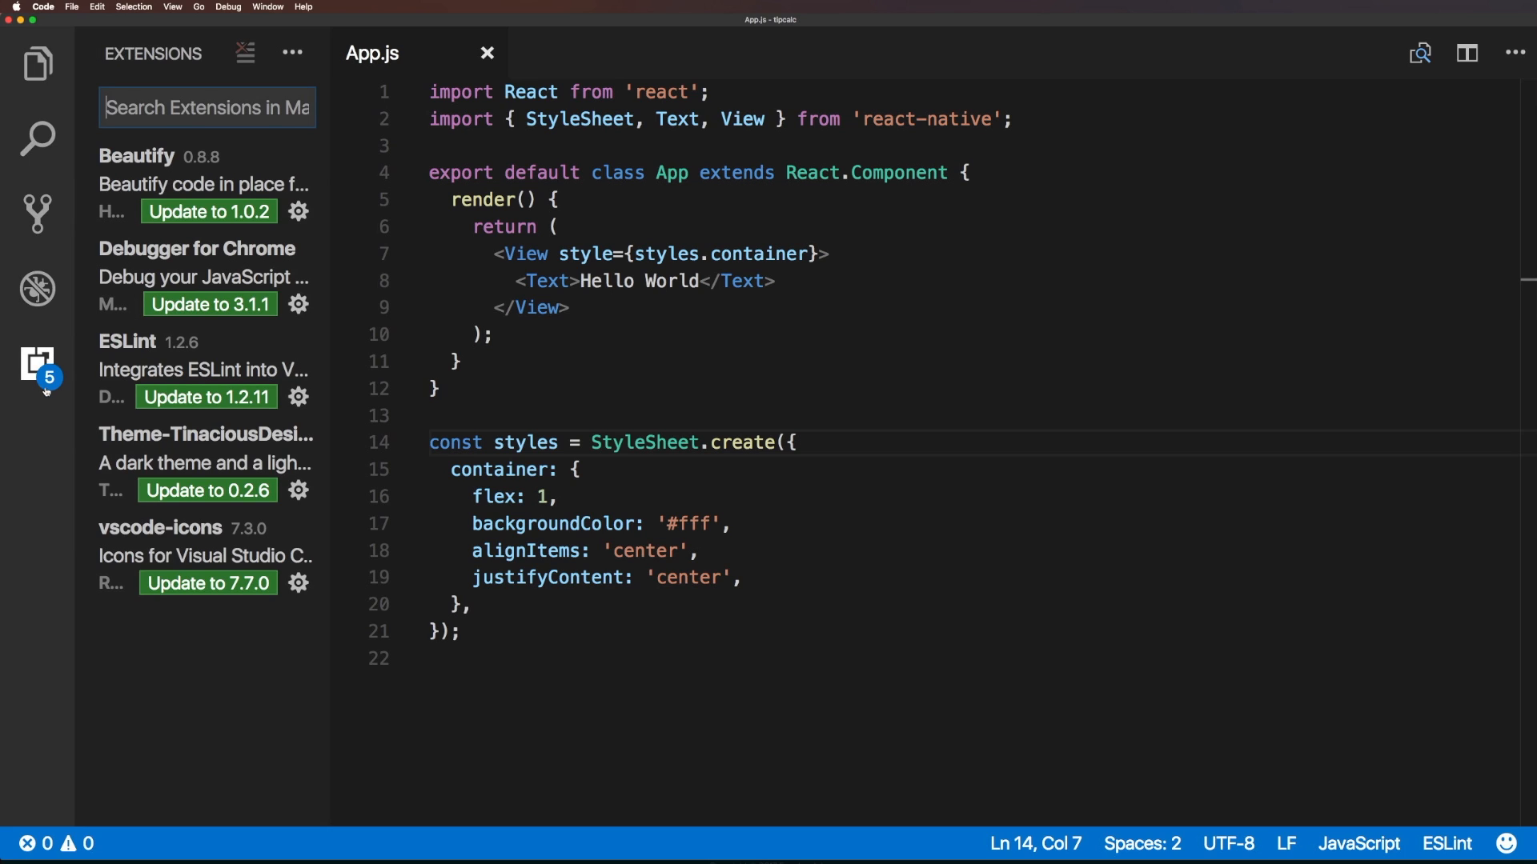
mouse_move(108, 287)
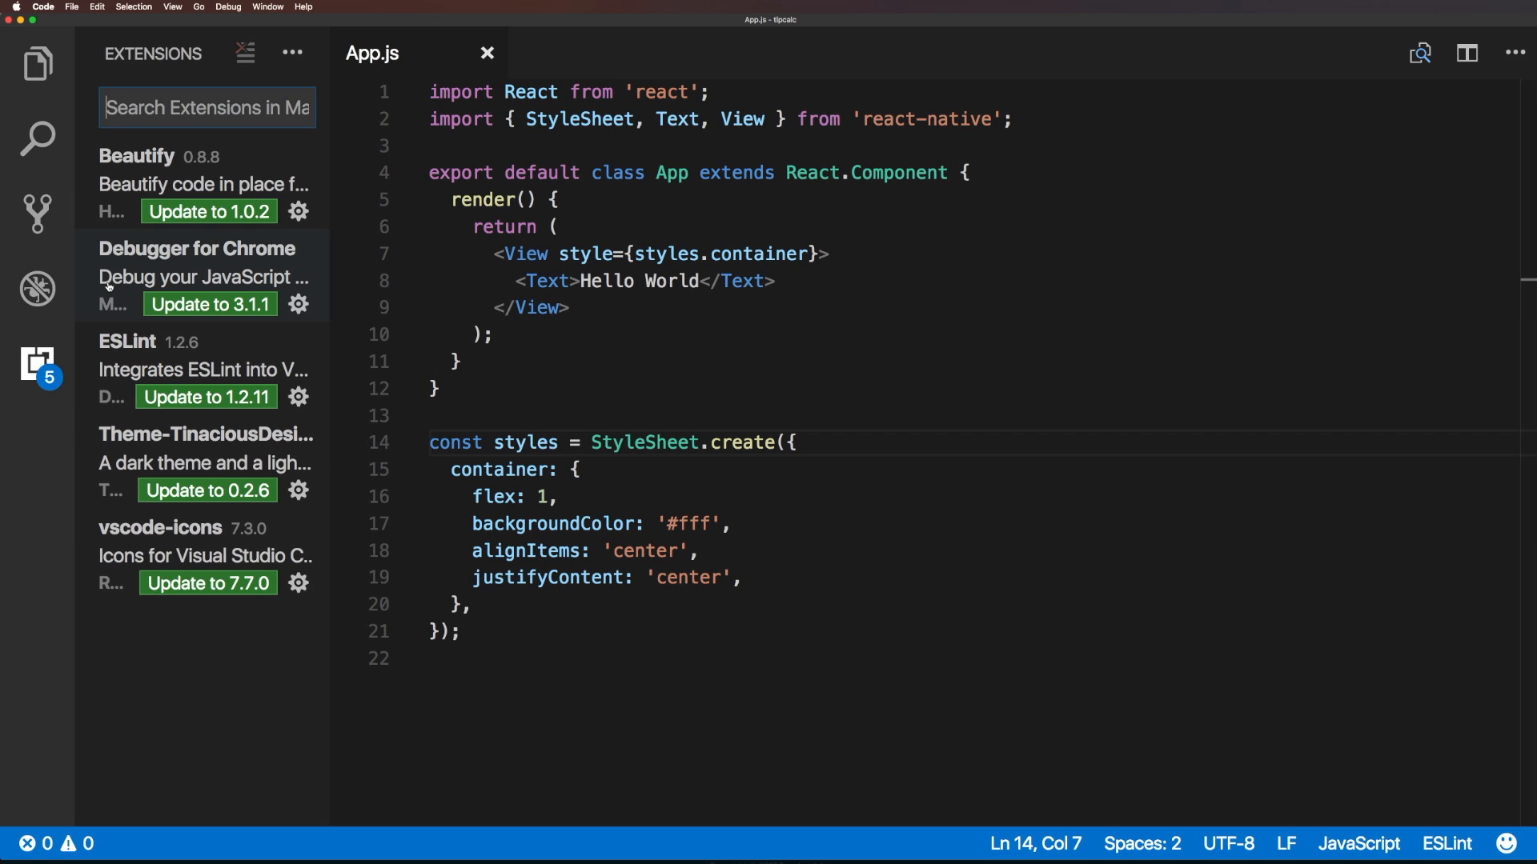
mouse_move(323, 194)
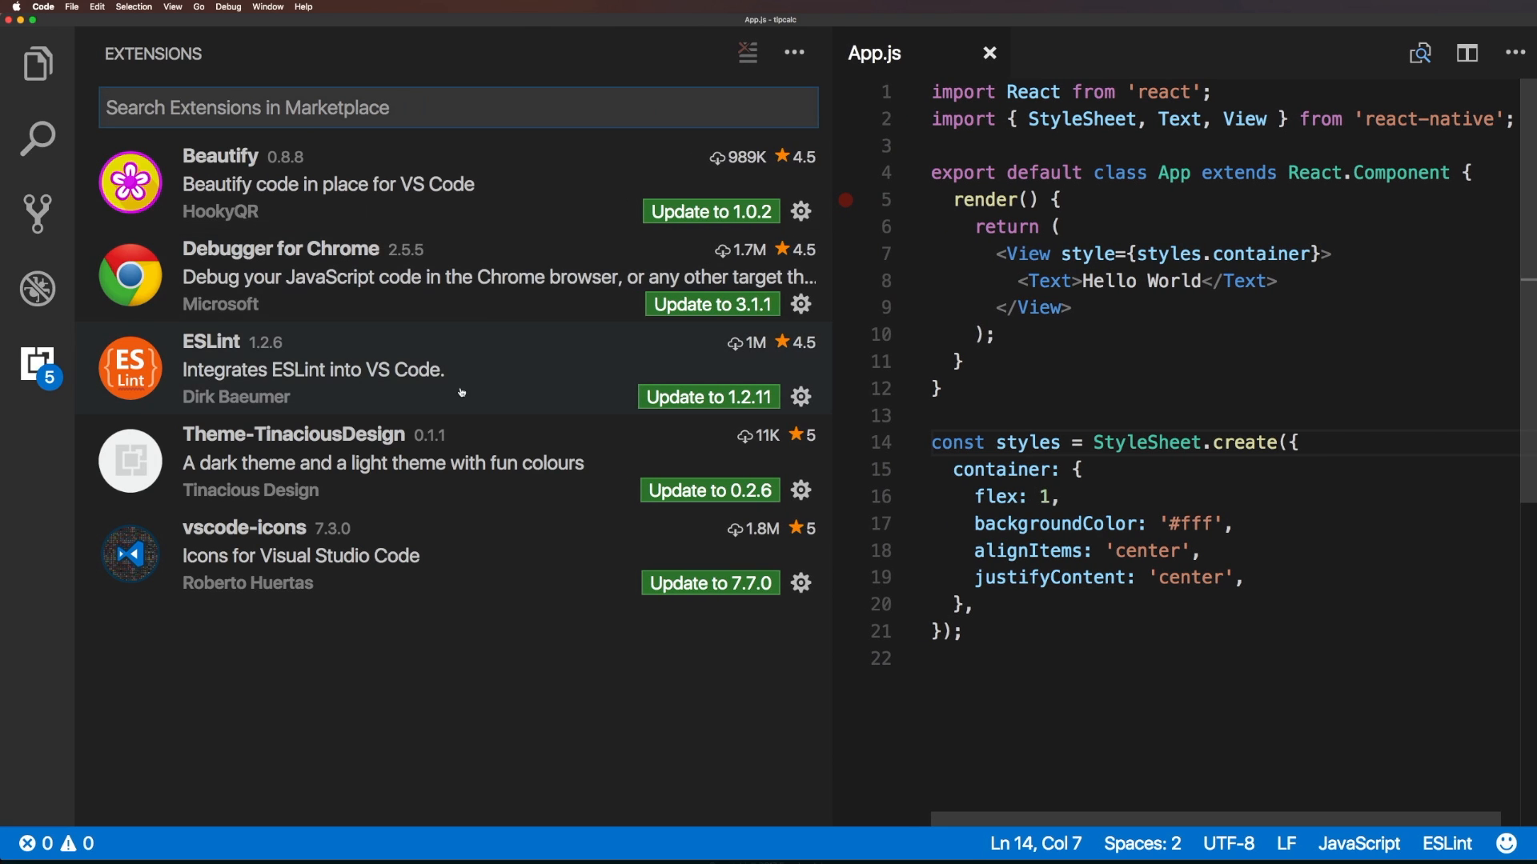
mouse_move(454, 292)
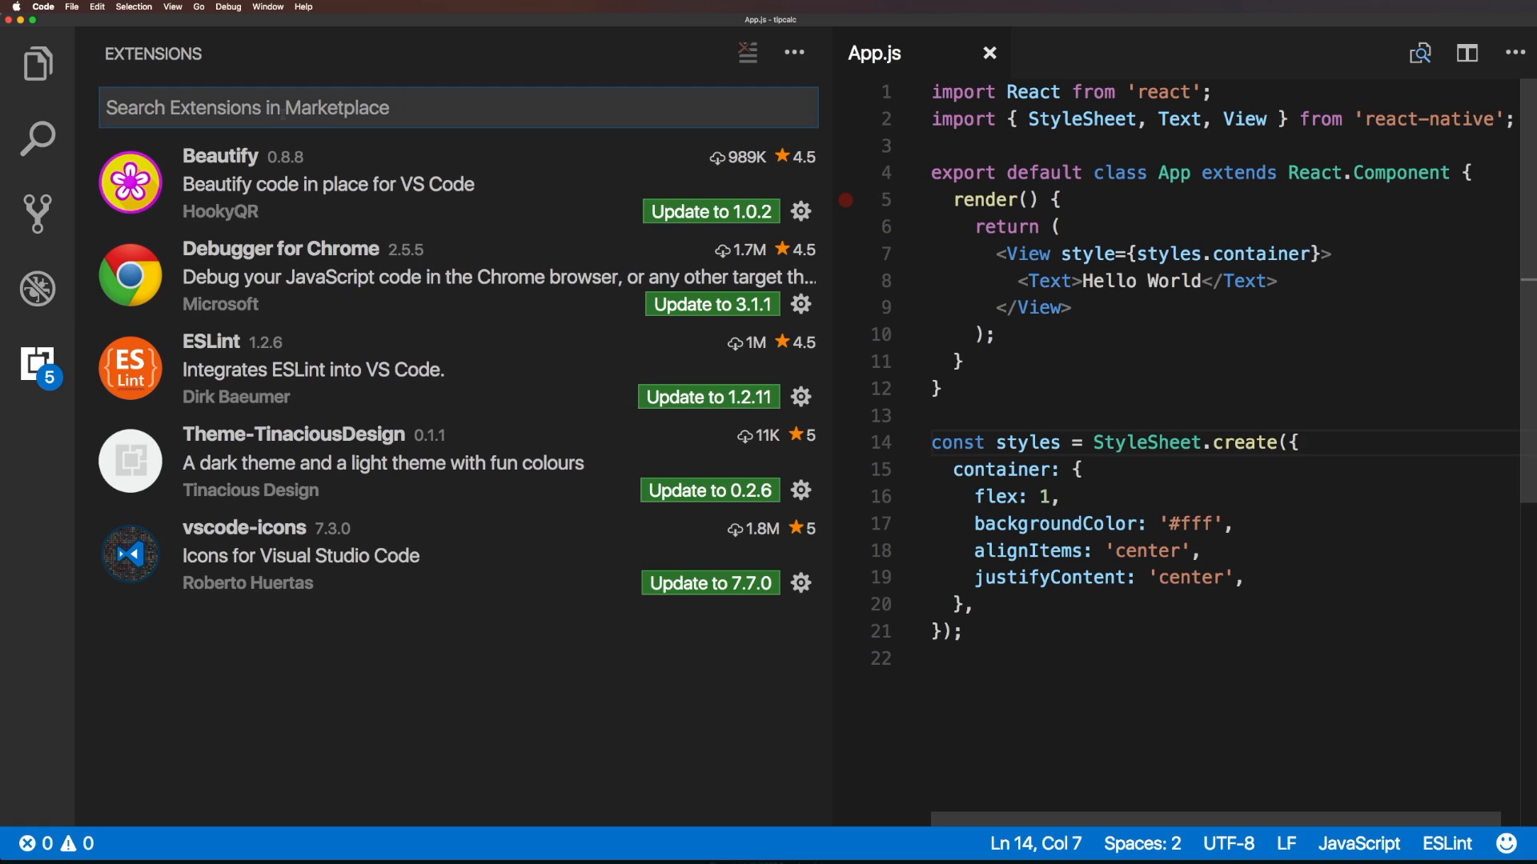
Search the Extensions Marketplace for 'React Native'.
text(React Nati)
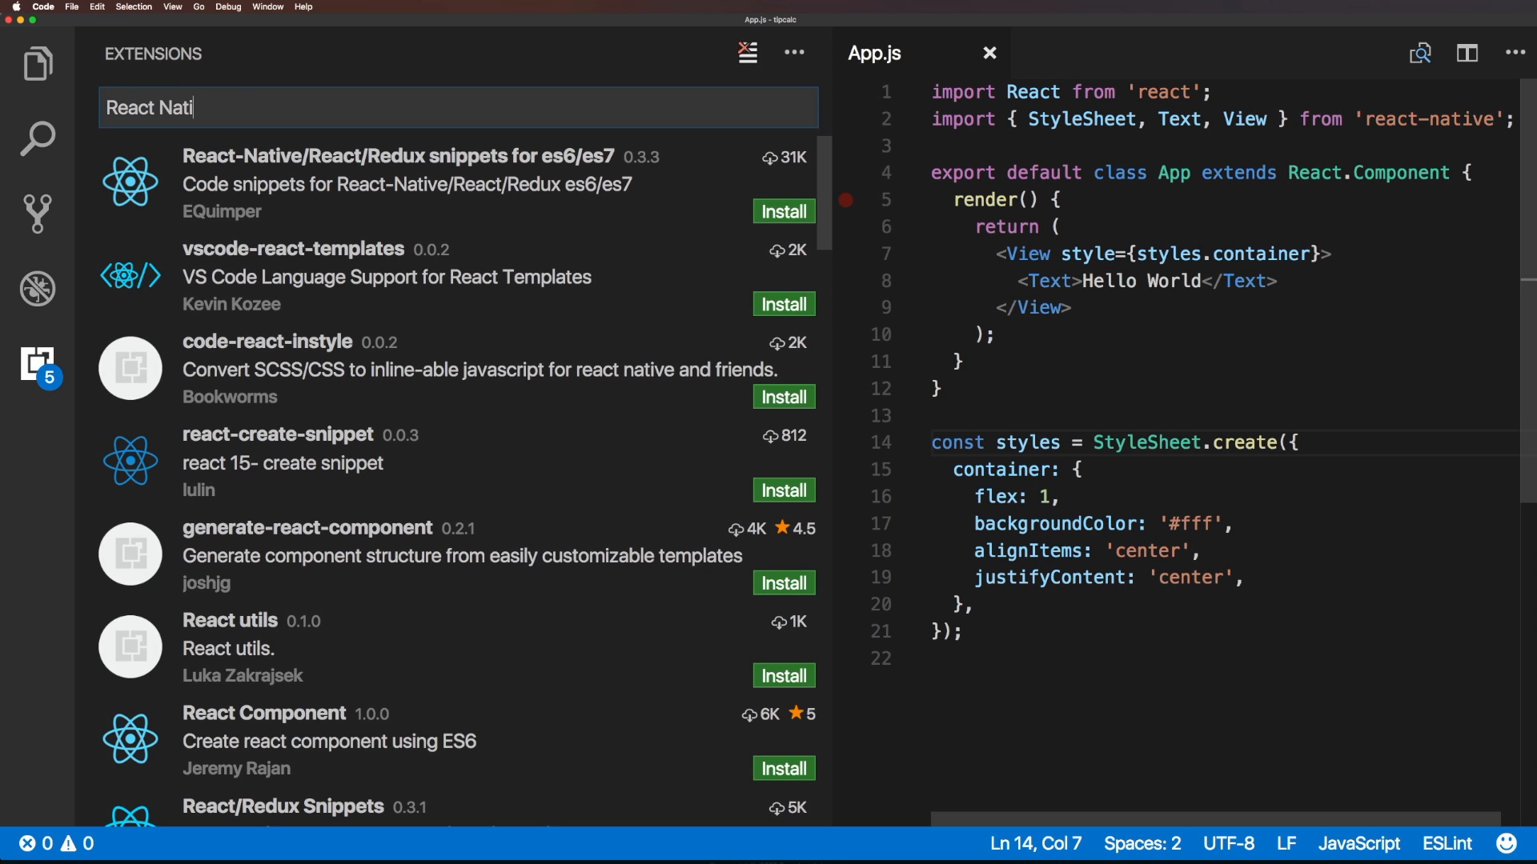
text(ve)
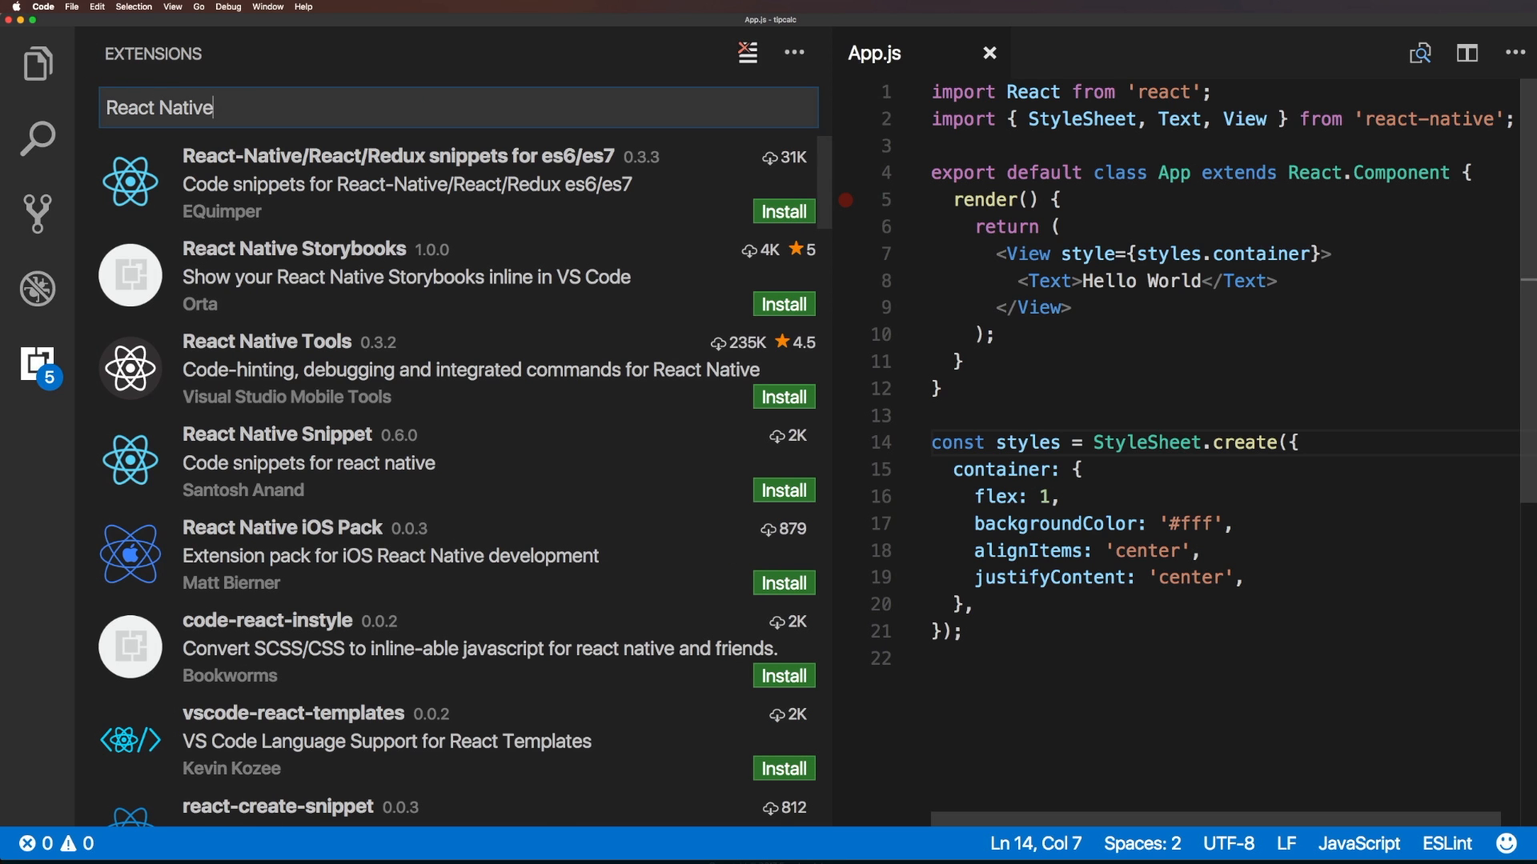
mouse_move(488, 318)
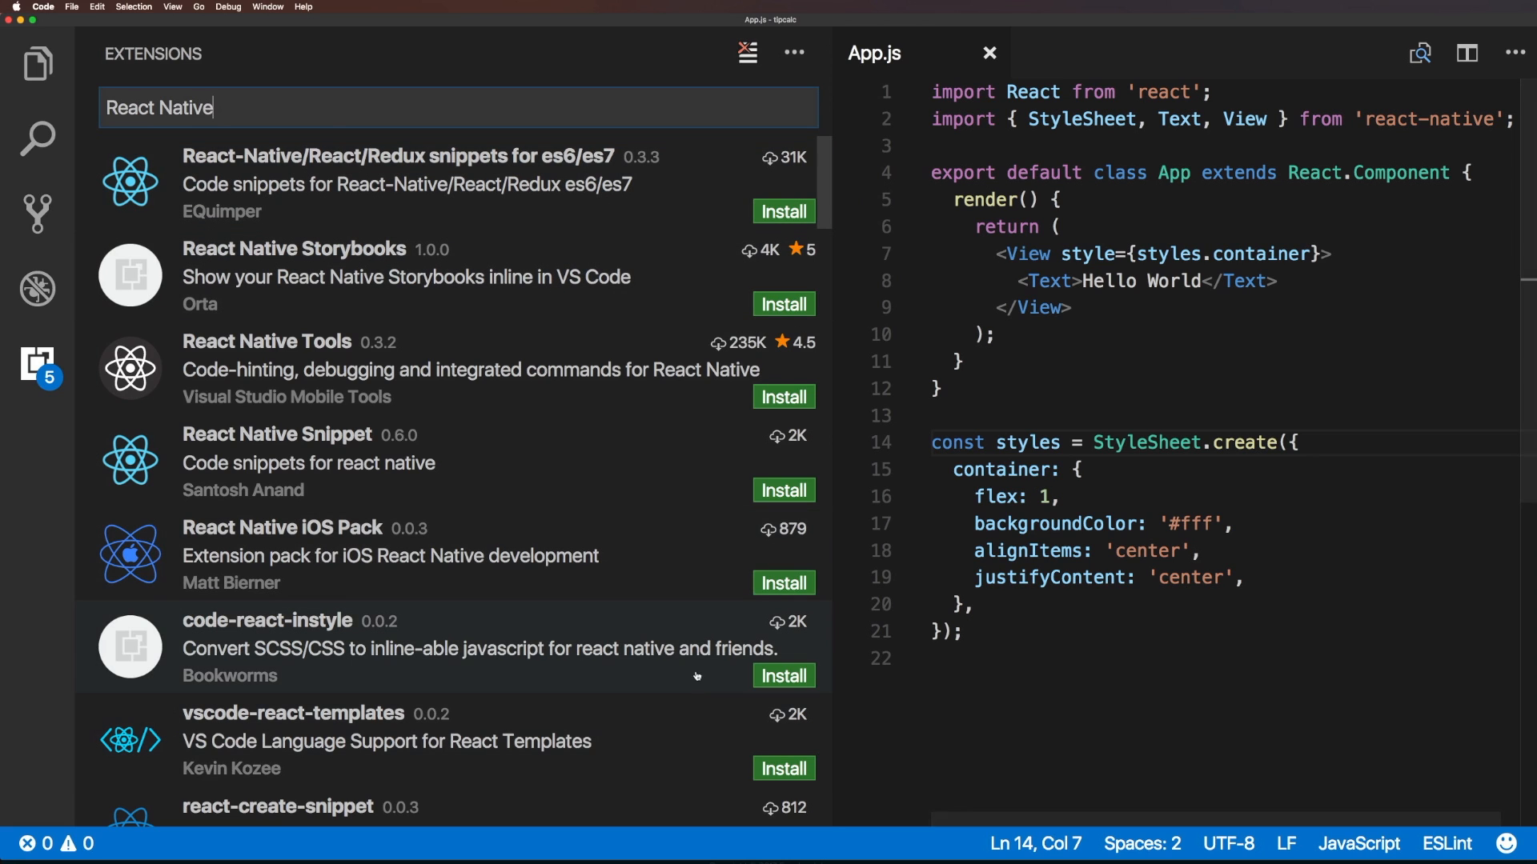
mouse_move(715, 187)
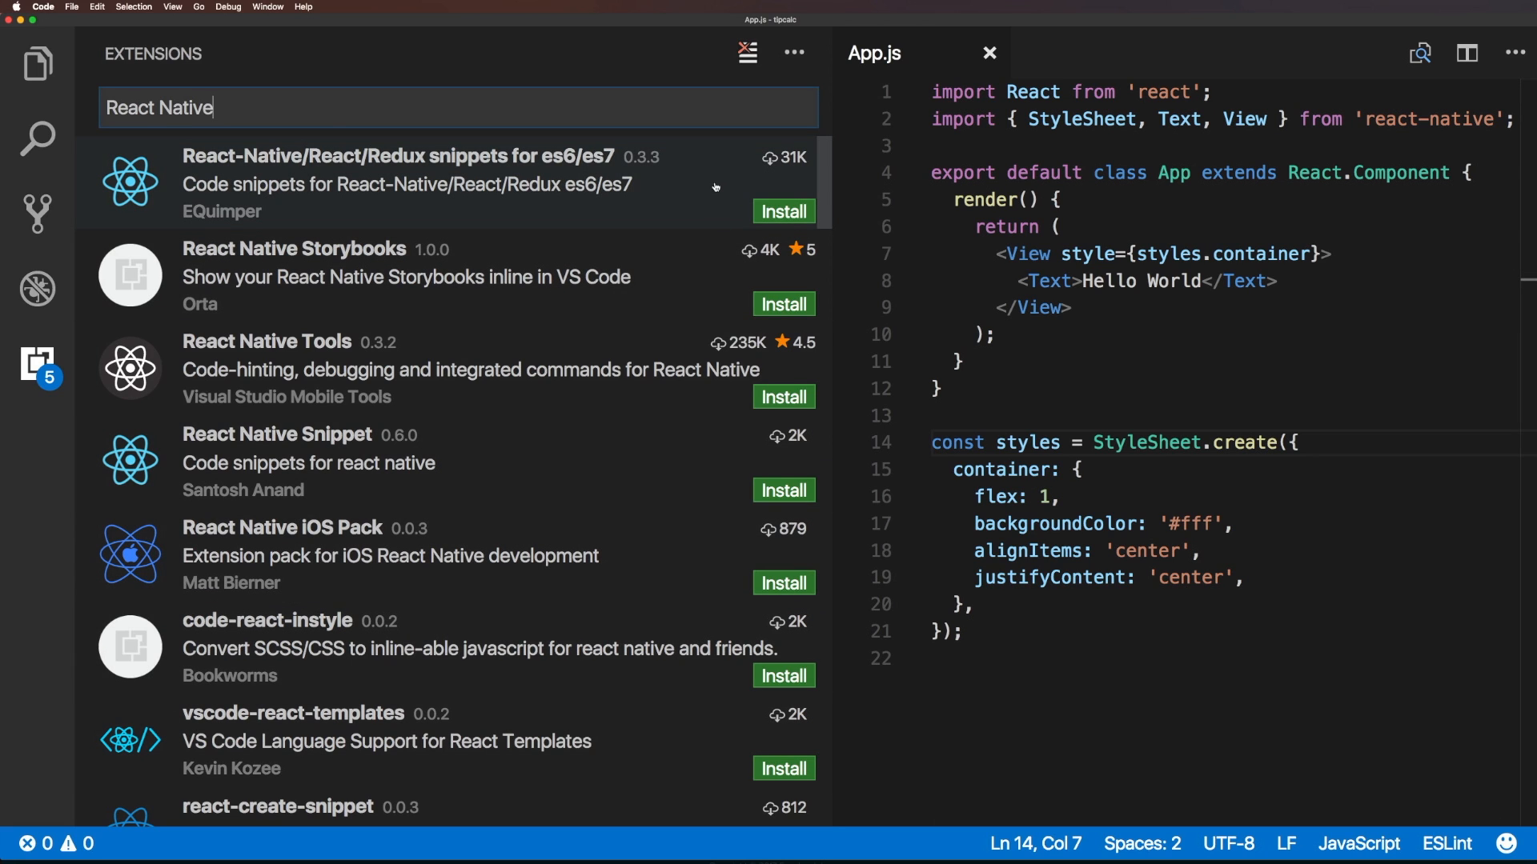
mouse_move(372, 638)
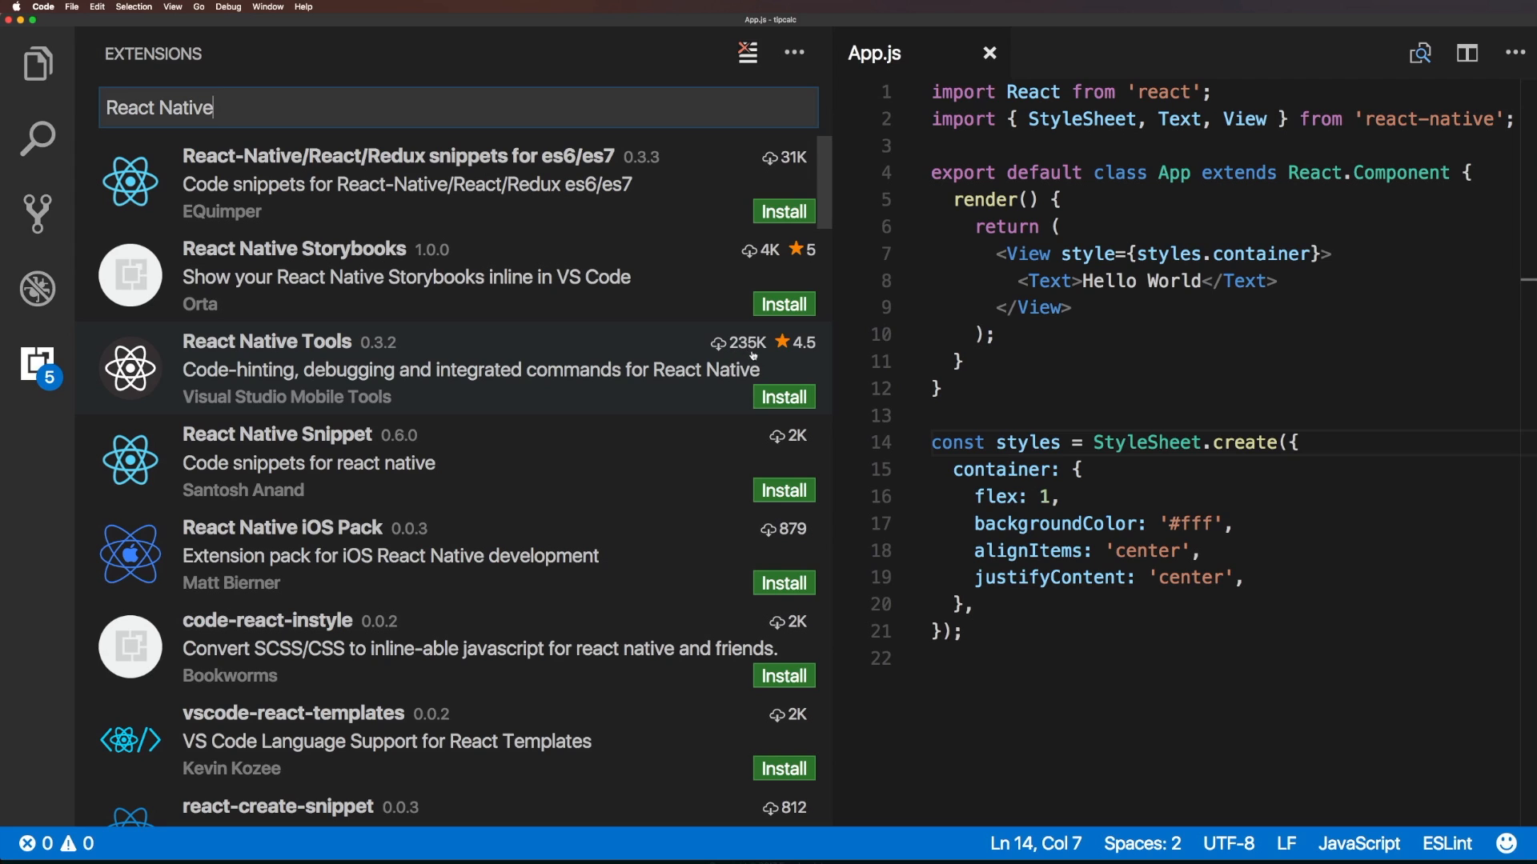
mouse_move(791, 358)
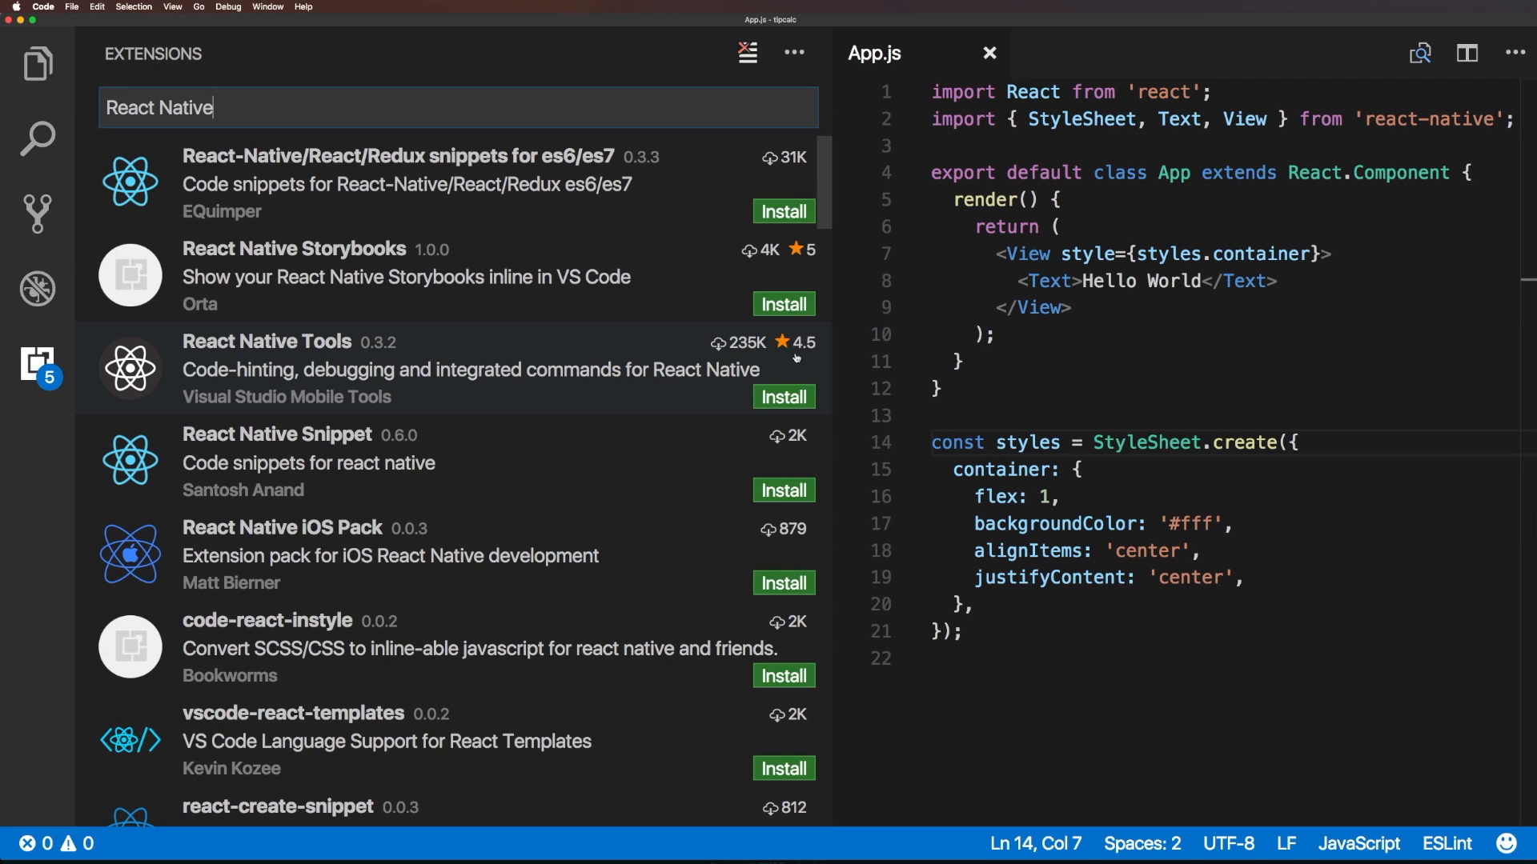
mouse_move(682, 380)
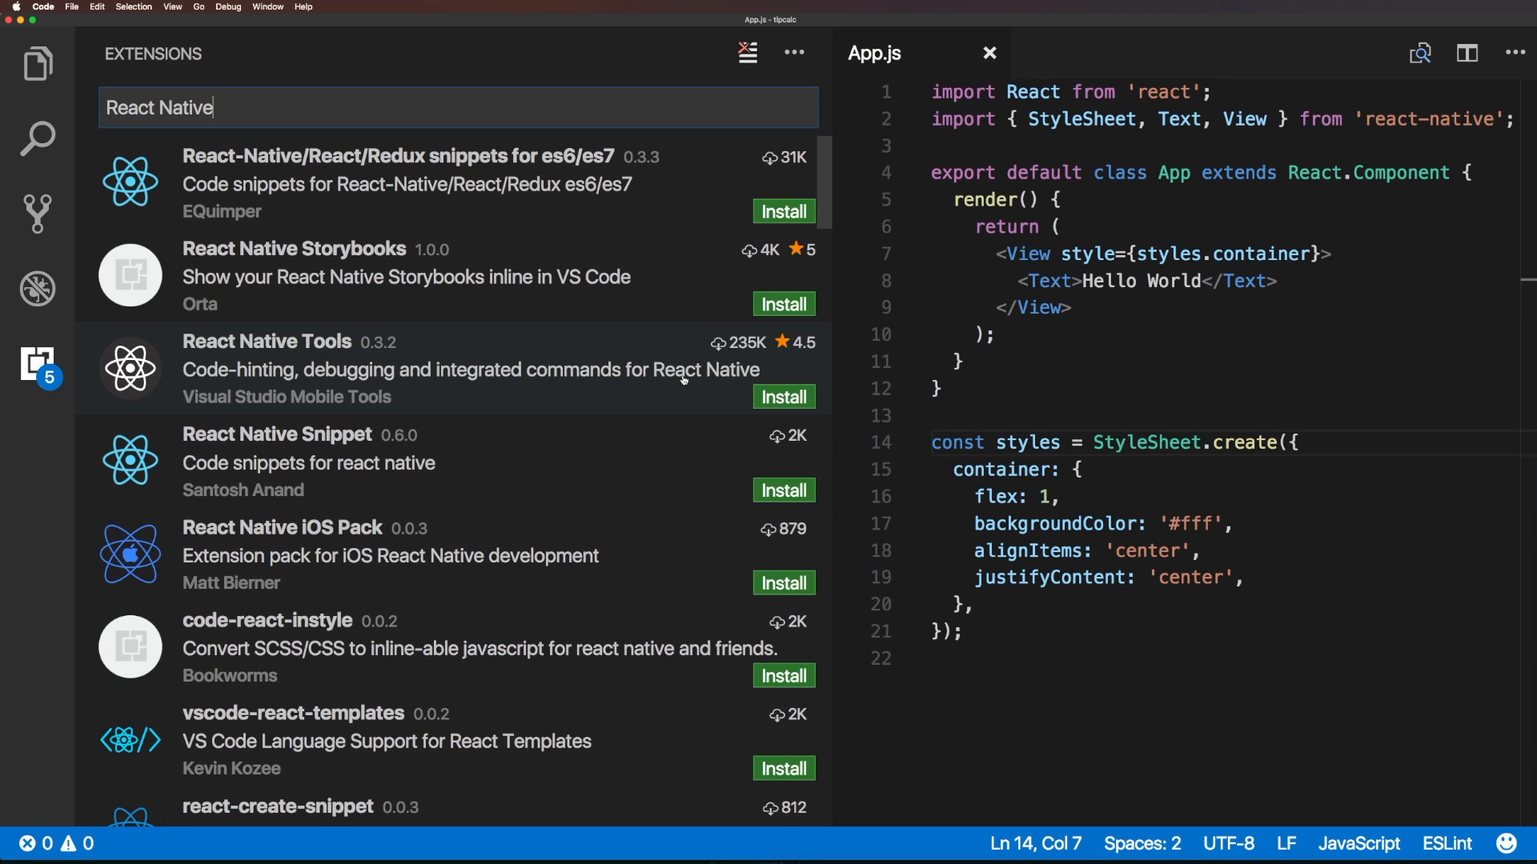
mouse_move(564, 396)
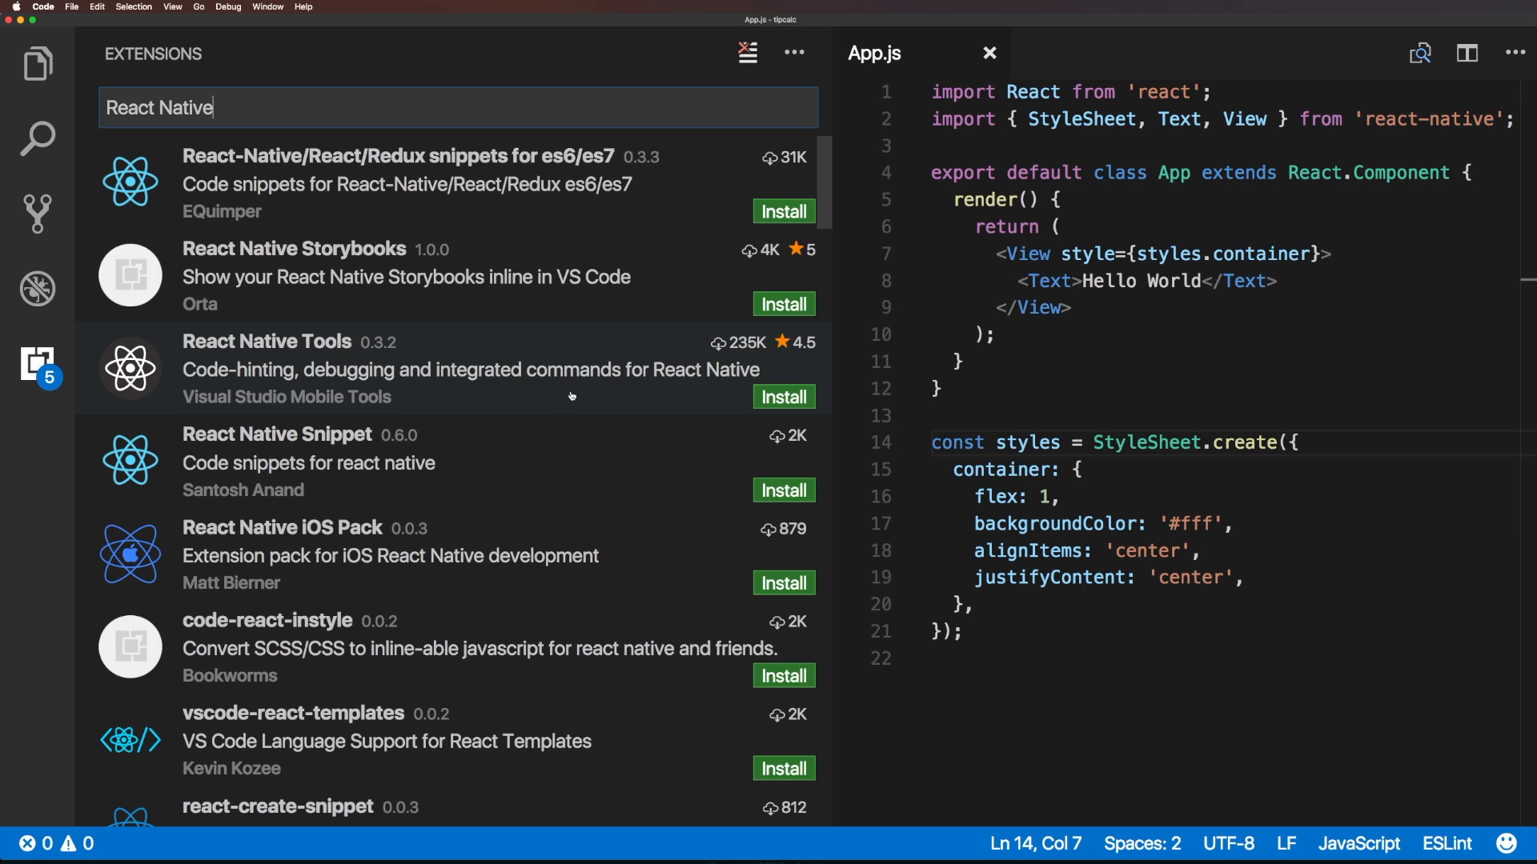
mouse_move(783, 397)
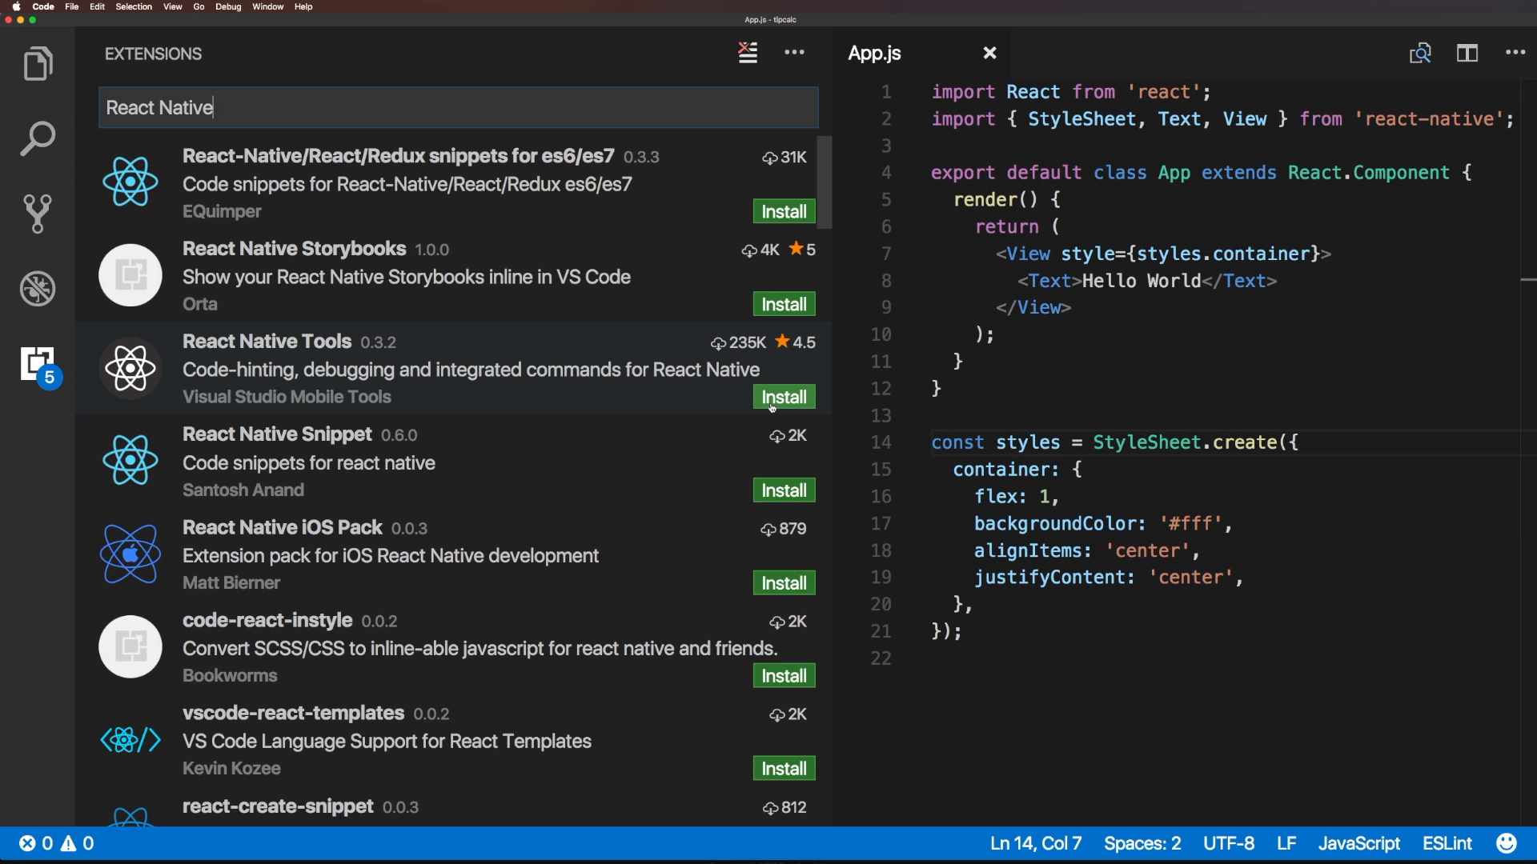
Install React Native Tools and reload the window to activate it.
click(782, 397)
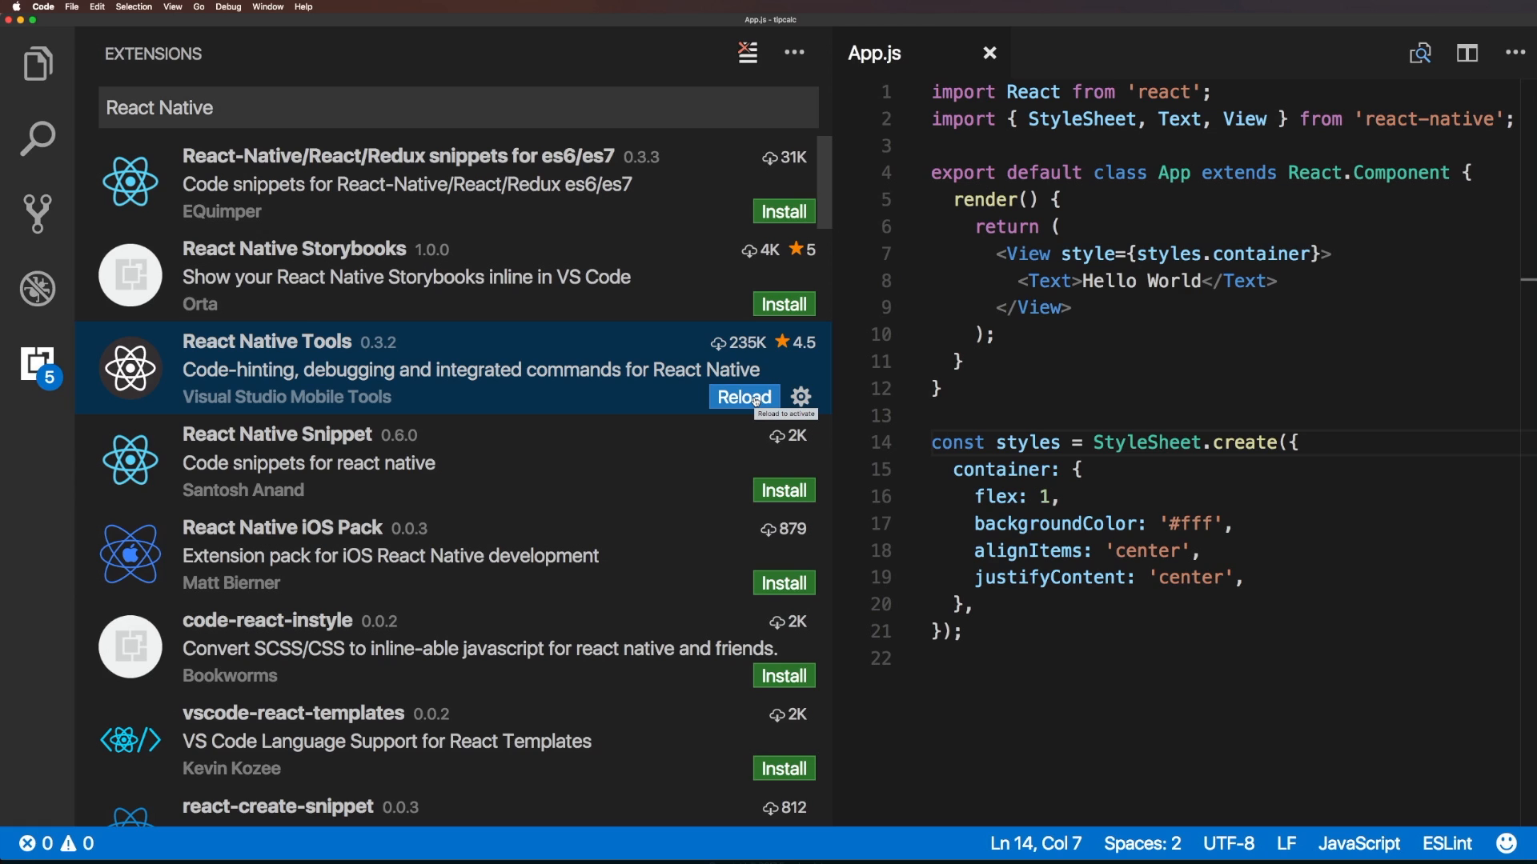
click(743, 397)
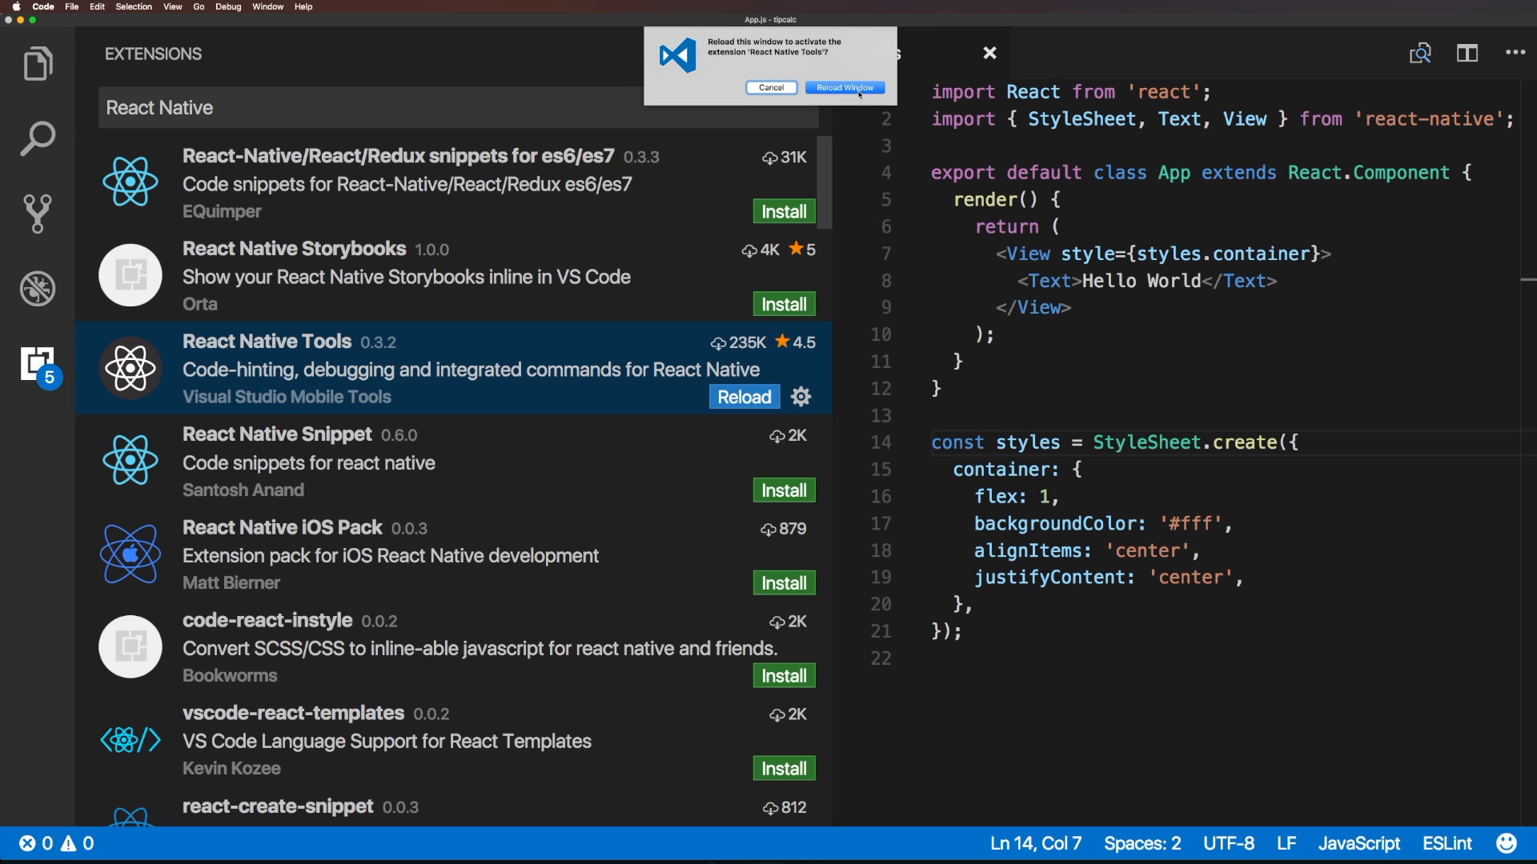
click(843, 87)
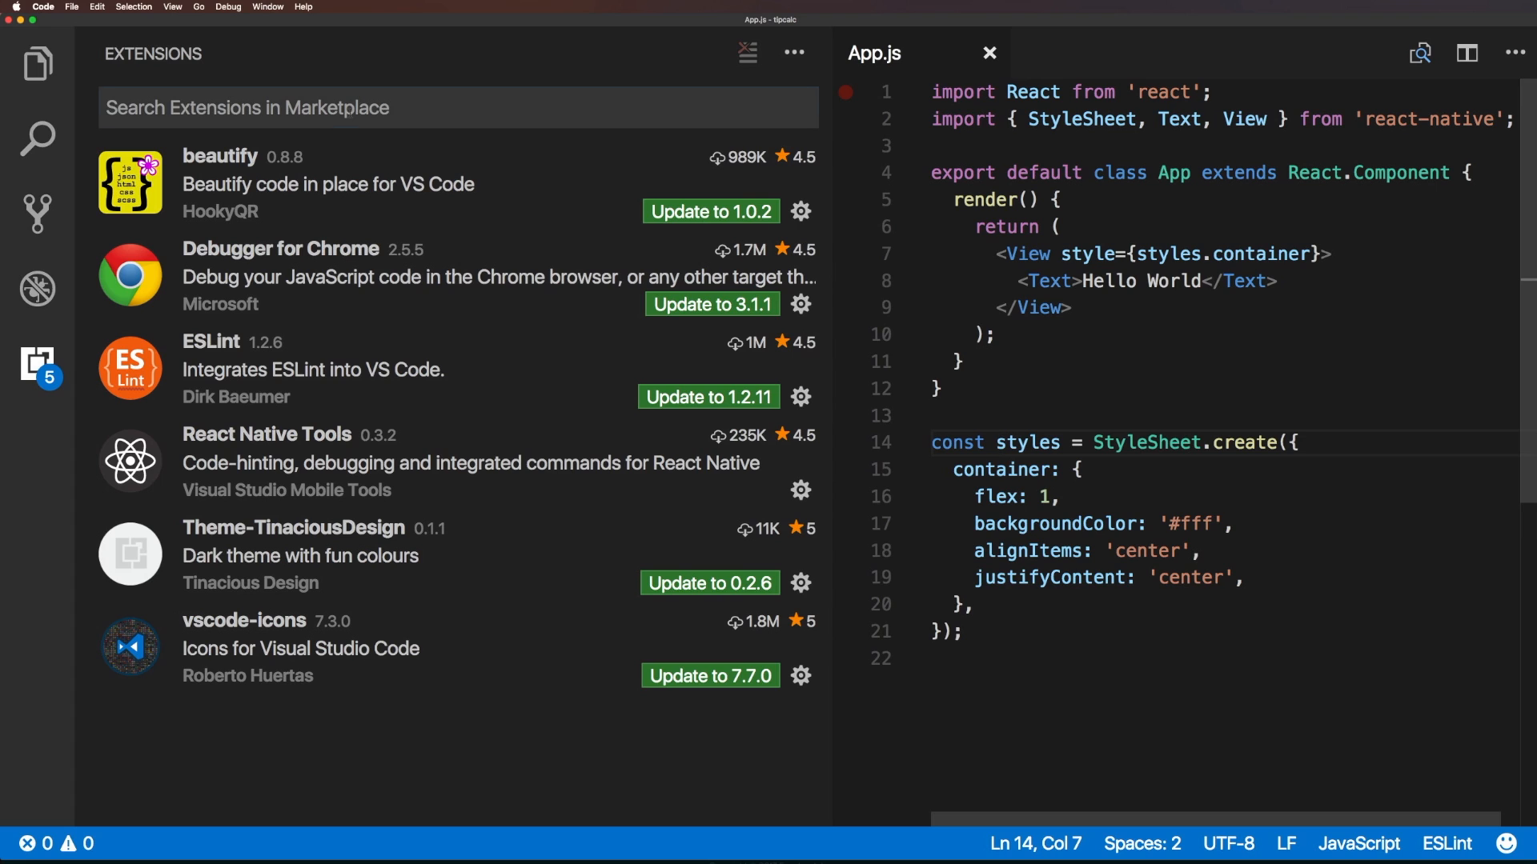
Search 'React Native' and open the React Native Tools details page.
text(R)
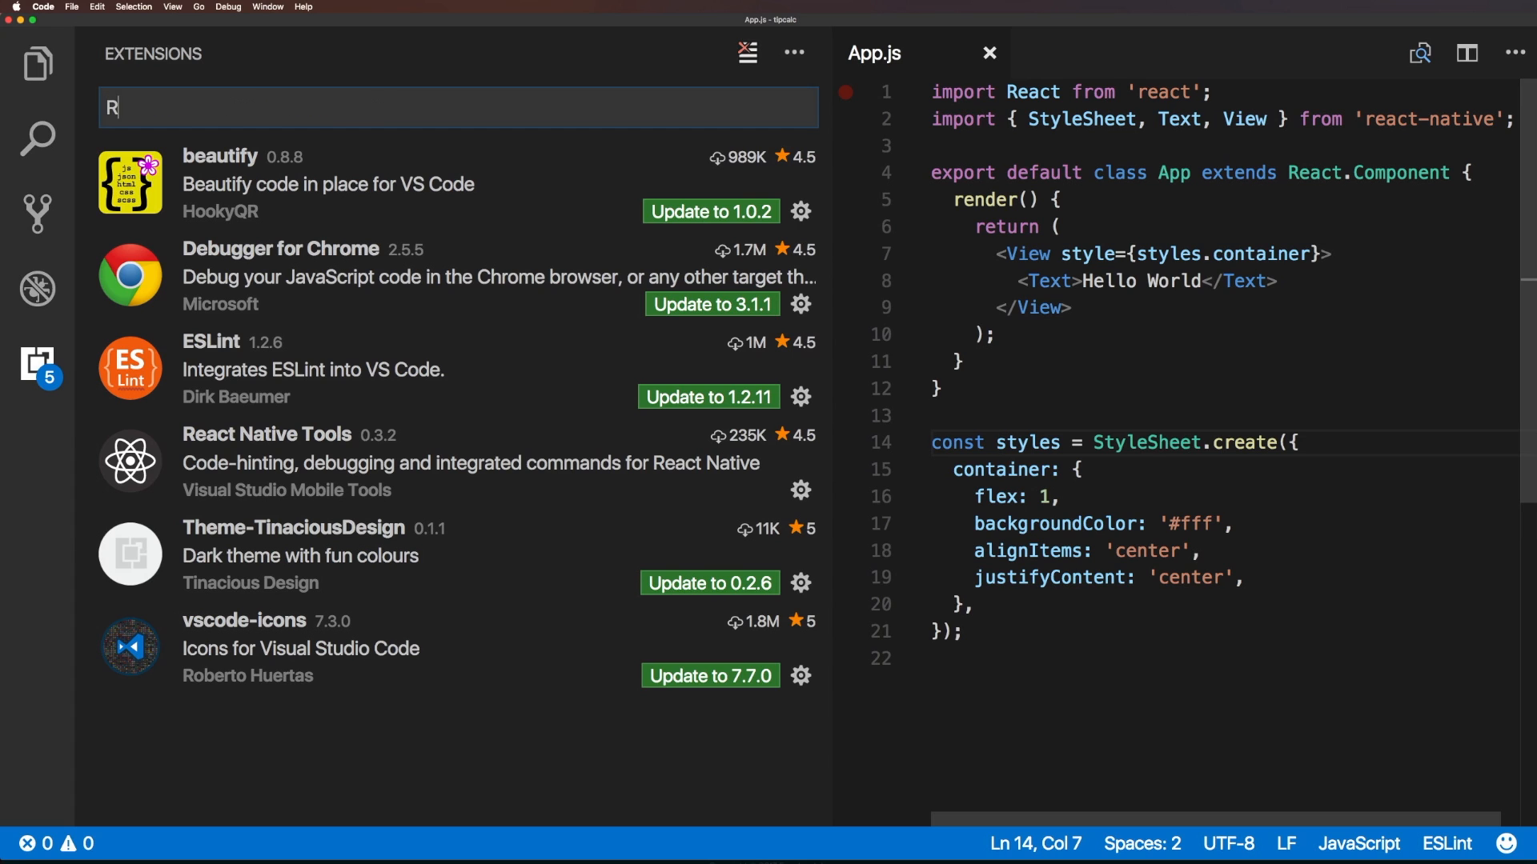
text(React)
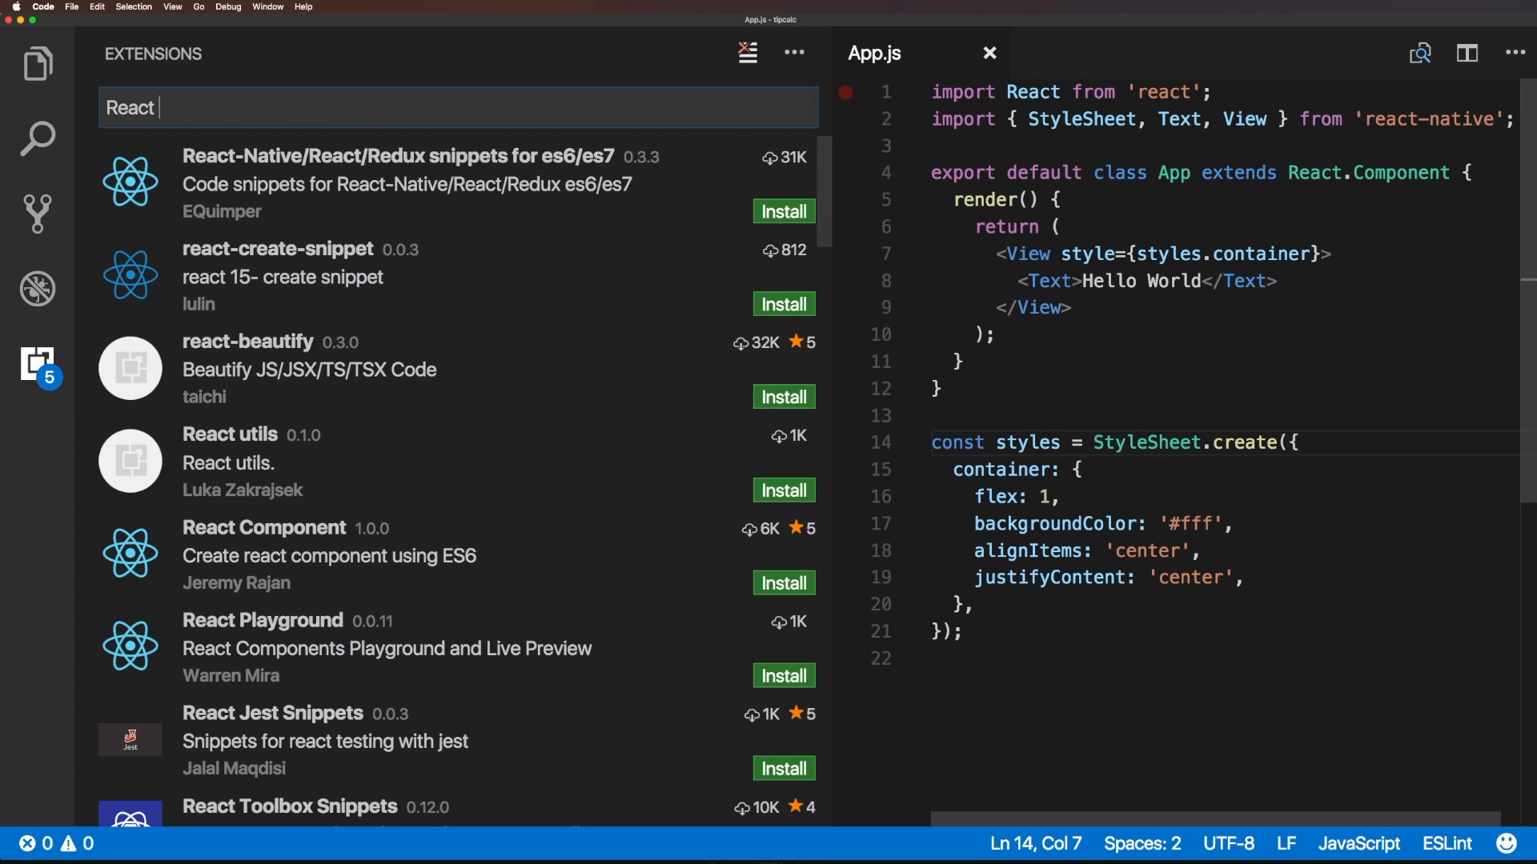
text(Na)
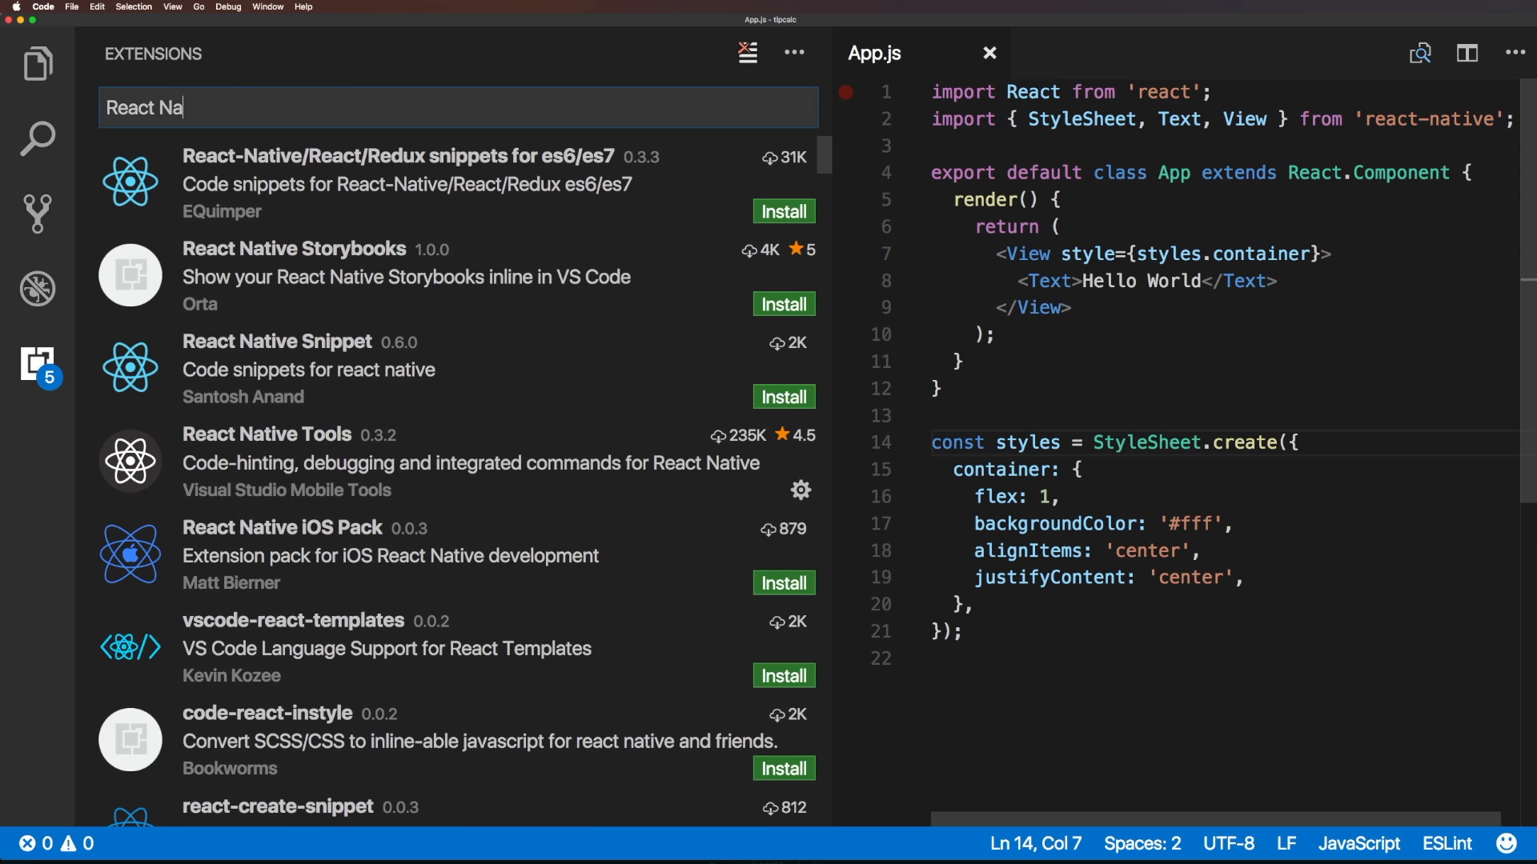
text(tive)
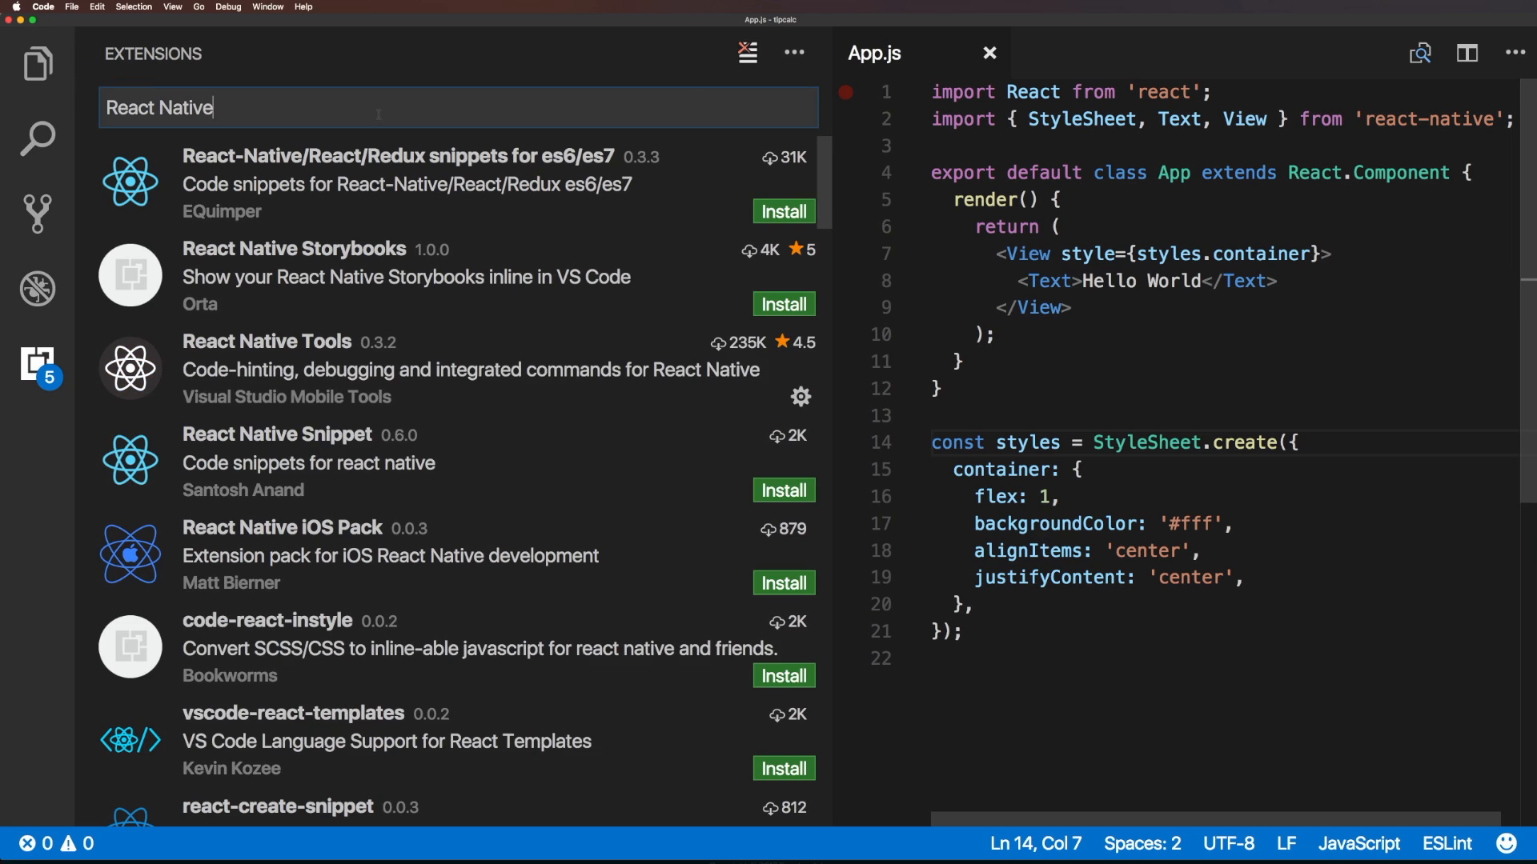
mouse_move(498, 263)
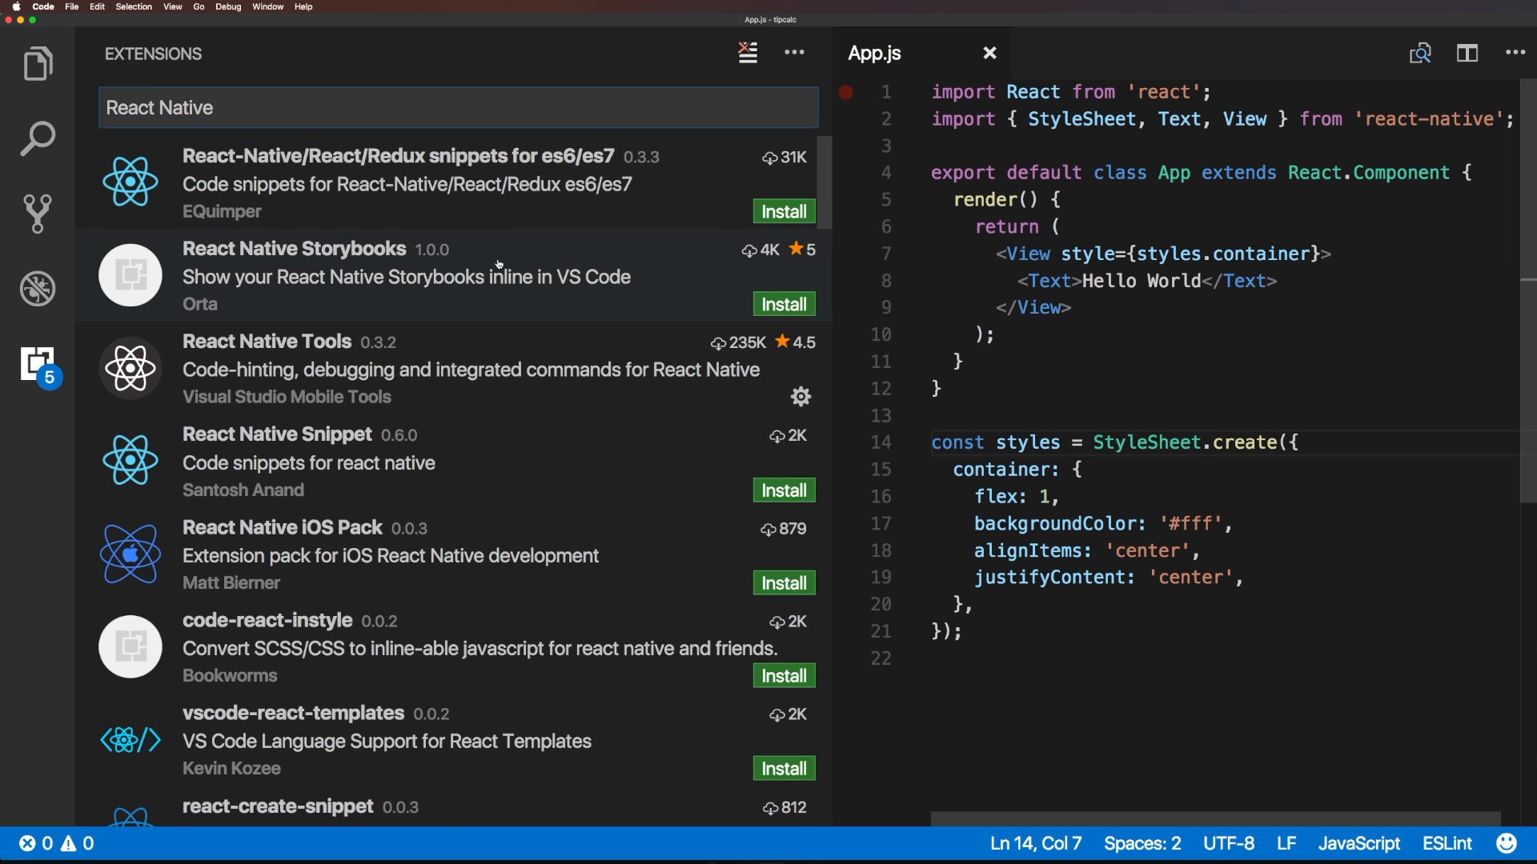
mouse_move(466, 402)
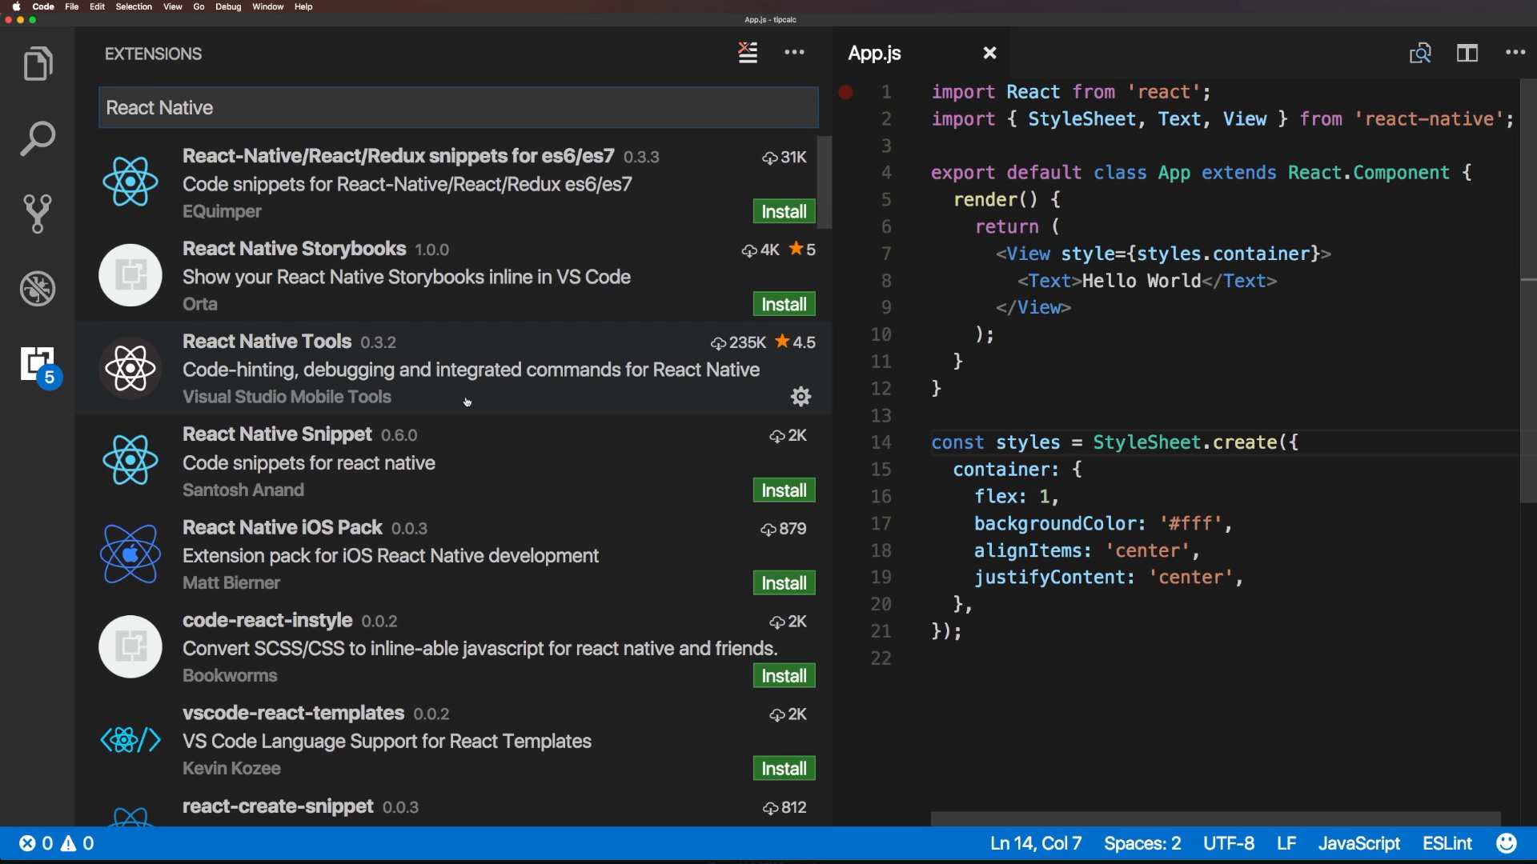
mouse_move(803, 402)
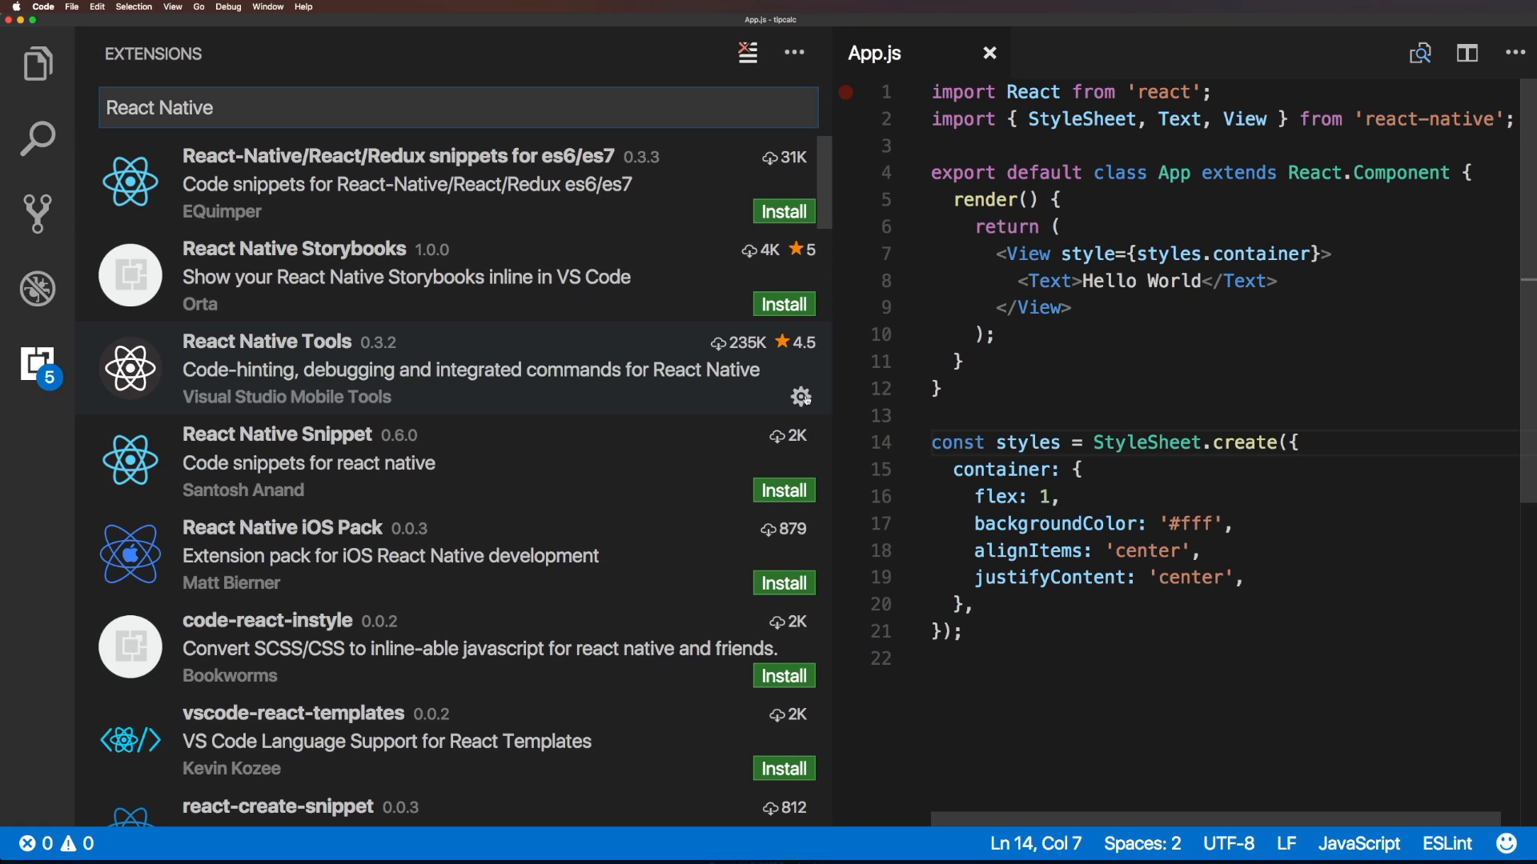
click(799, 397)
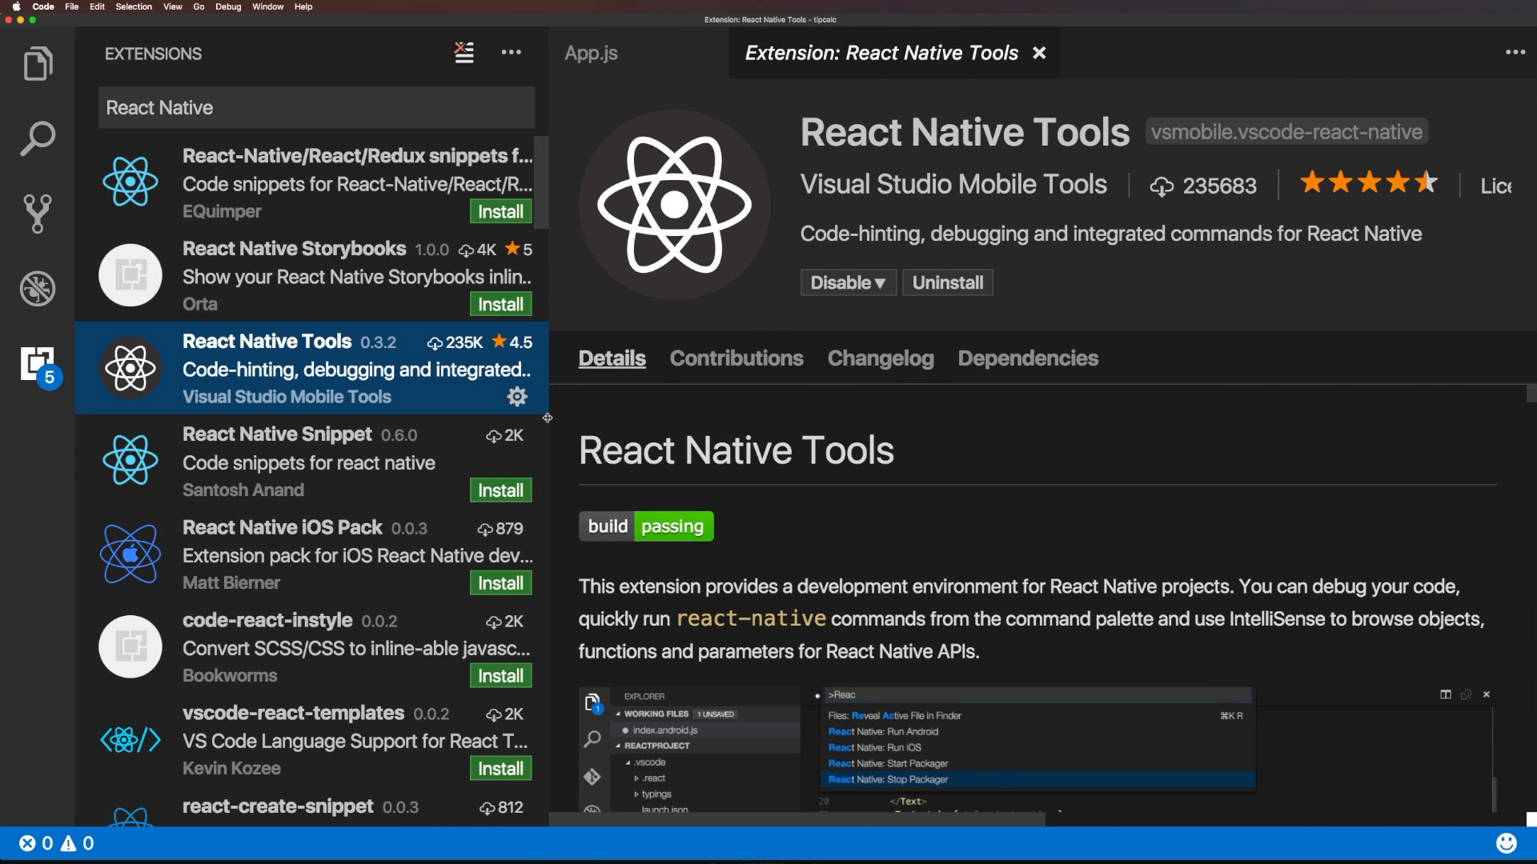
scroll(down, 3)
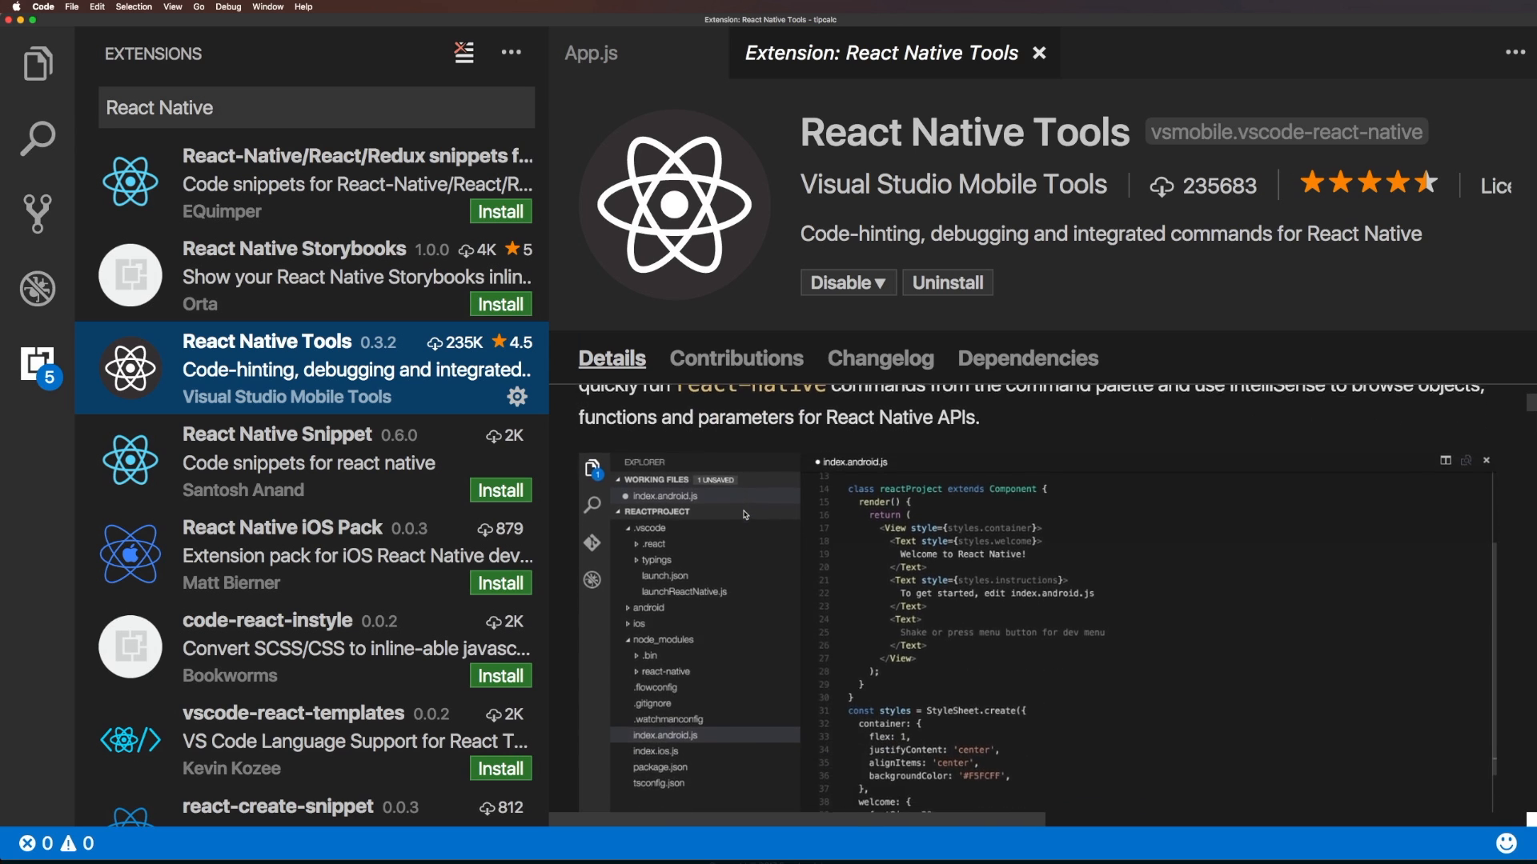
scroll(up, 3)
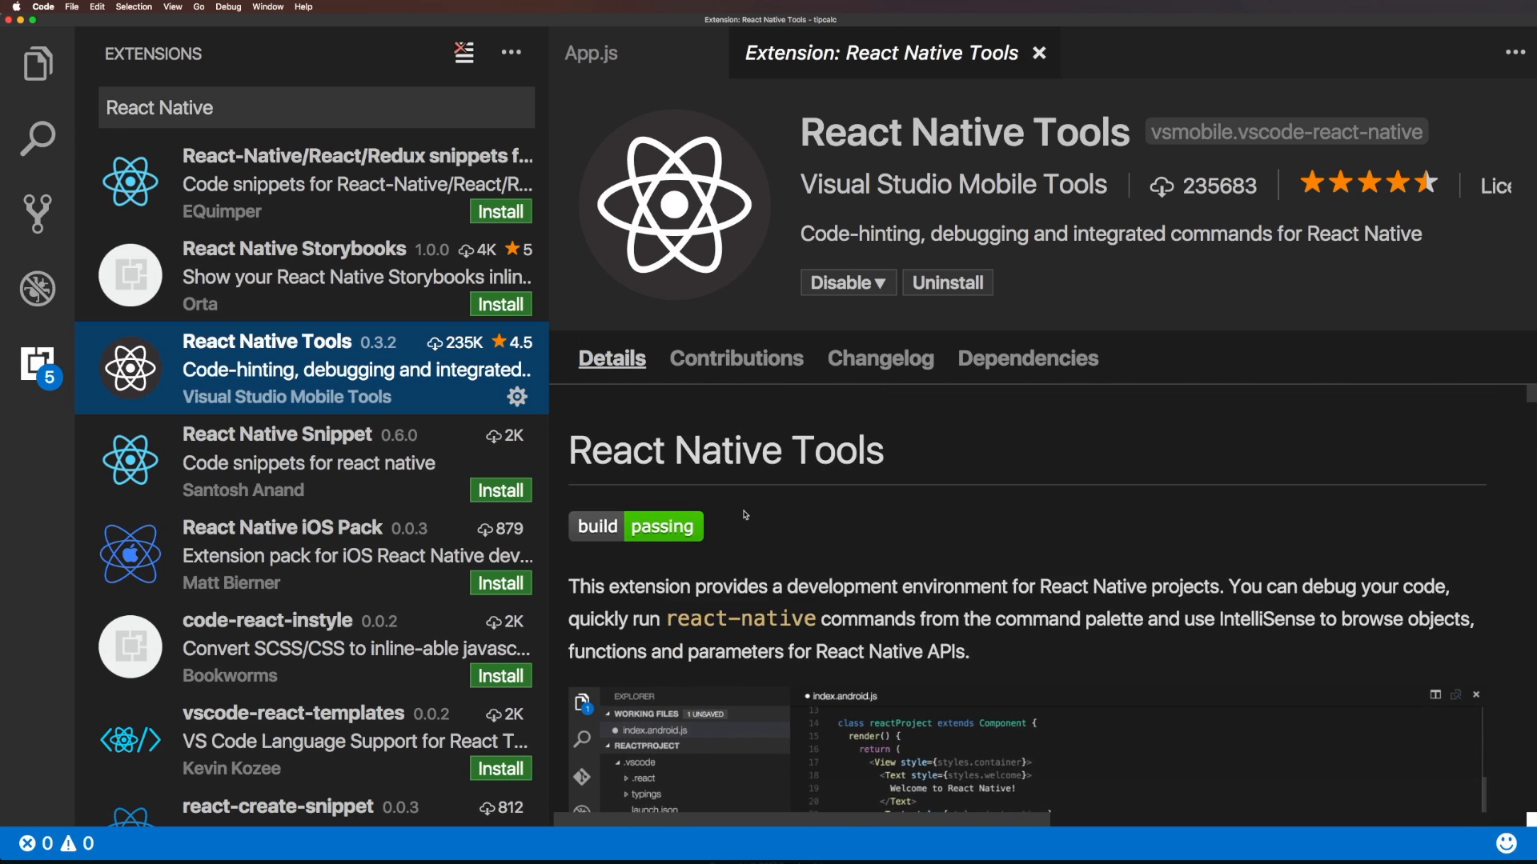
scroll(down, 3)
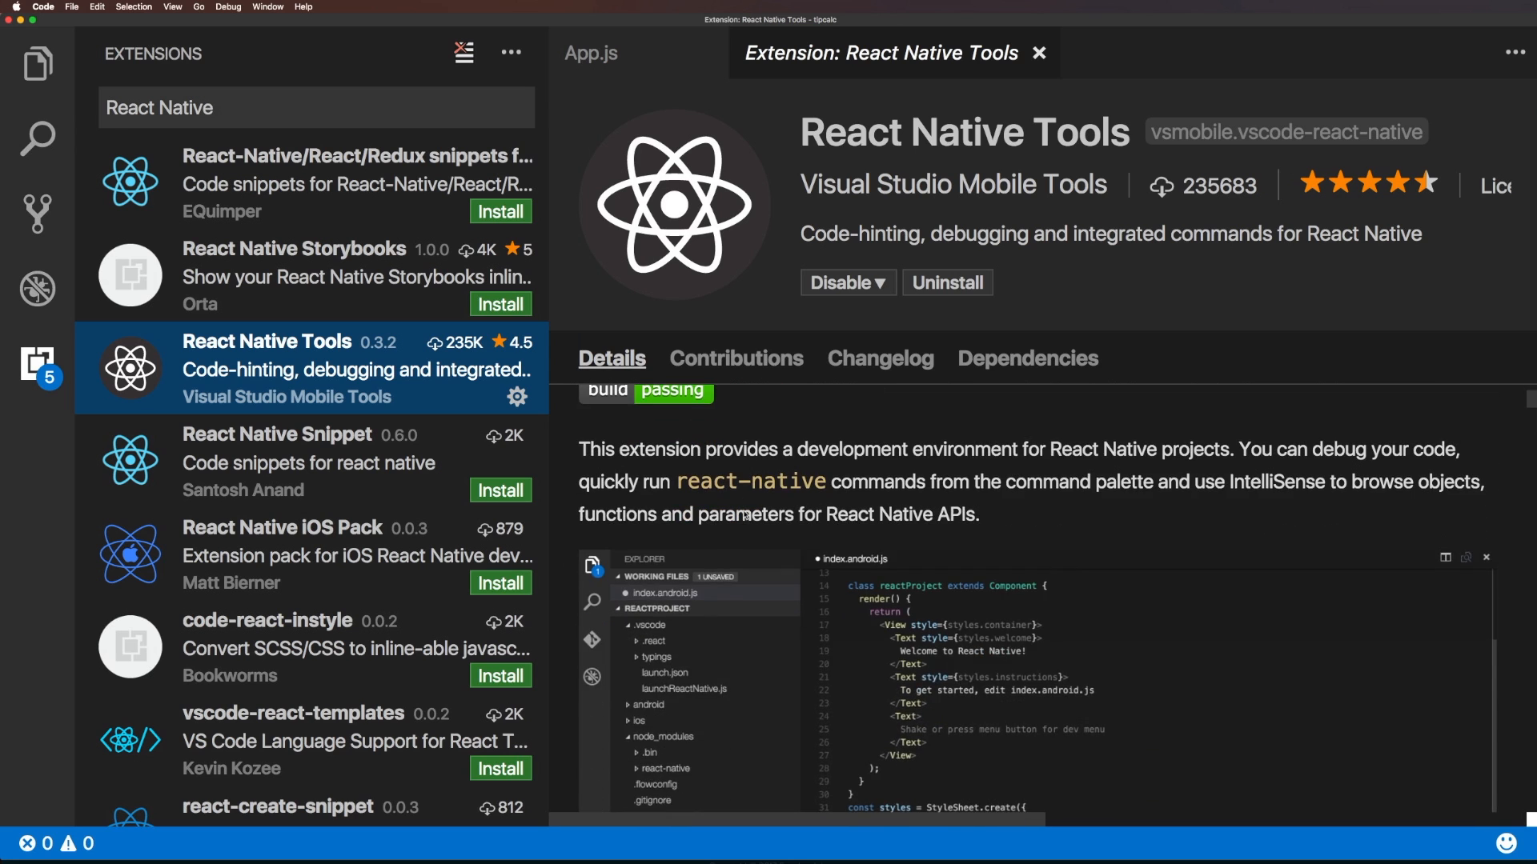
scroll(up, 3)
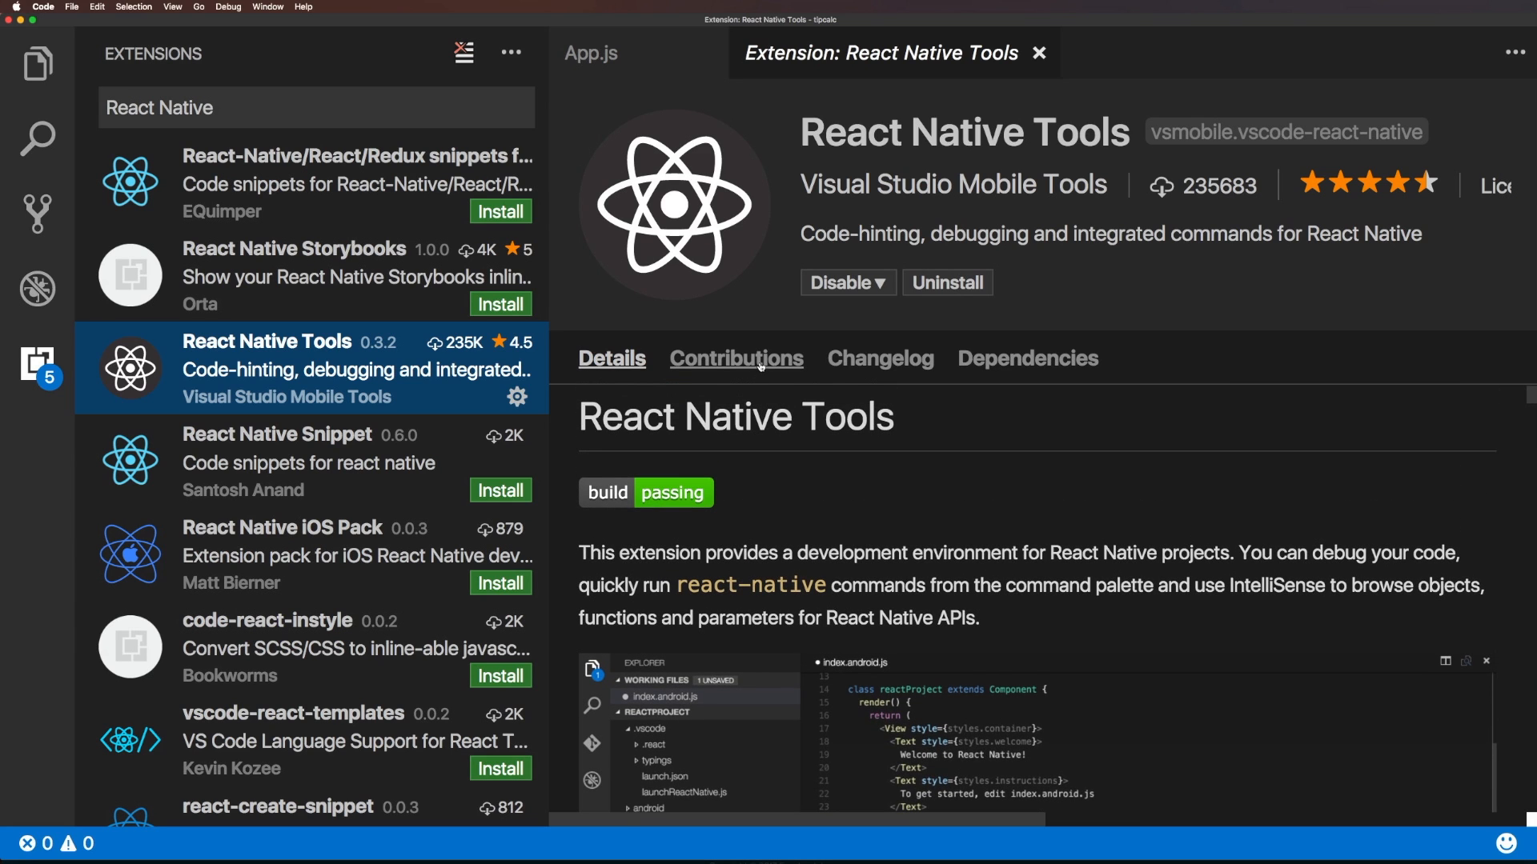
click(737, 358)
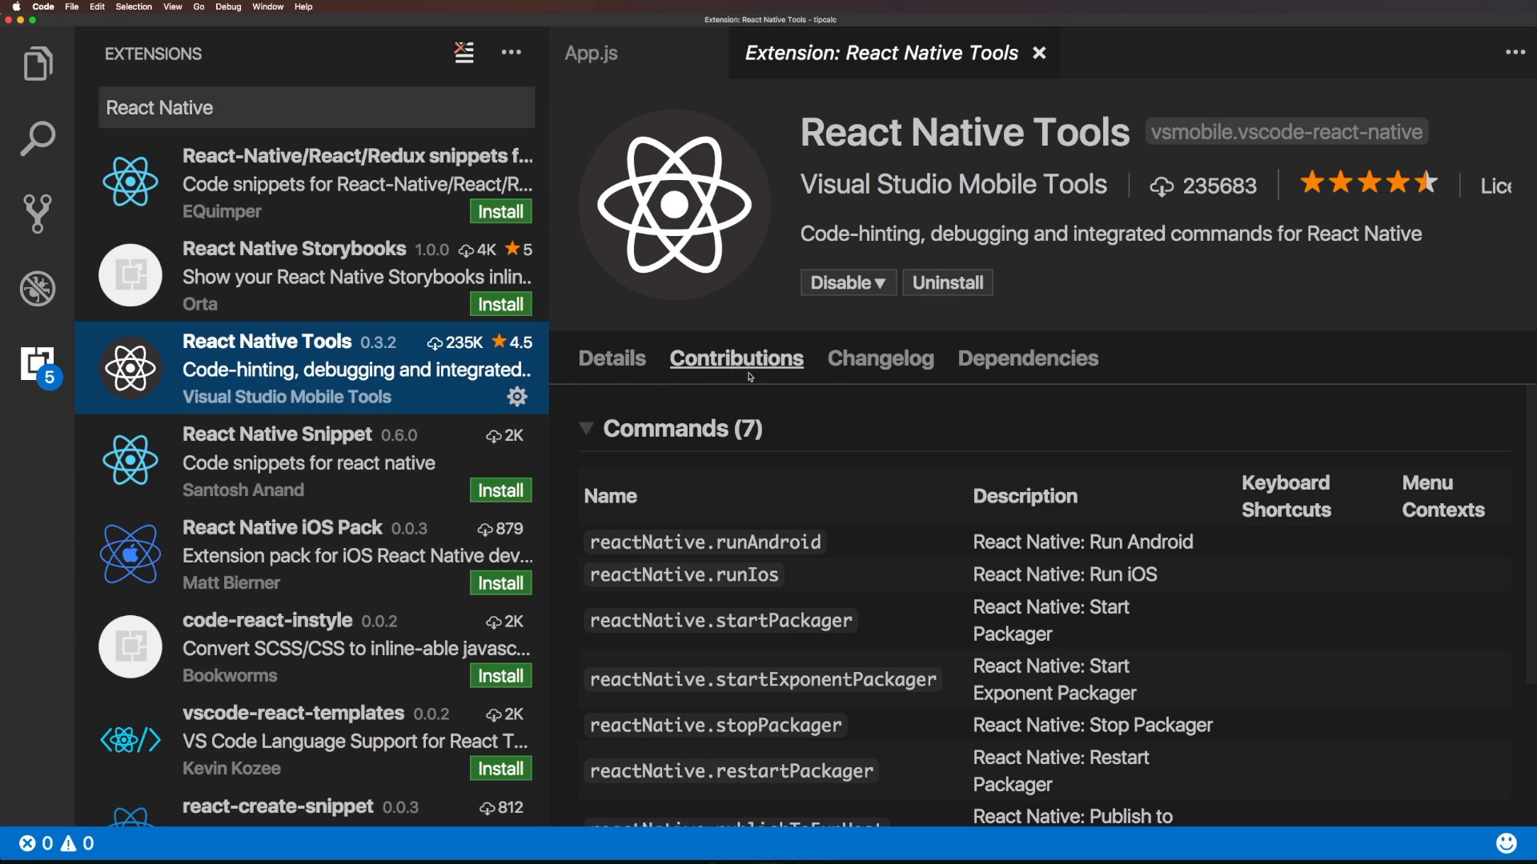
click(879, 358)
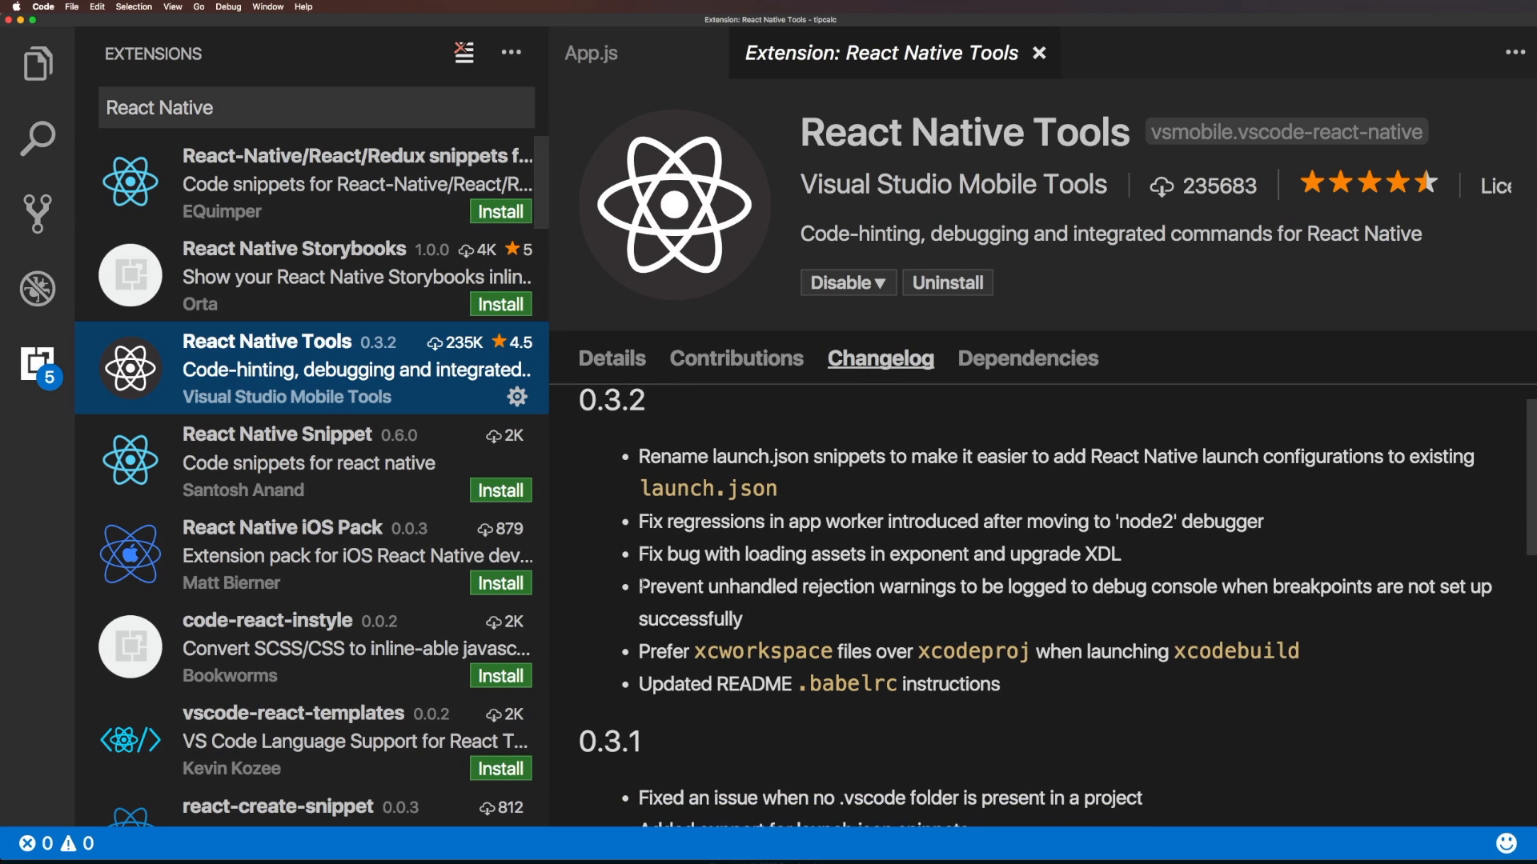
click(1027, 358)
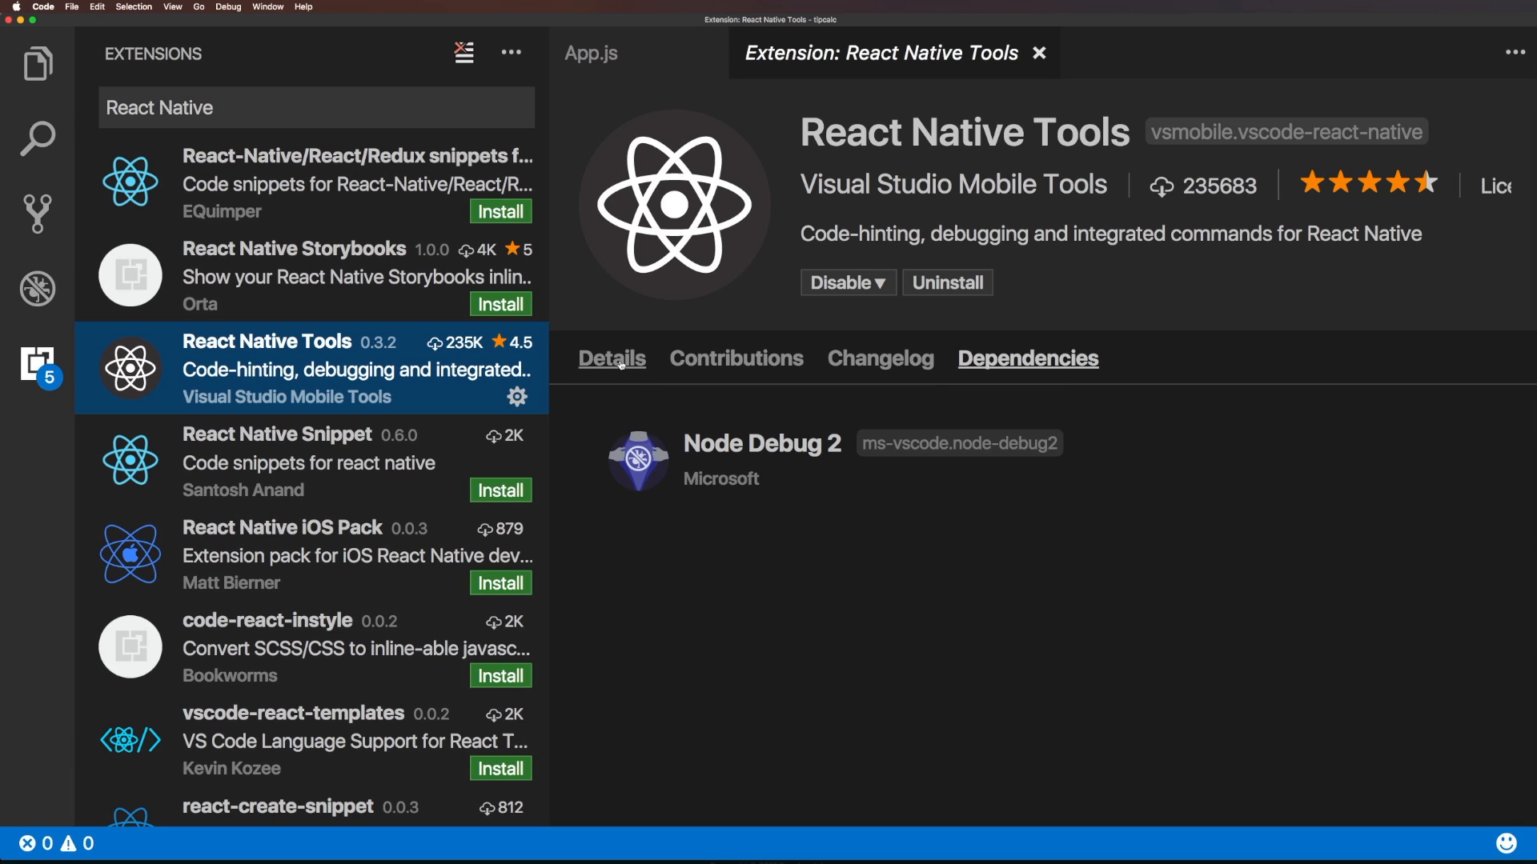
click(610, 358)
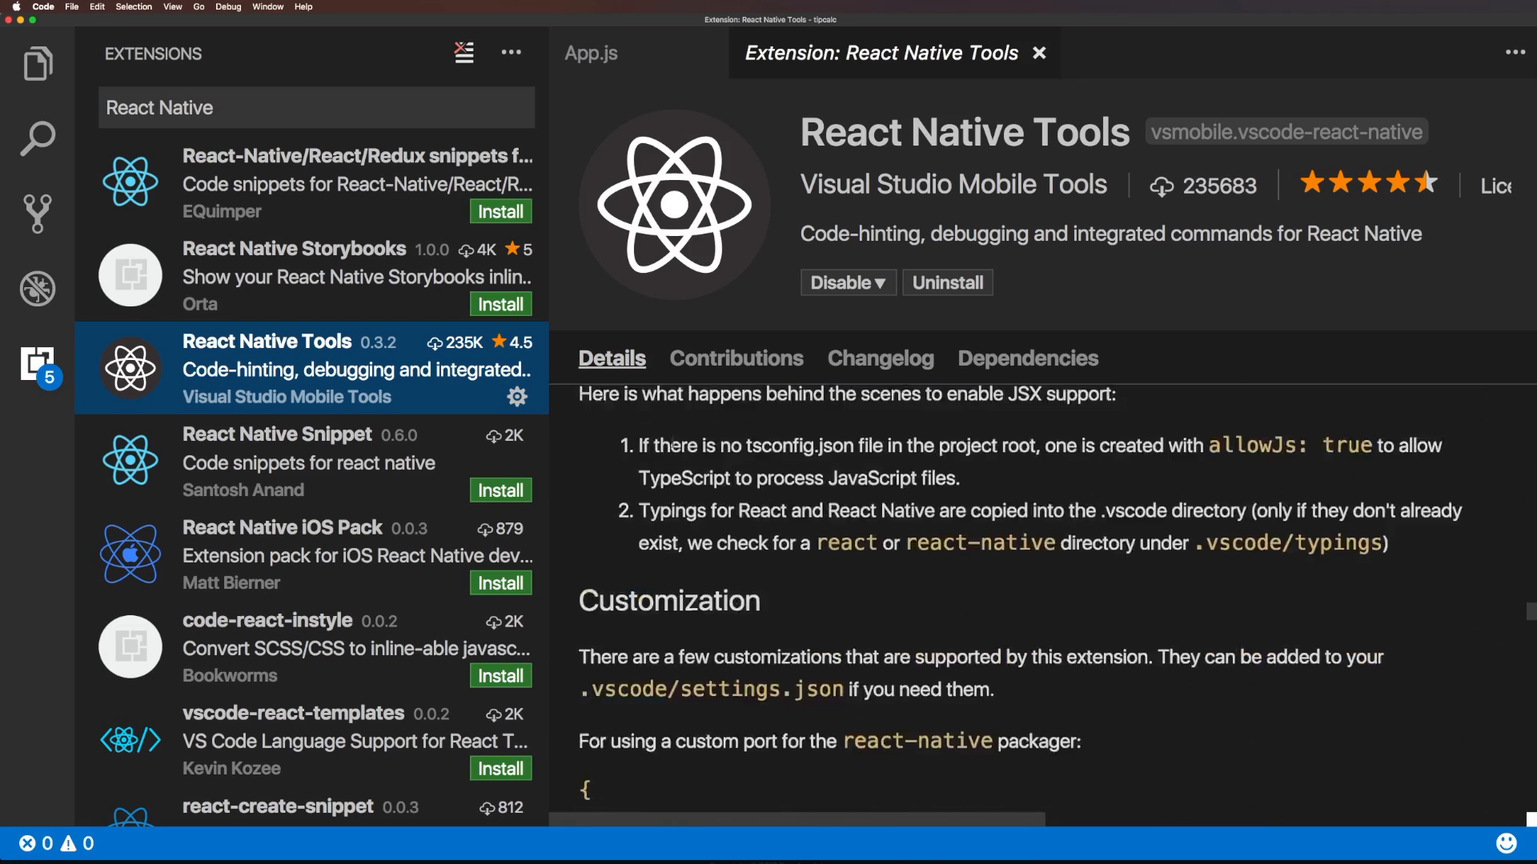
scroll(down, 3)
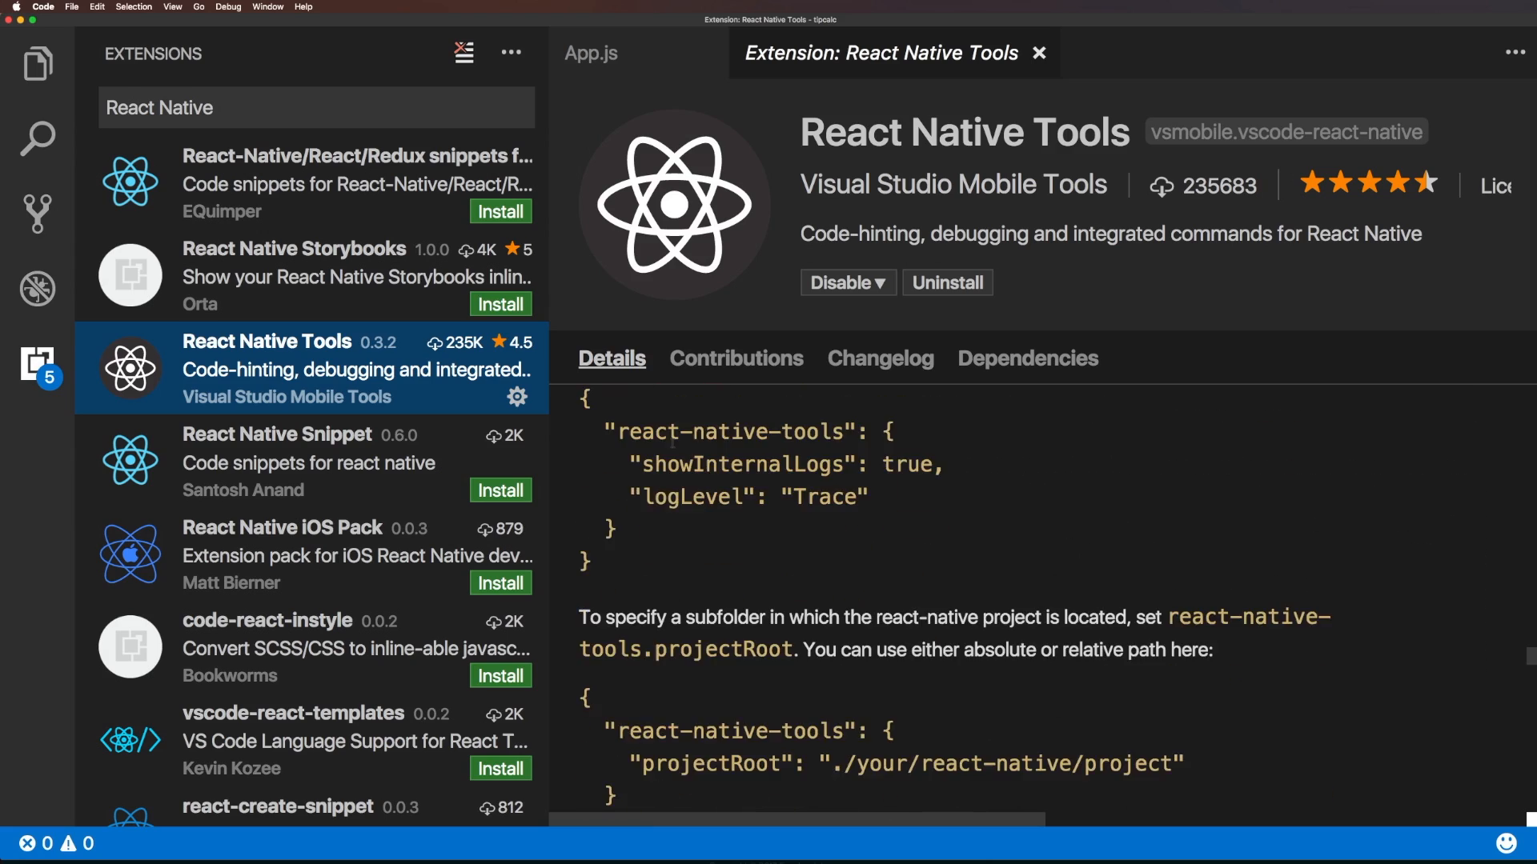
scroll(down, 3)
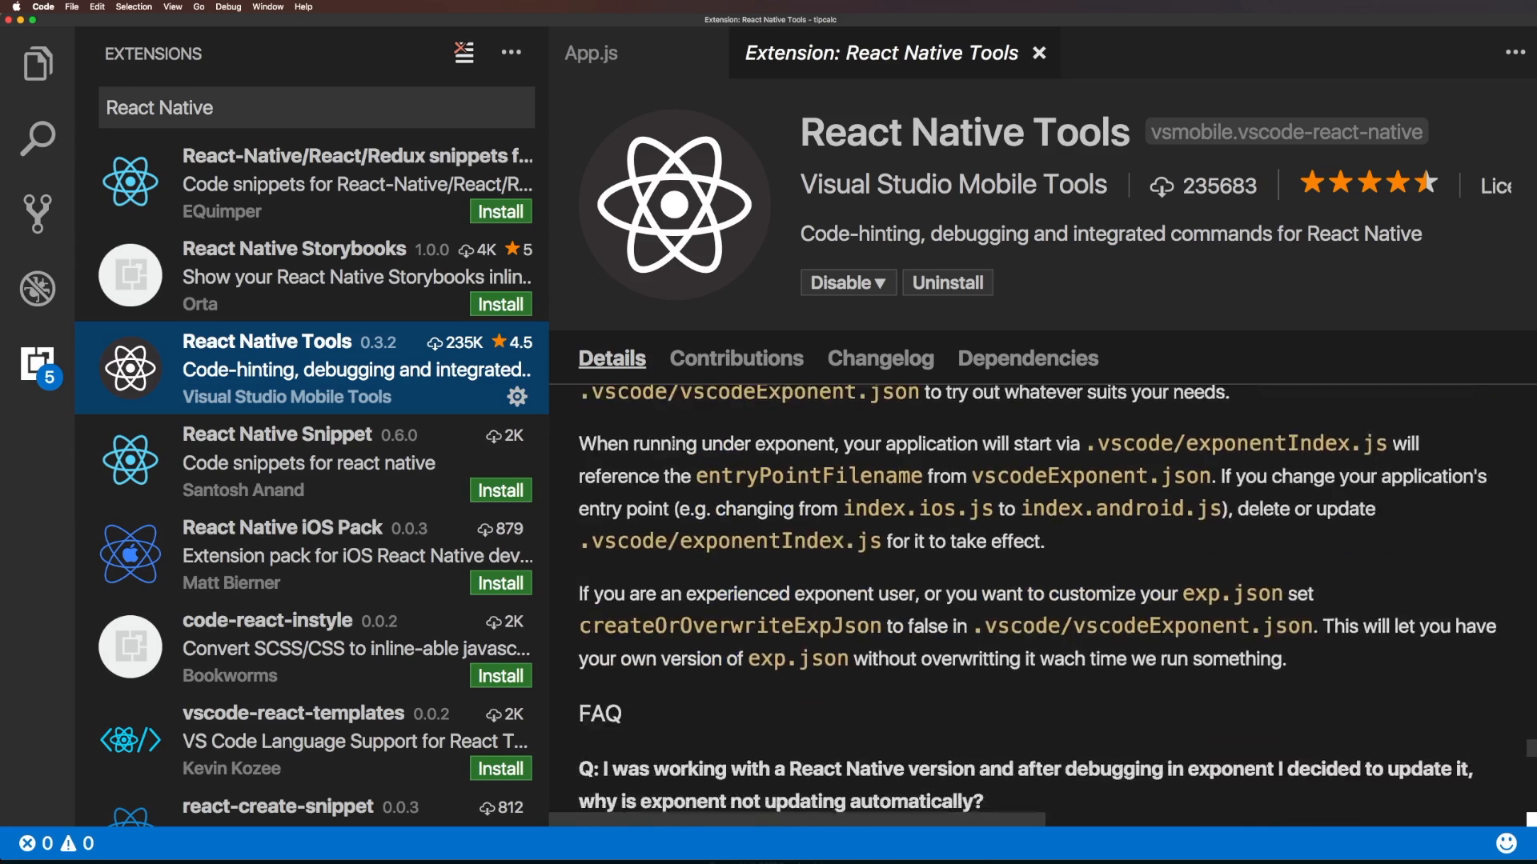
scroll(down, 3)
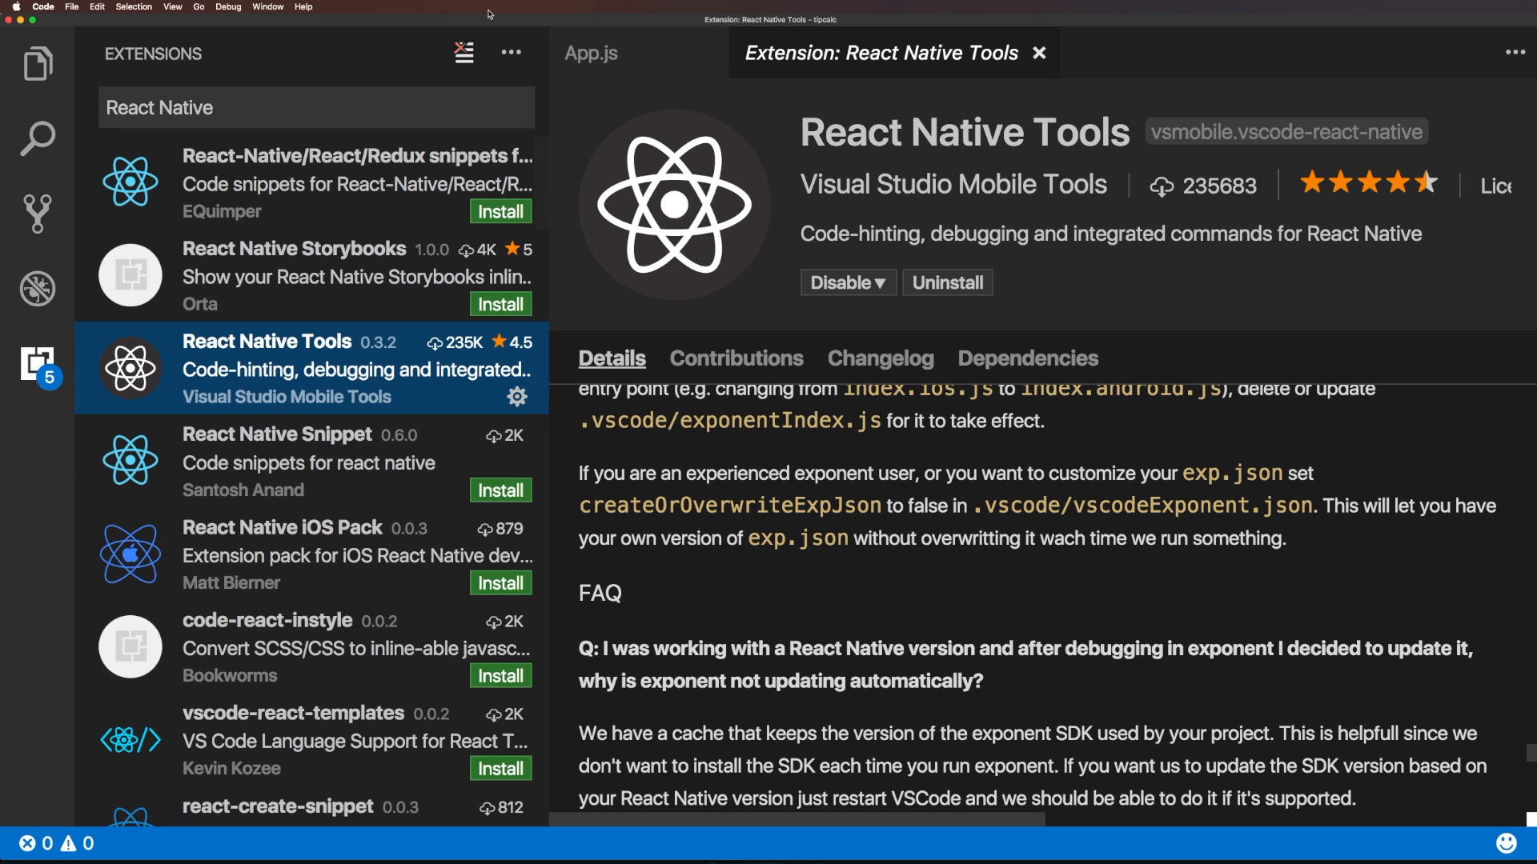
mouse_move(667, 230)
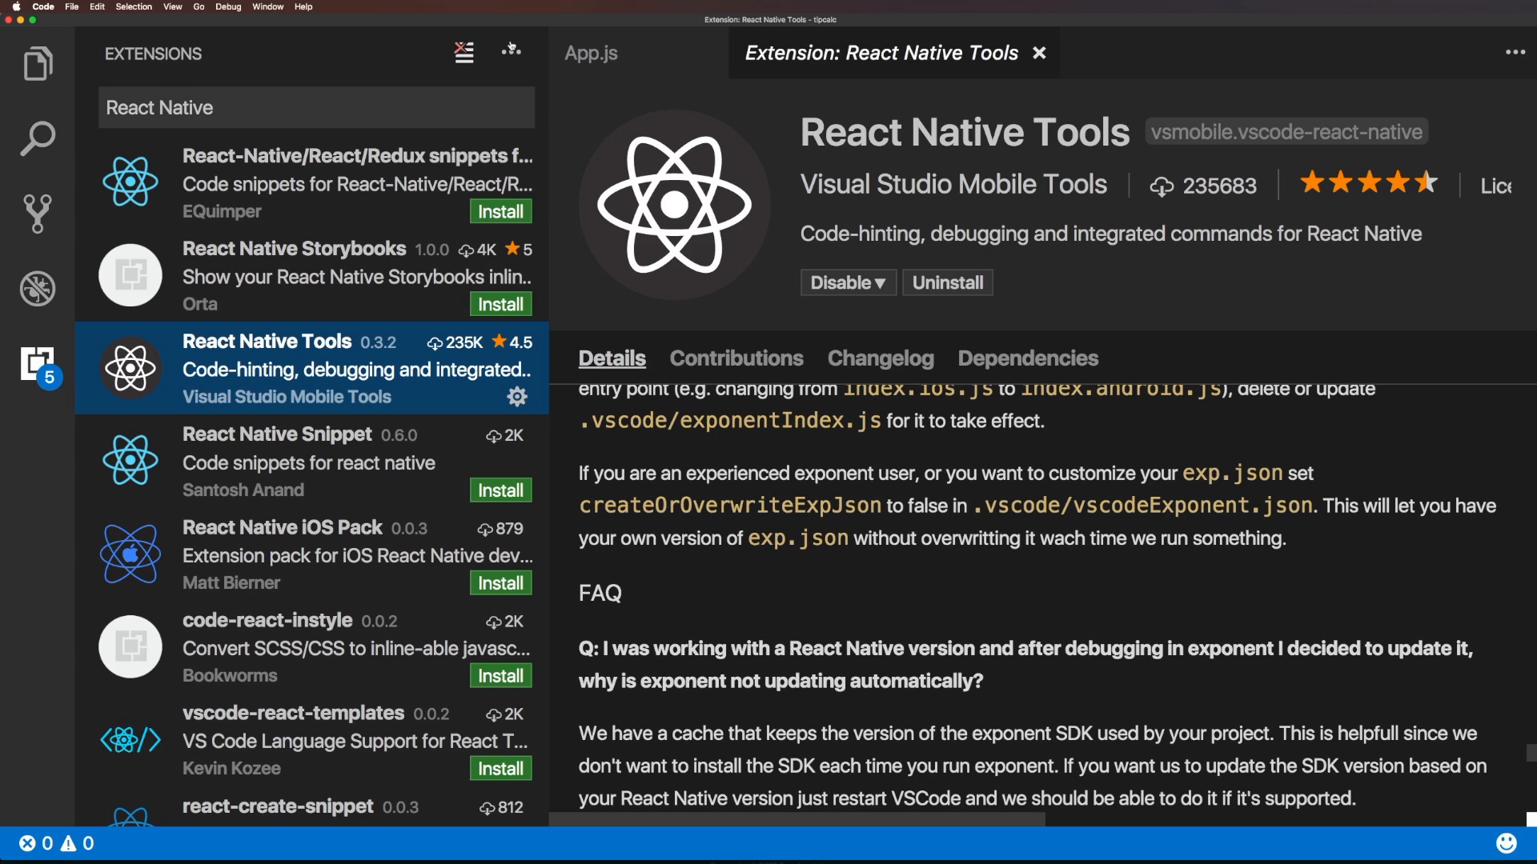
Choose Show Popular Extensions from the Extensions '...' menu.
click(510, 53)
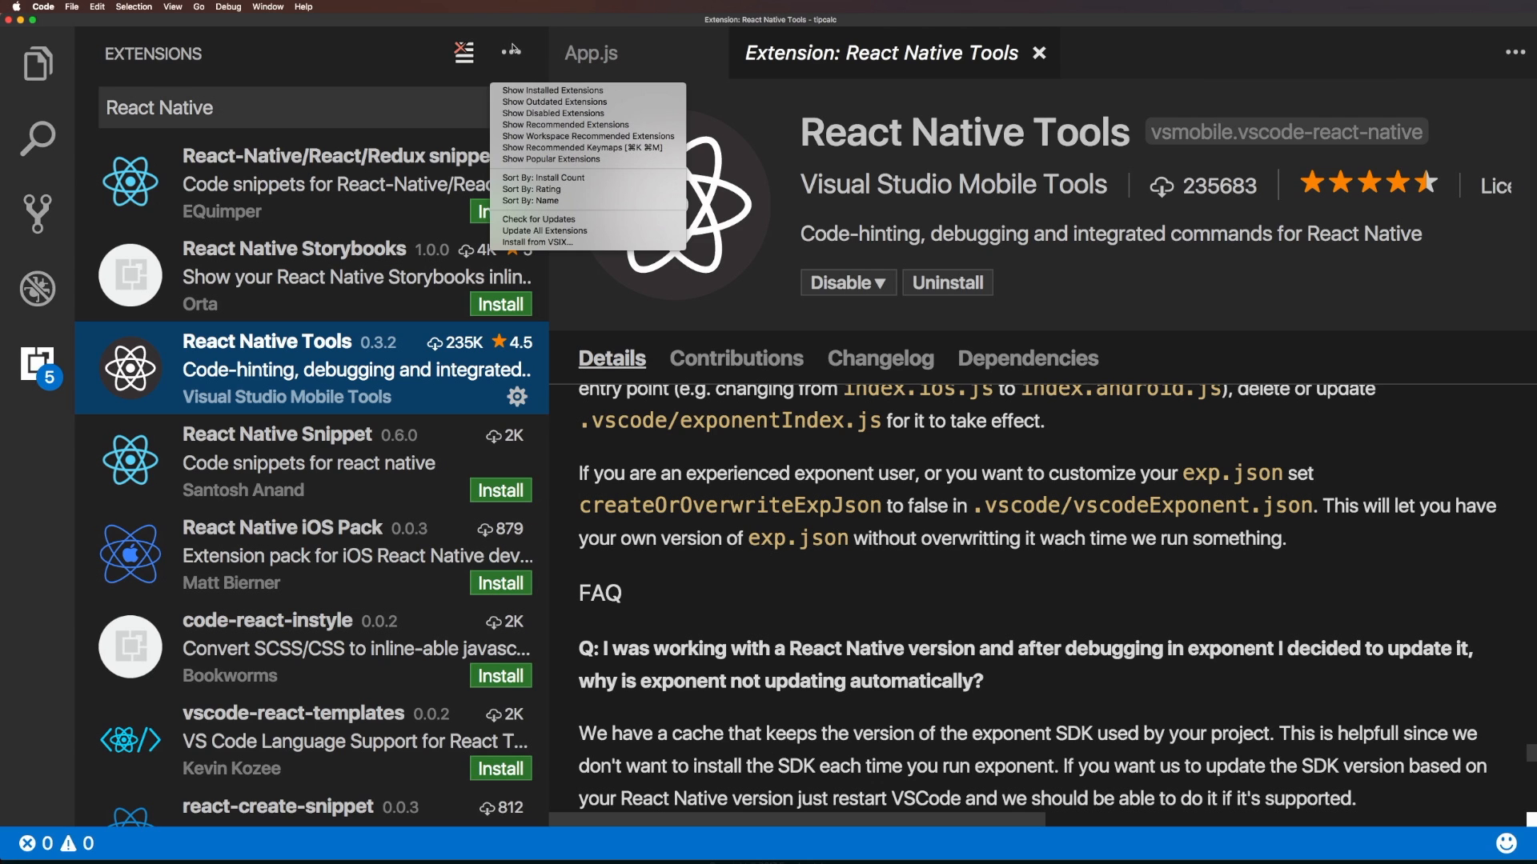
mouse_move(554, 255)
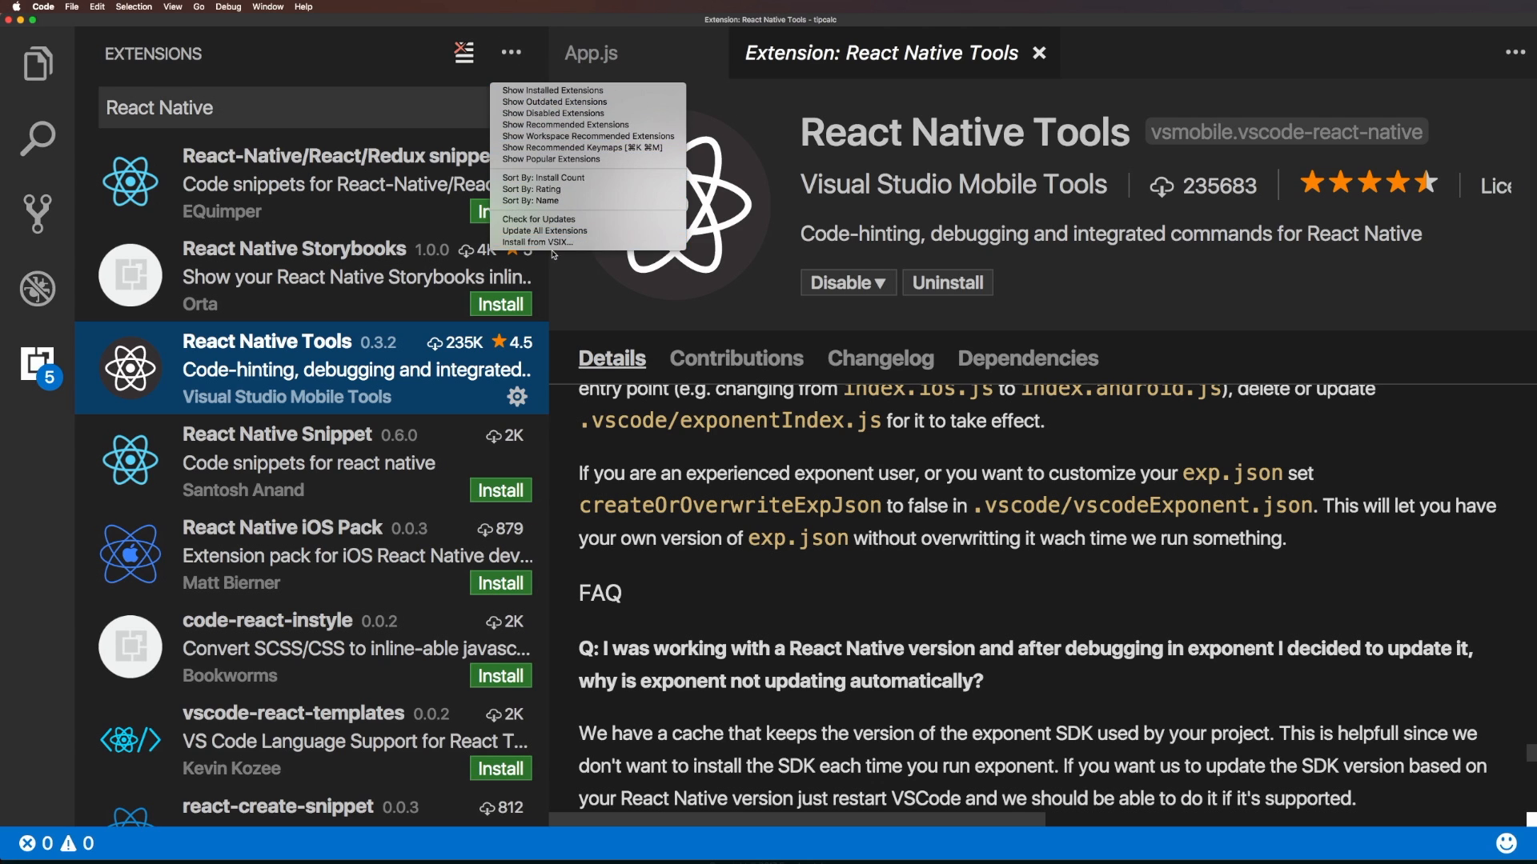
mouse_move(552, 90)
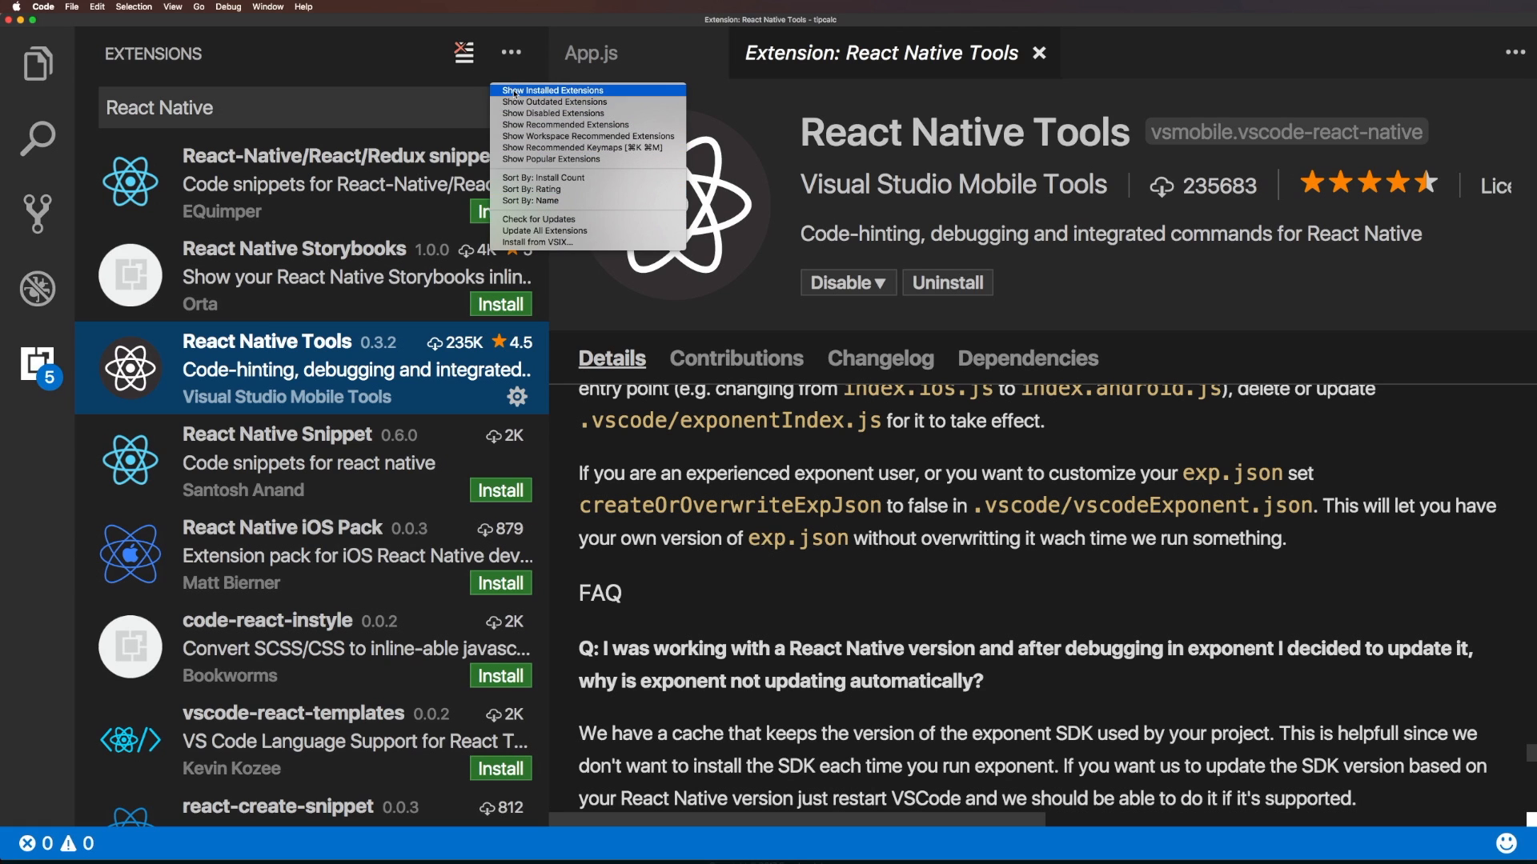
mouse_move(554, 101)
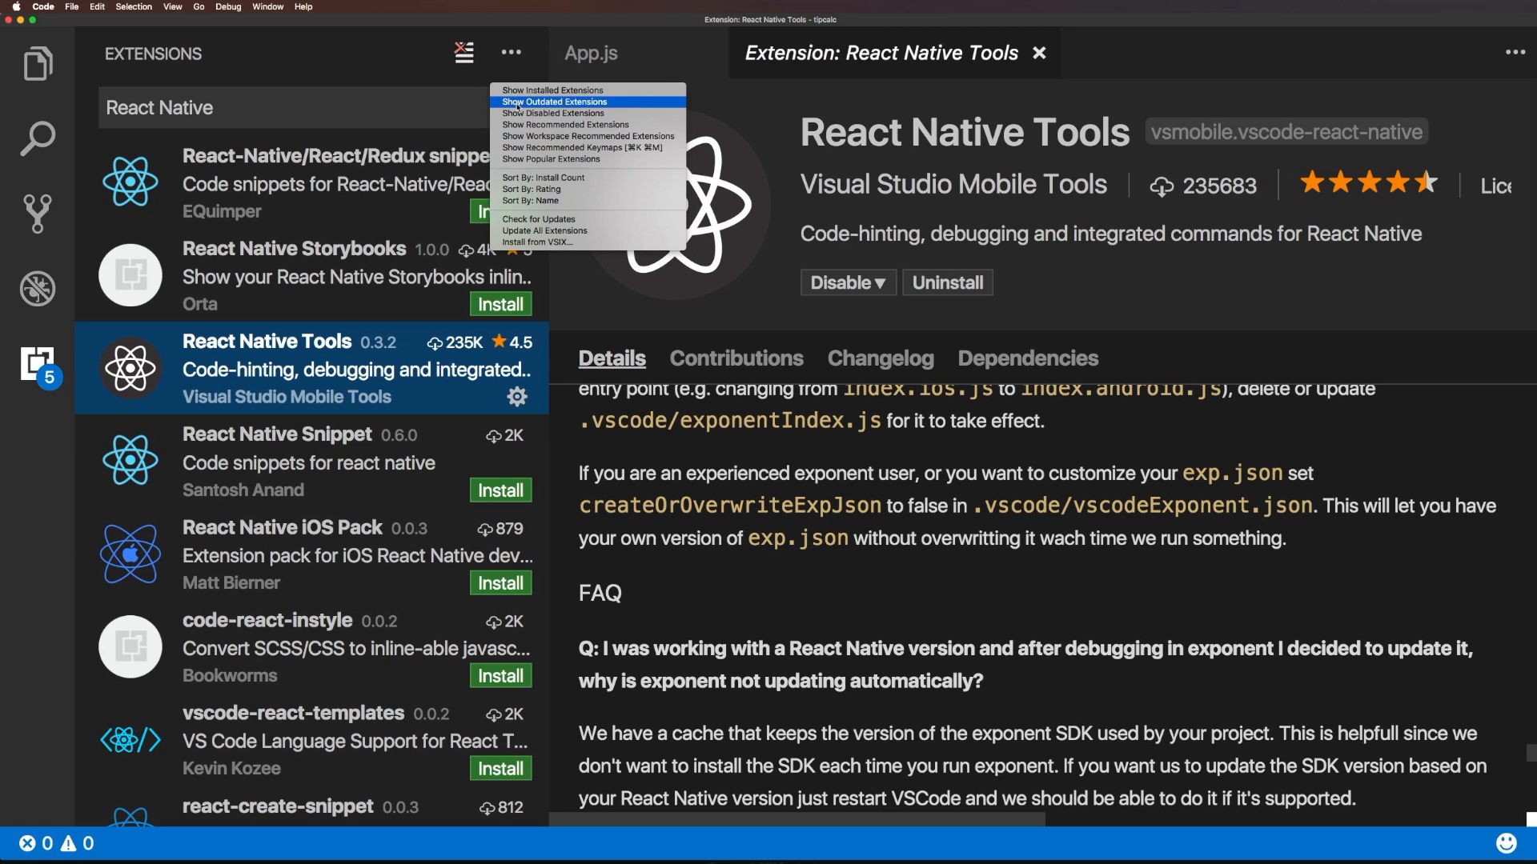
mouse_move(553, 113)
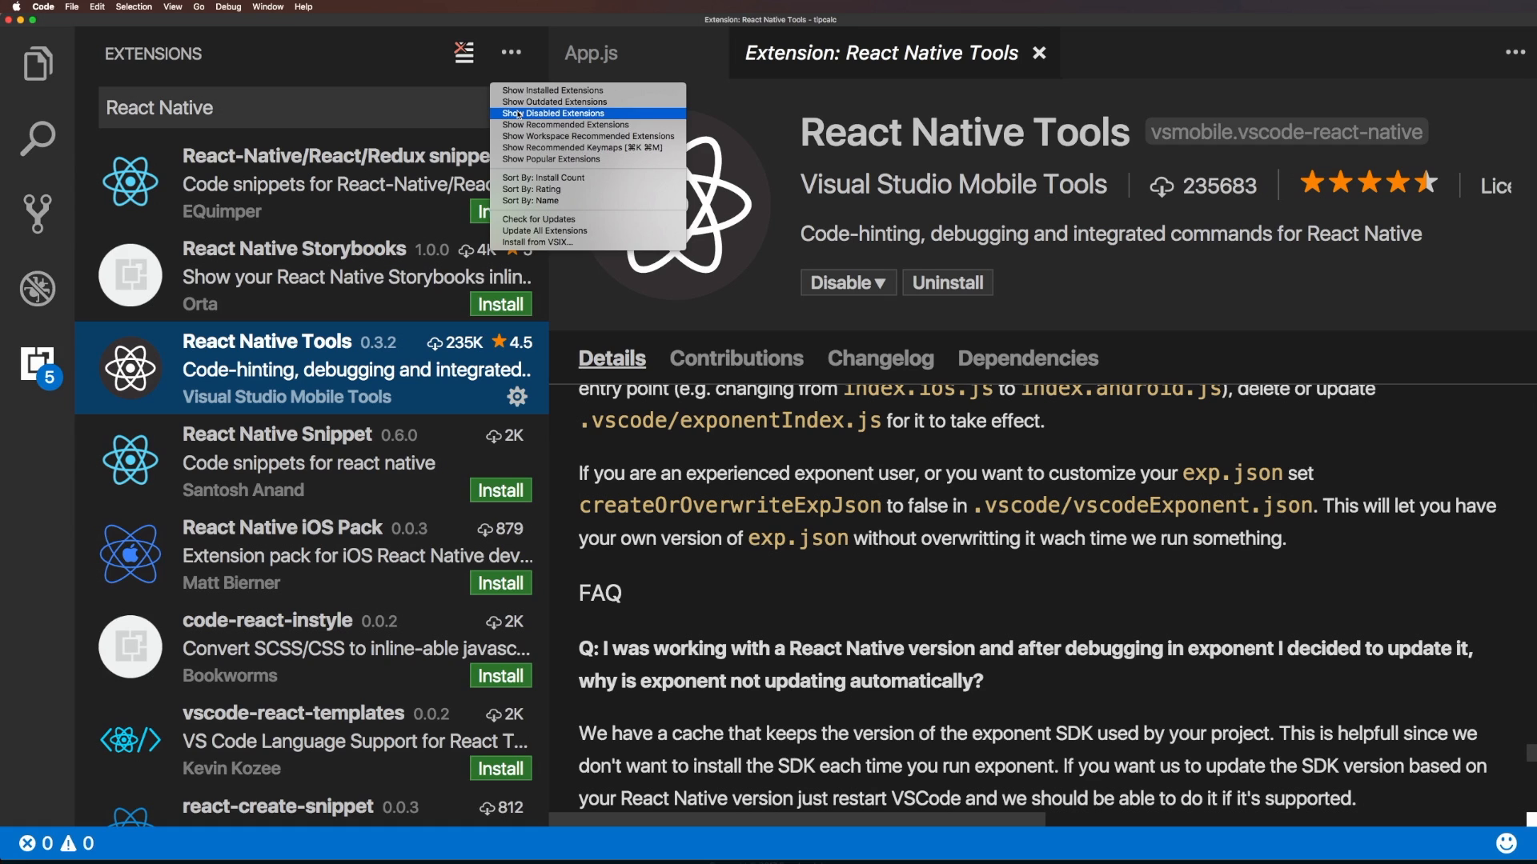
mouse_move(585, 148)
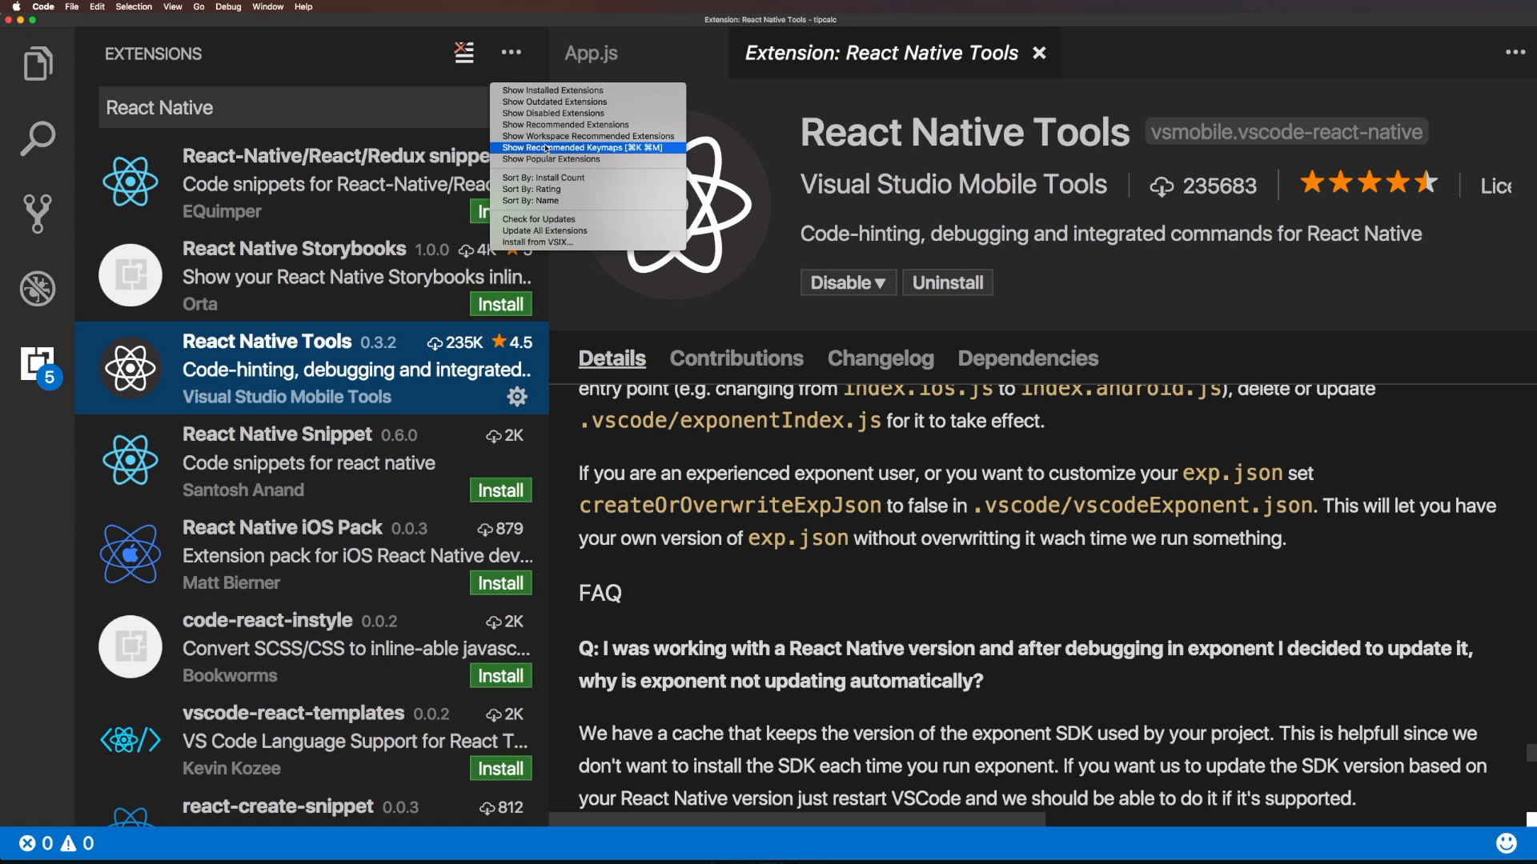
mouse_move(551, 158)
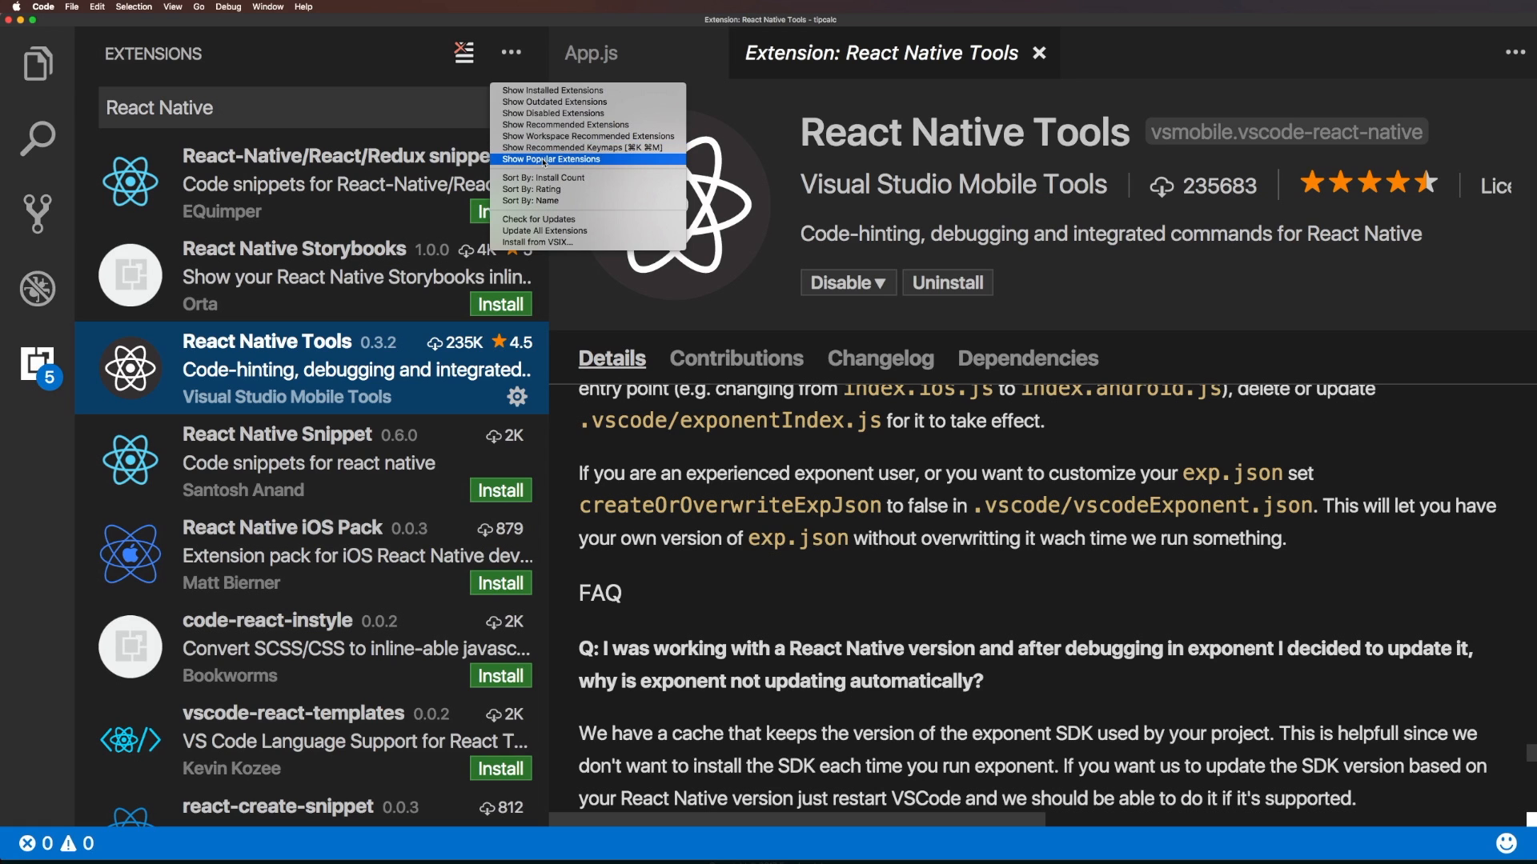
click(551, 161)
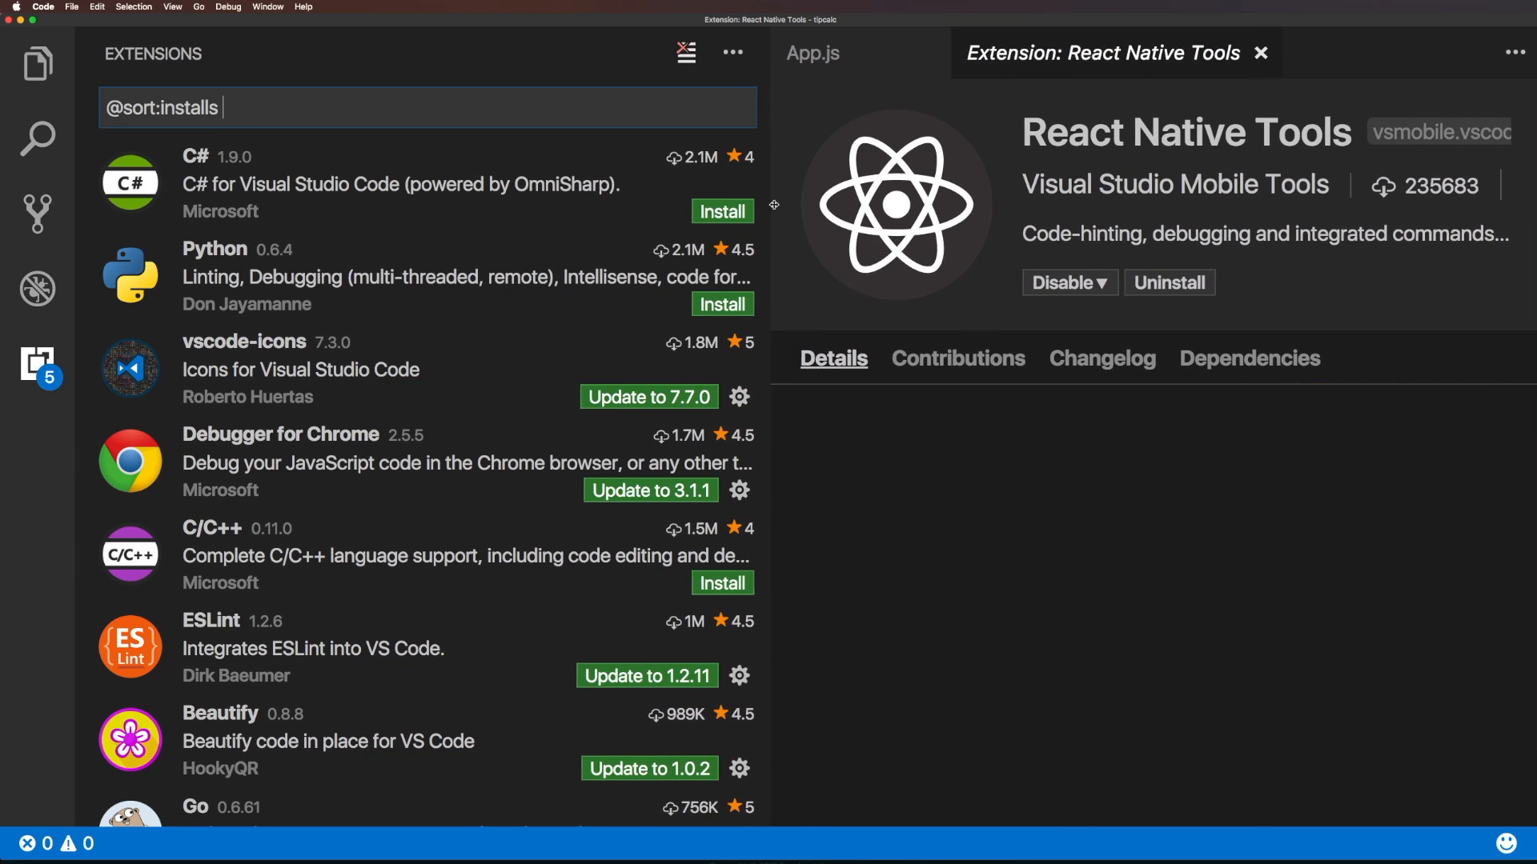
Scroll the popular list and open the vscode-icons details page.
scroll(down, 3)
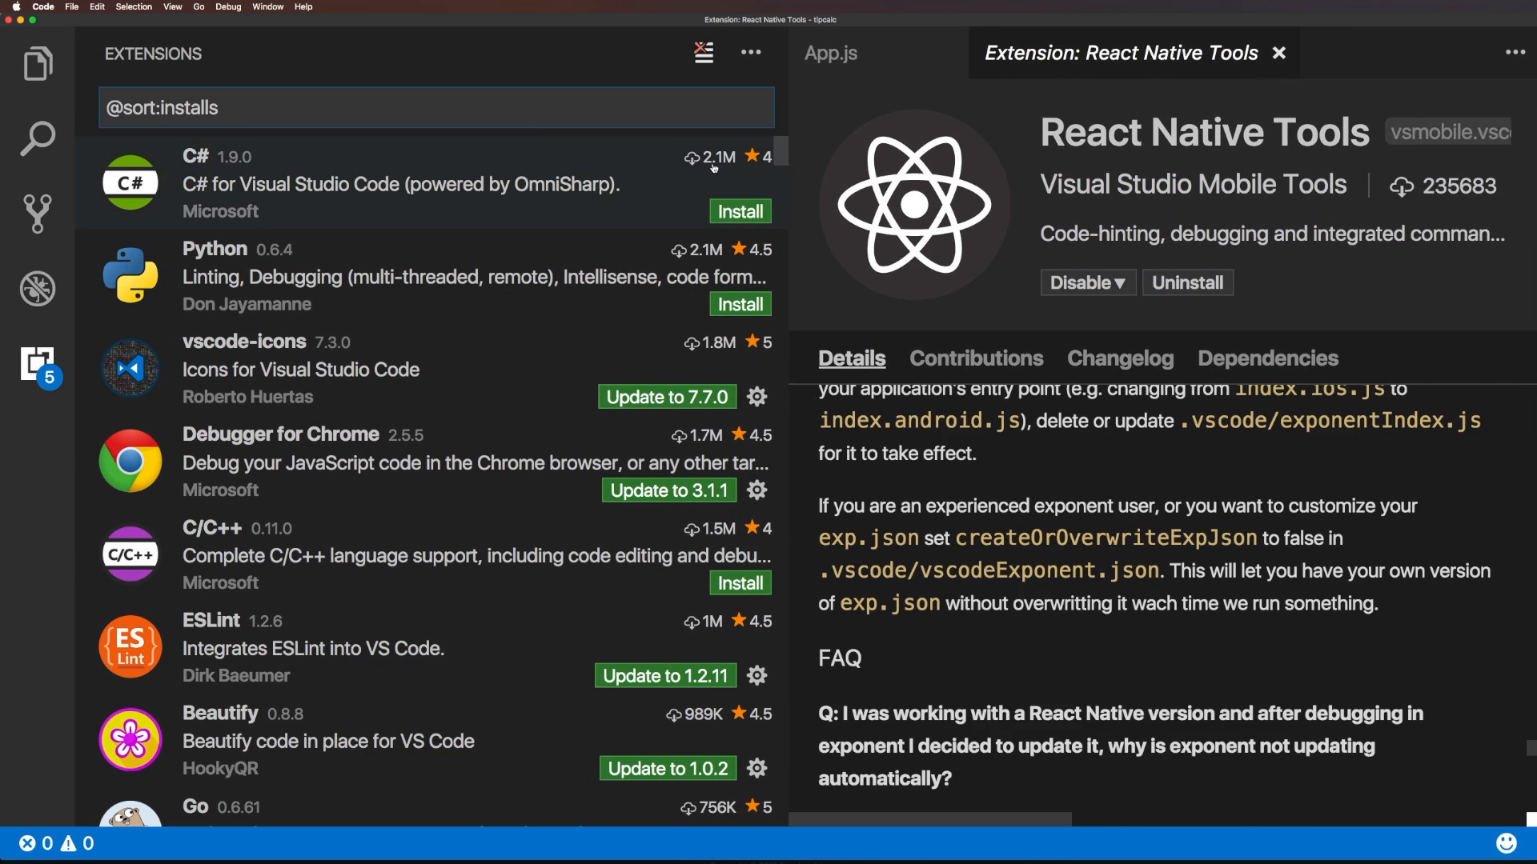
mouse_move(691, 189)
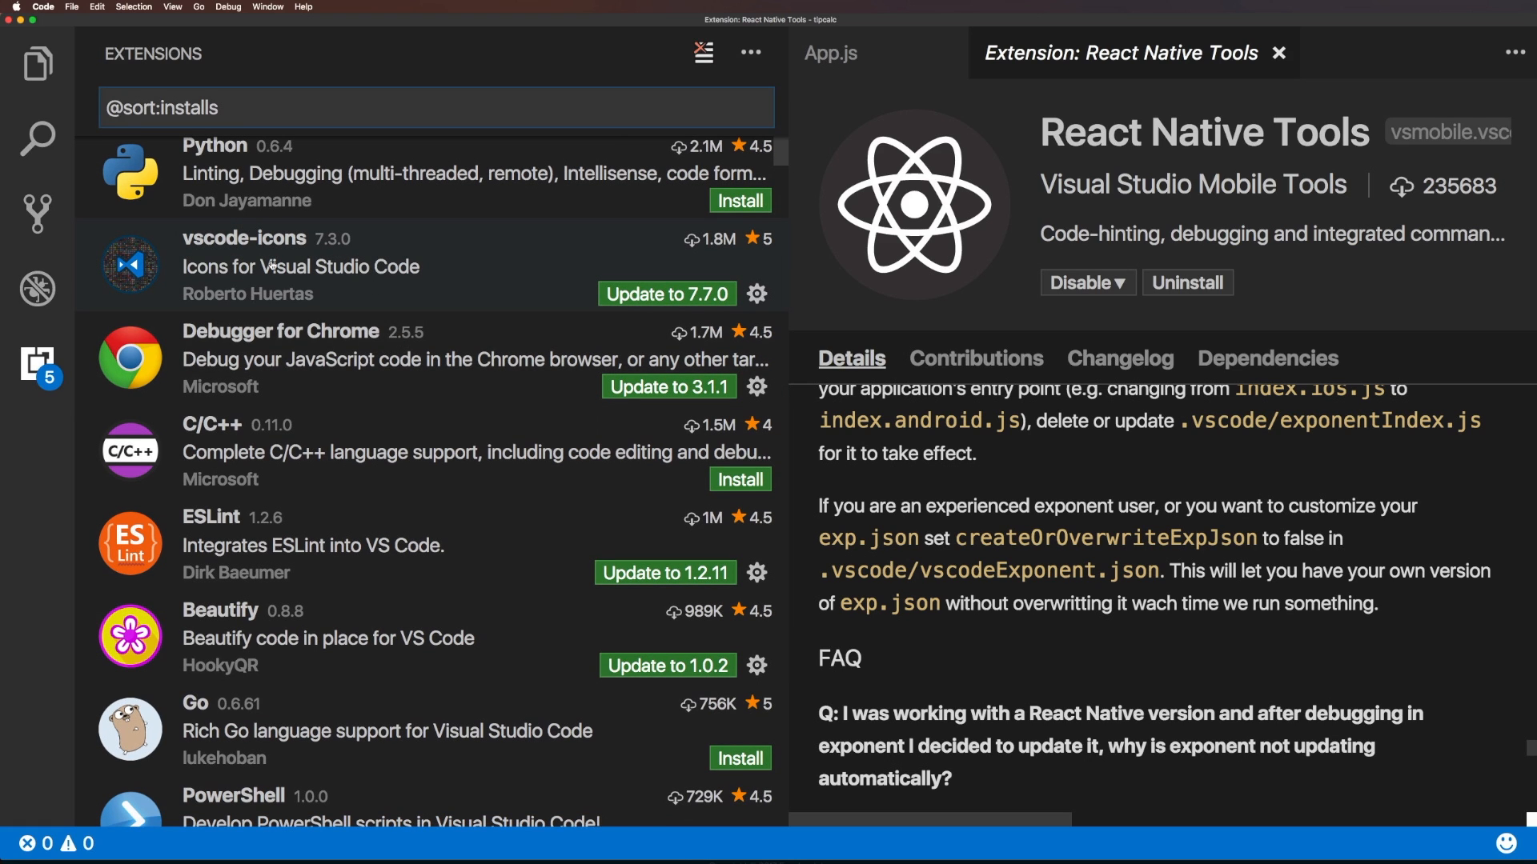
click(301, 266)
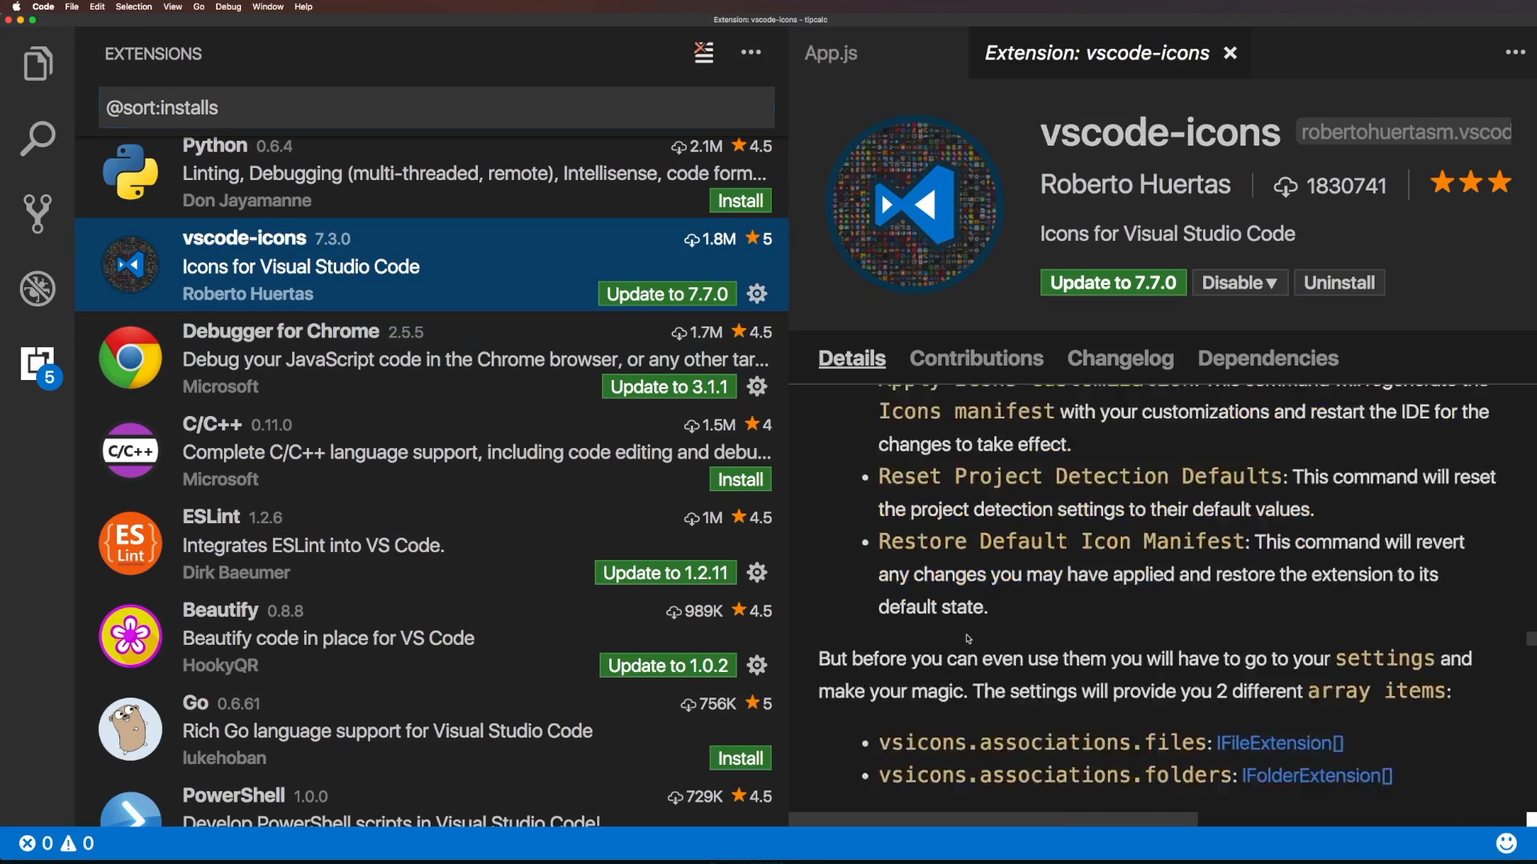
scroll(up, 3)
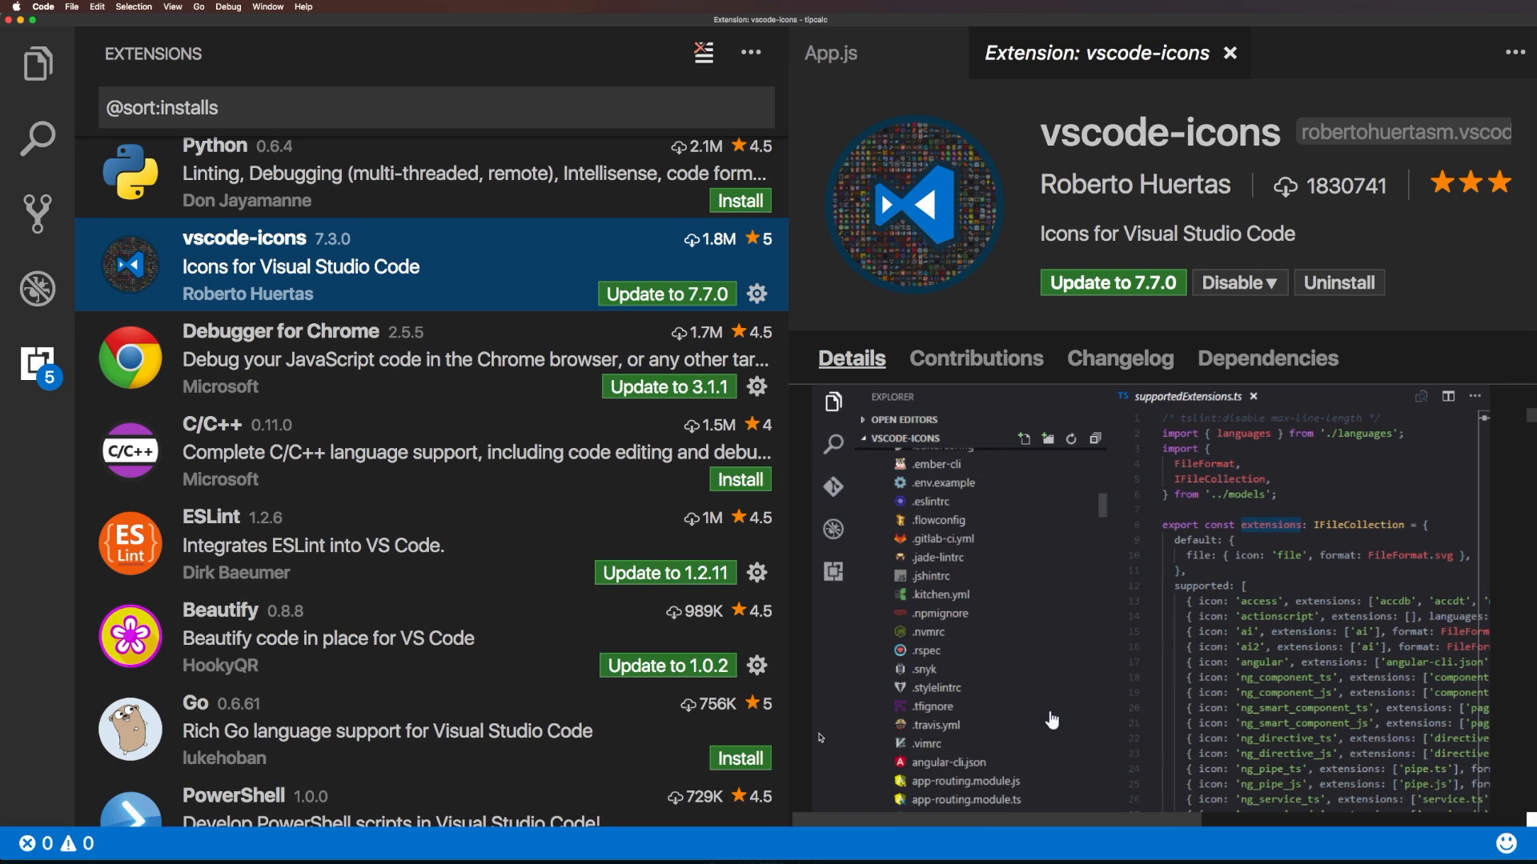
scroll(down, 3)
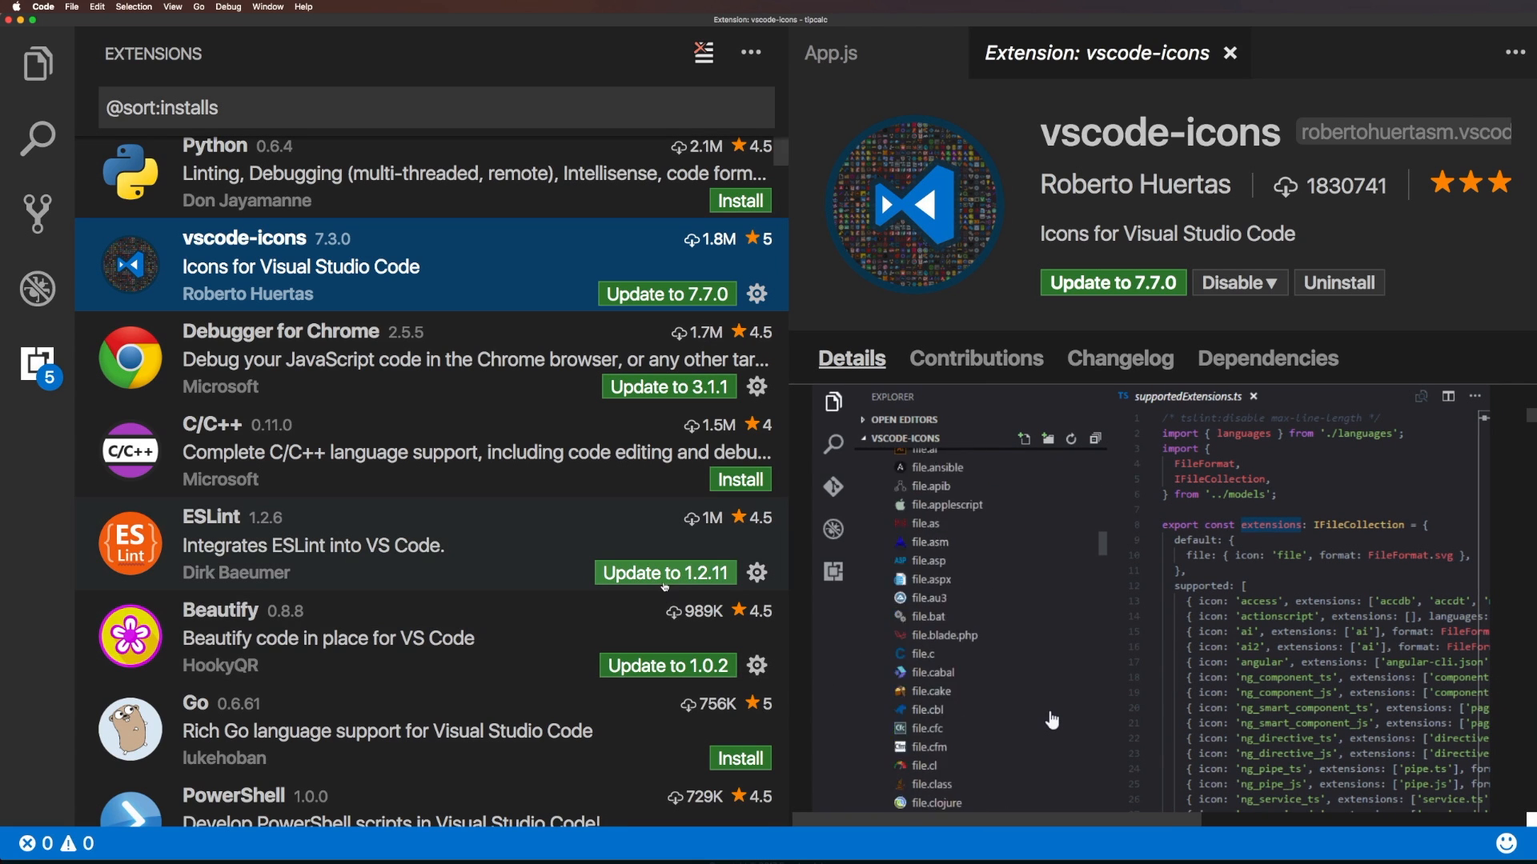
scroll(down, 3)
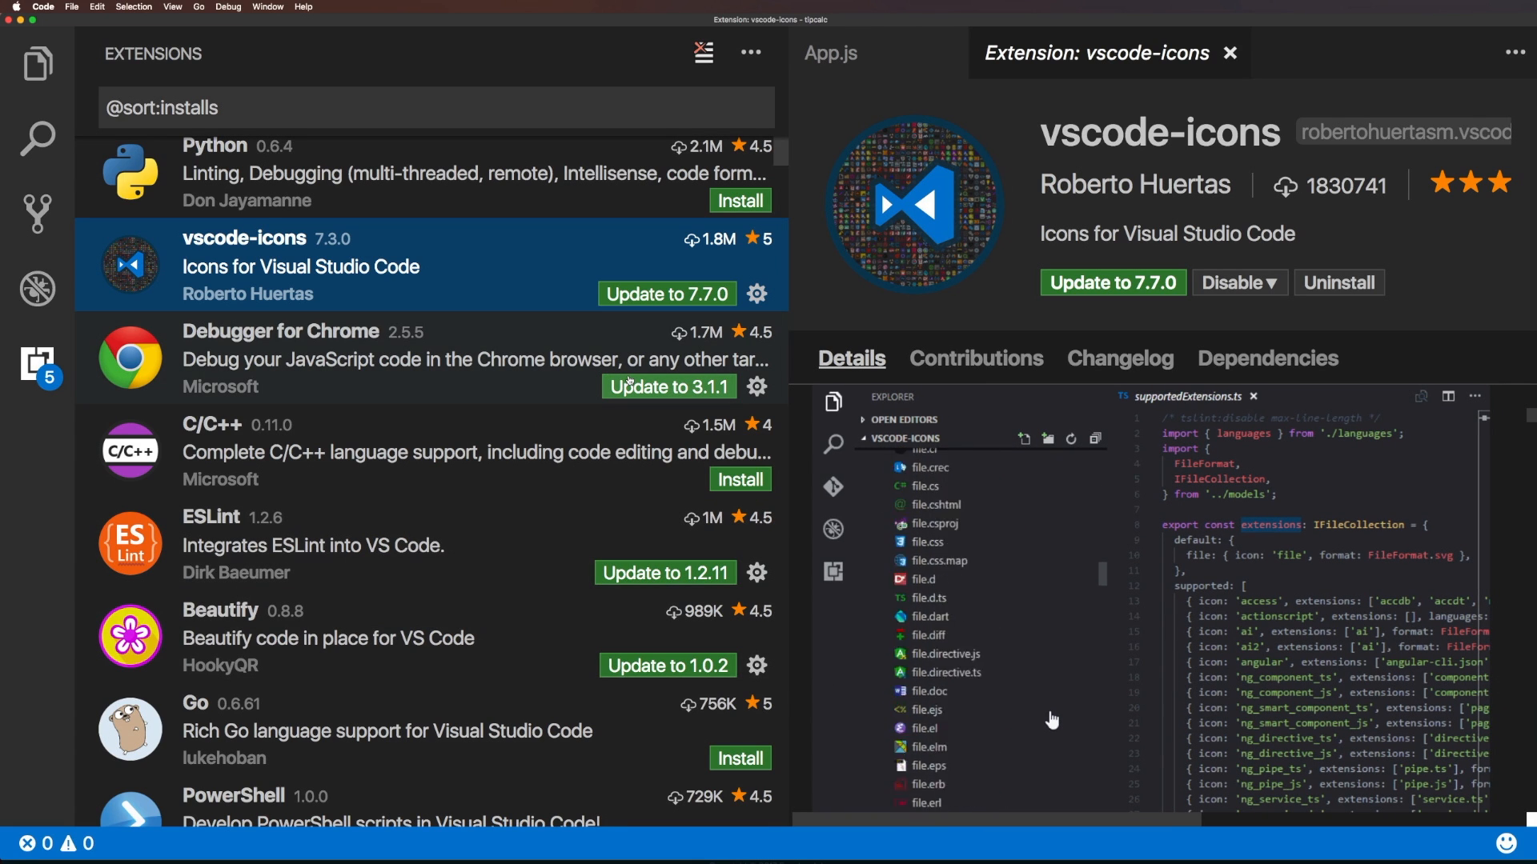
scroll(down, 3)
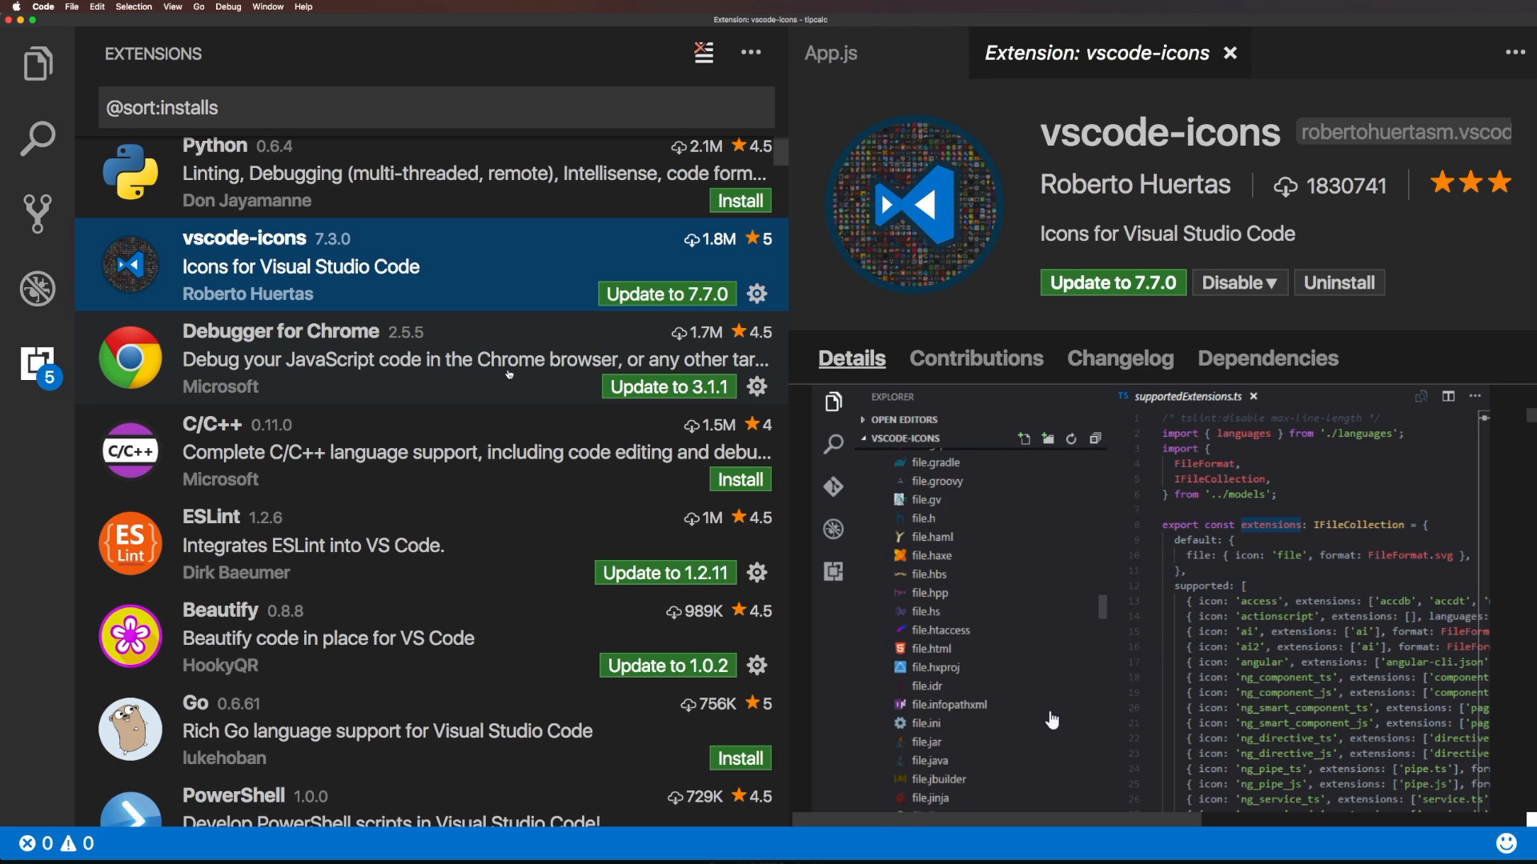
scroll(down, 3)
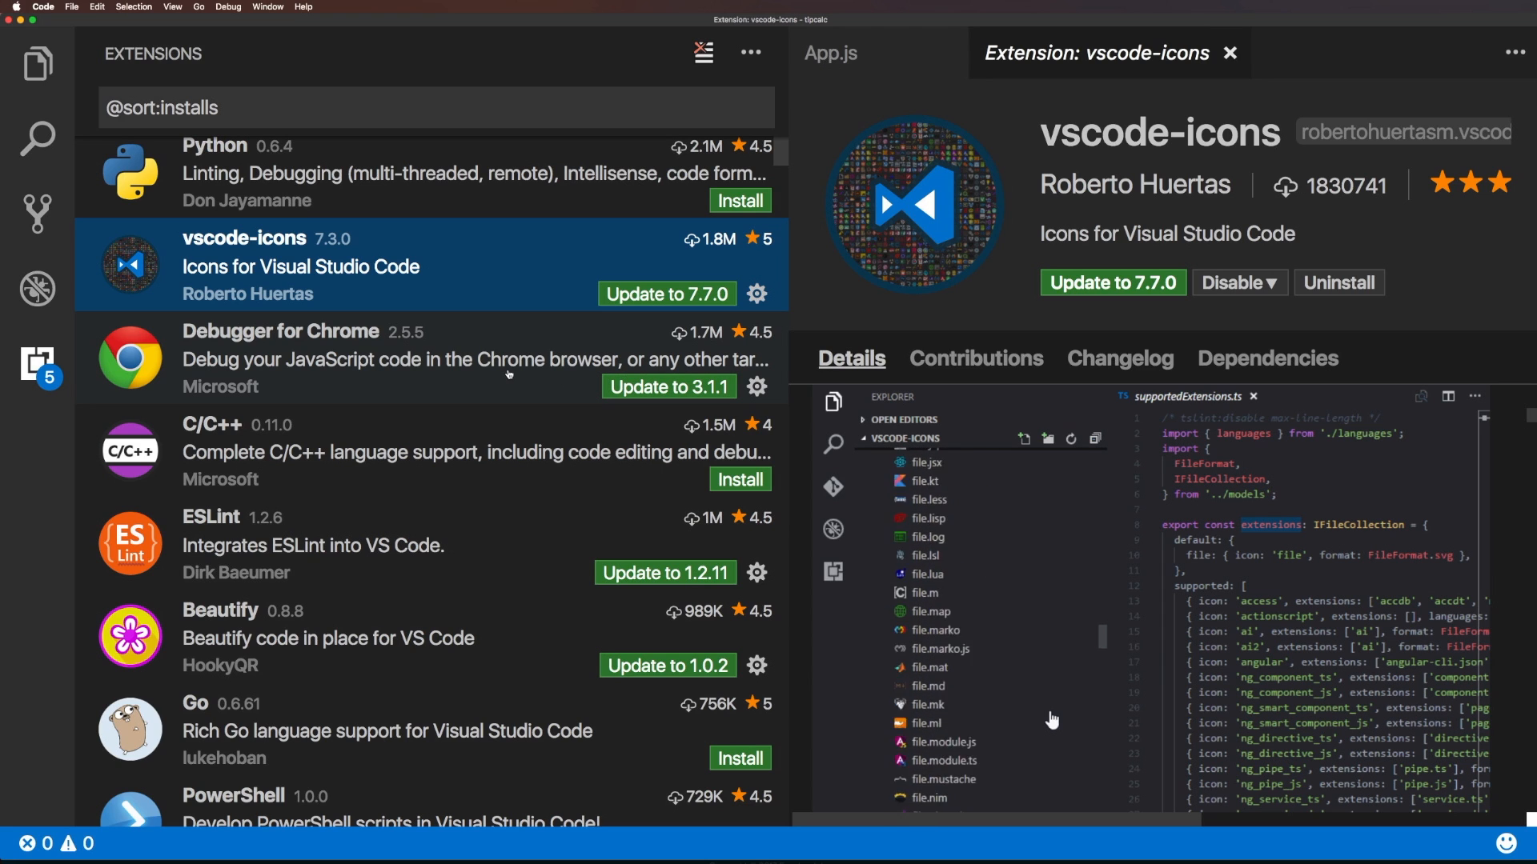
scroll(down, 3)
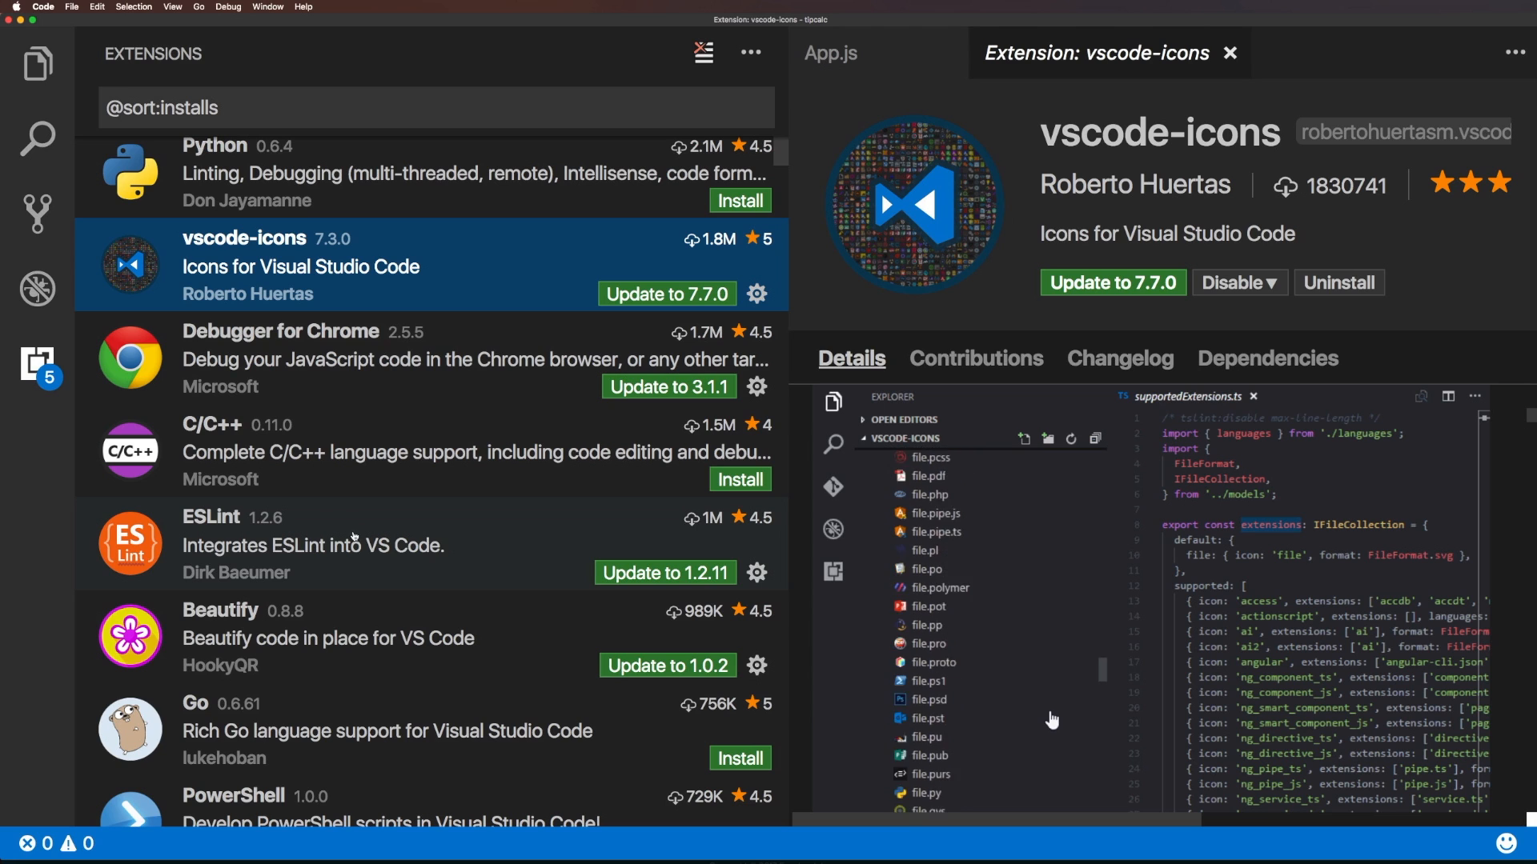
scroll(down, 3)
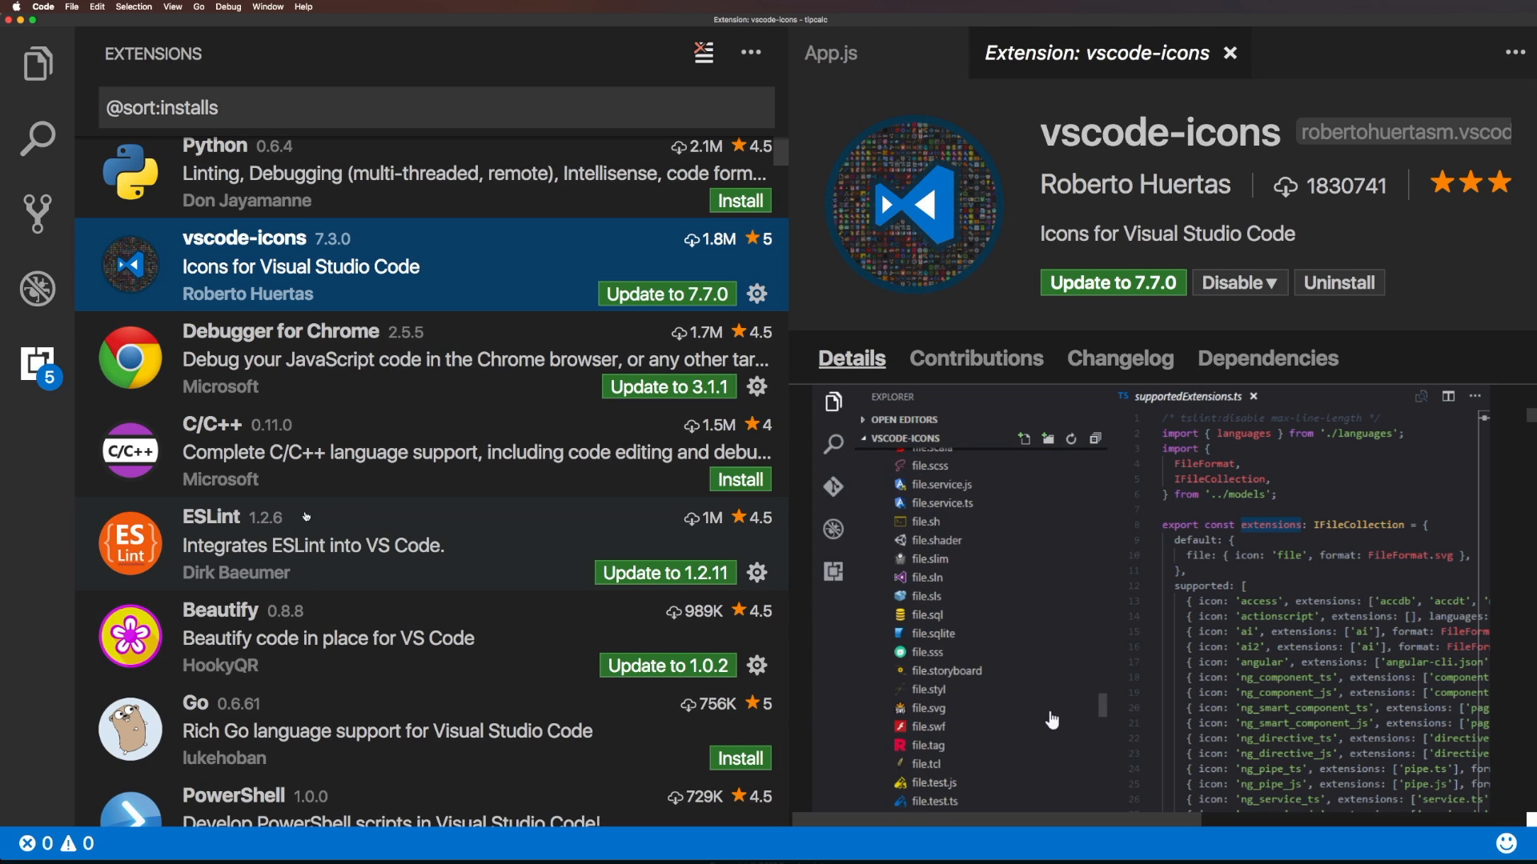
scroll(down, 3)
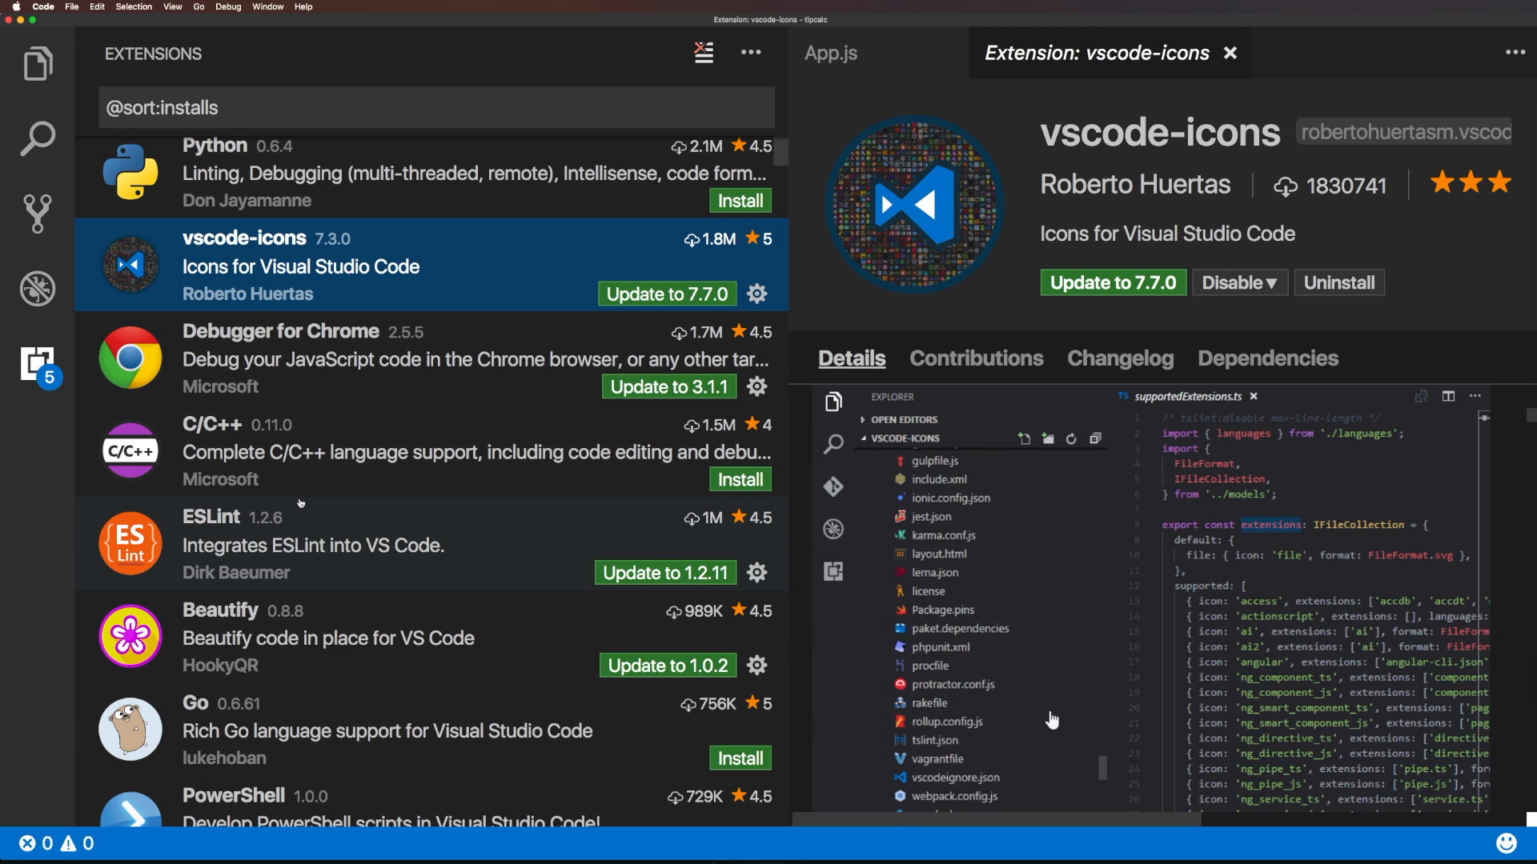
scroll(down, 3)
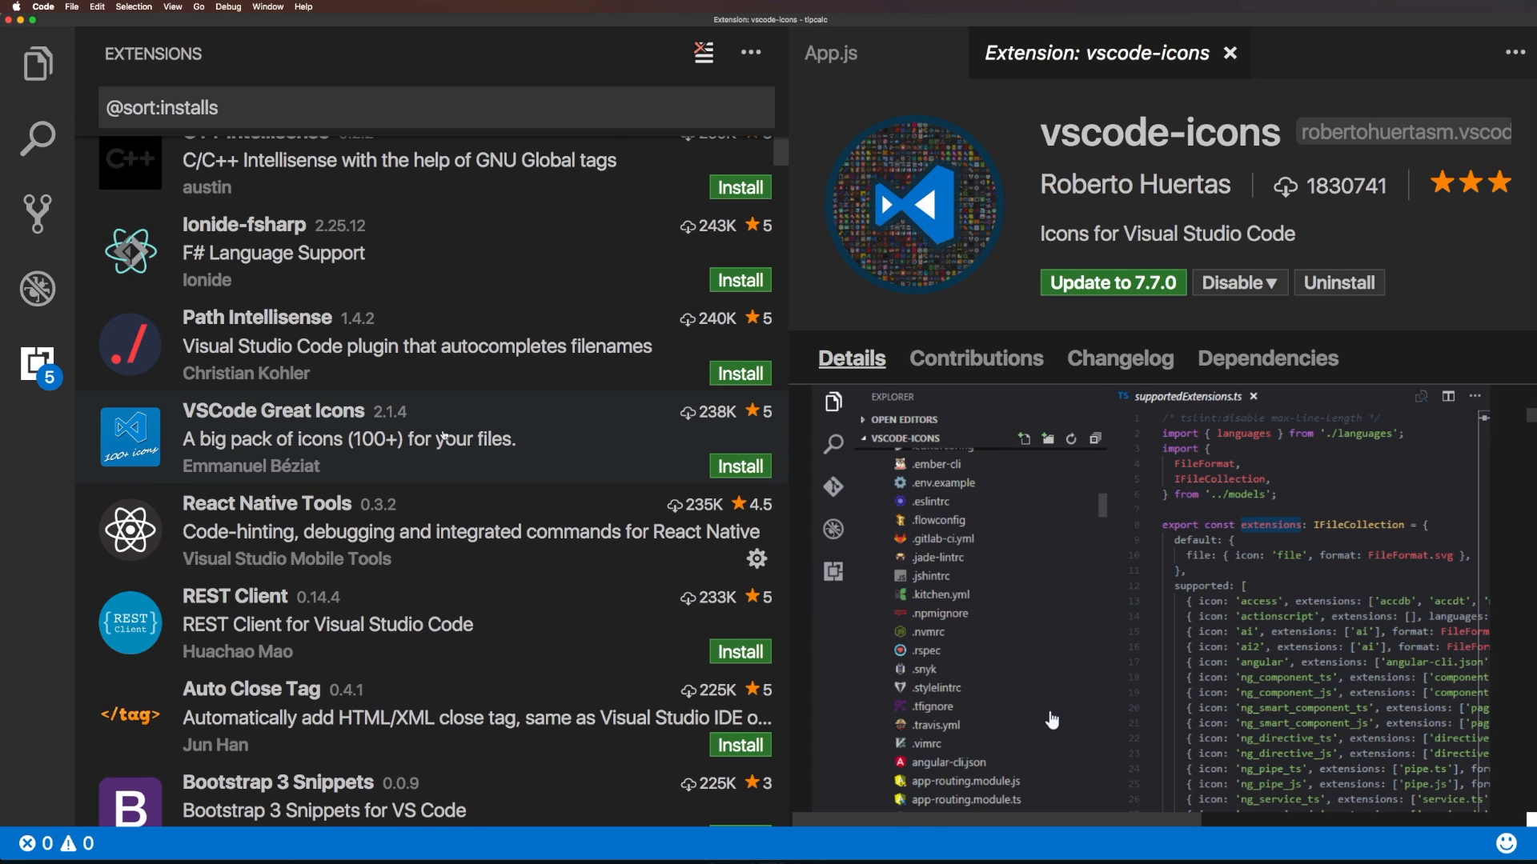
Scroll far down the popular list and open Atom One Dark Theme.
scroll(down, 3)
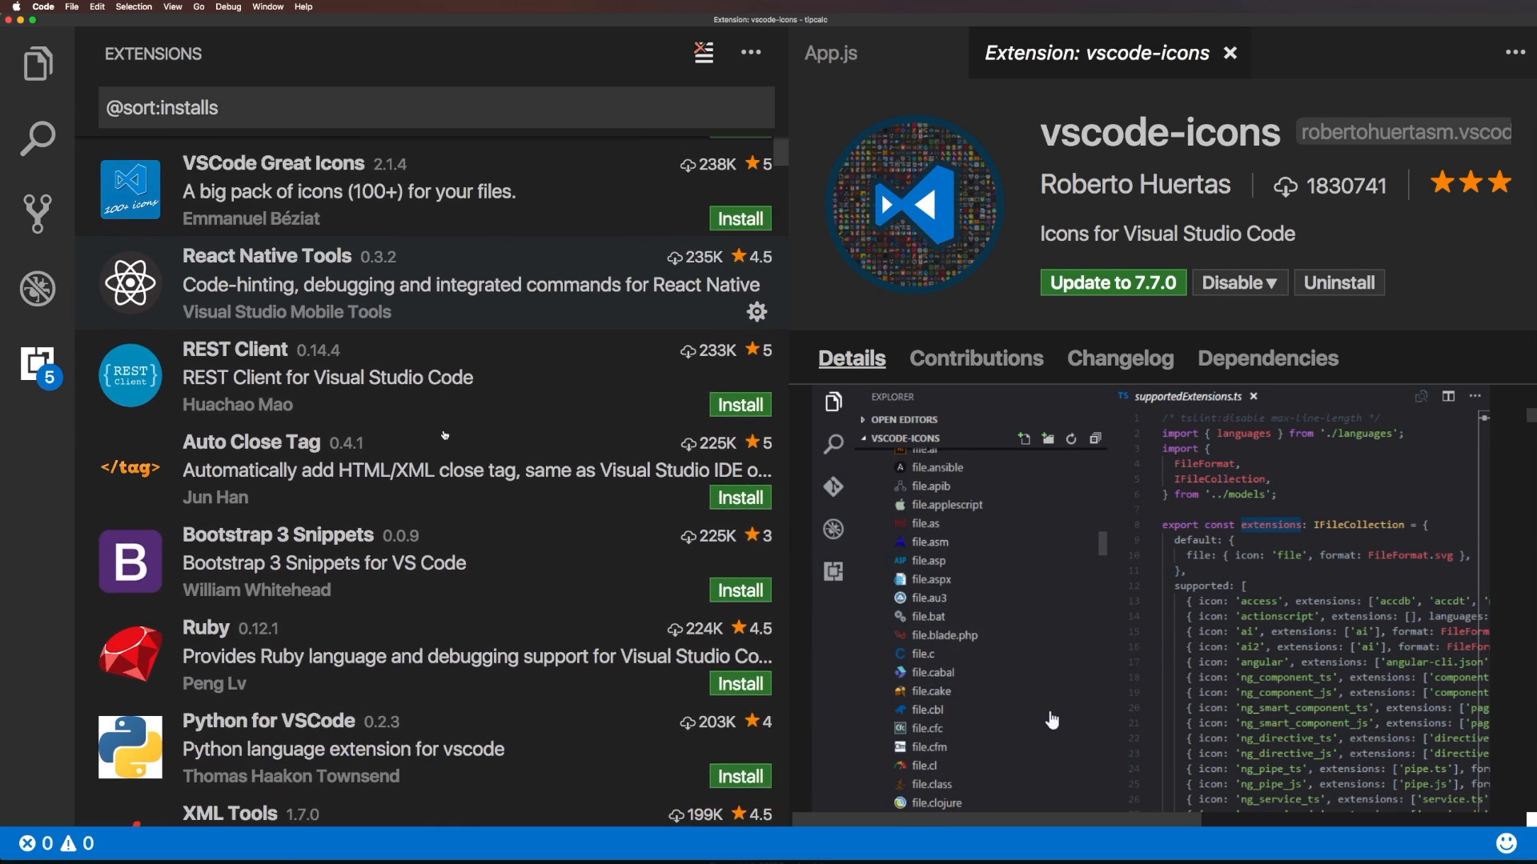
scroll(down, 3)
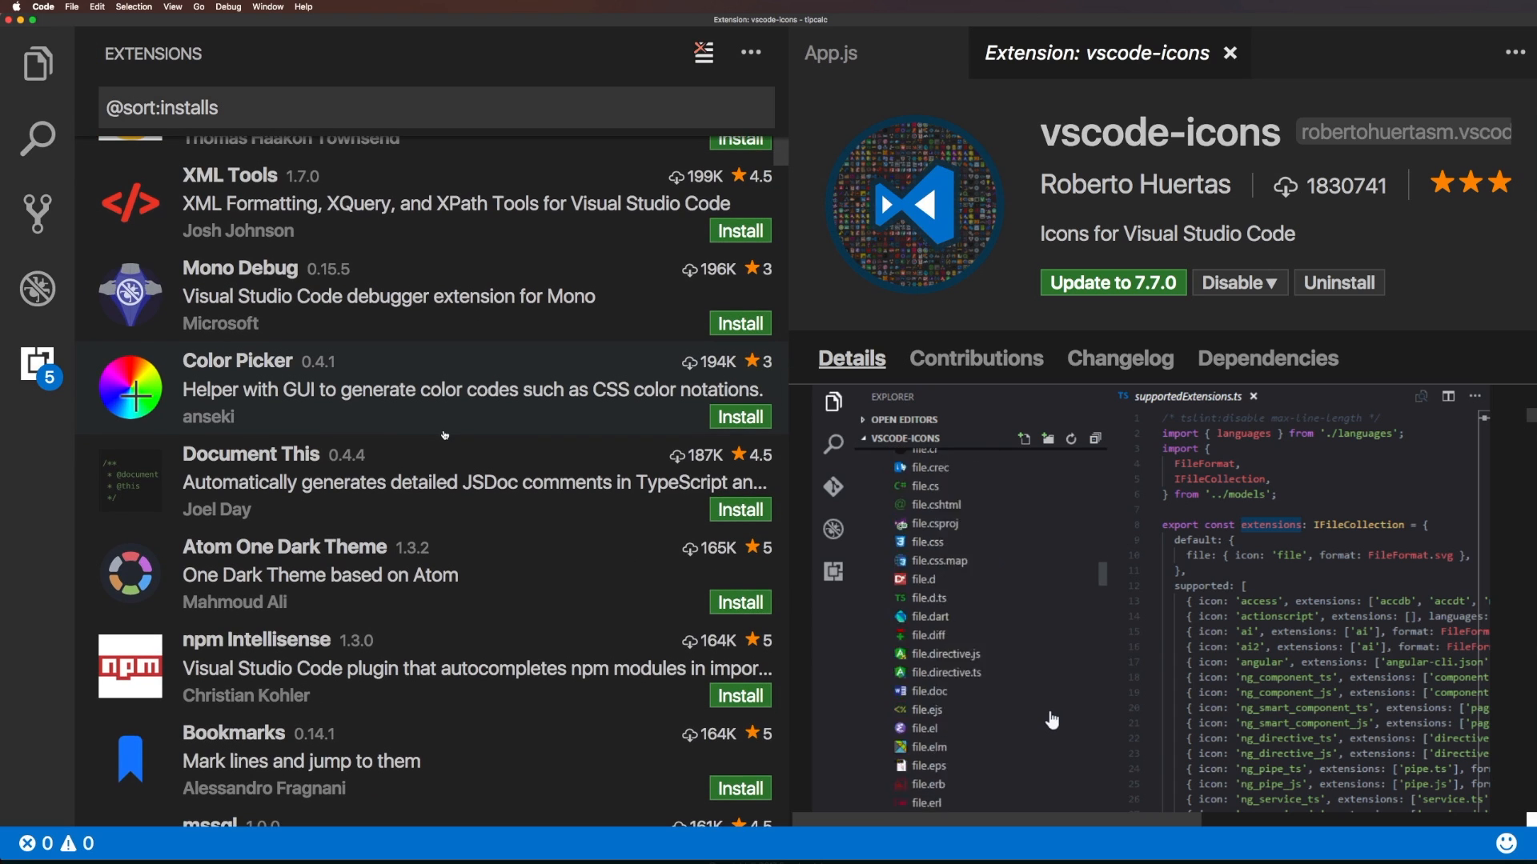
scroll(down, 3)
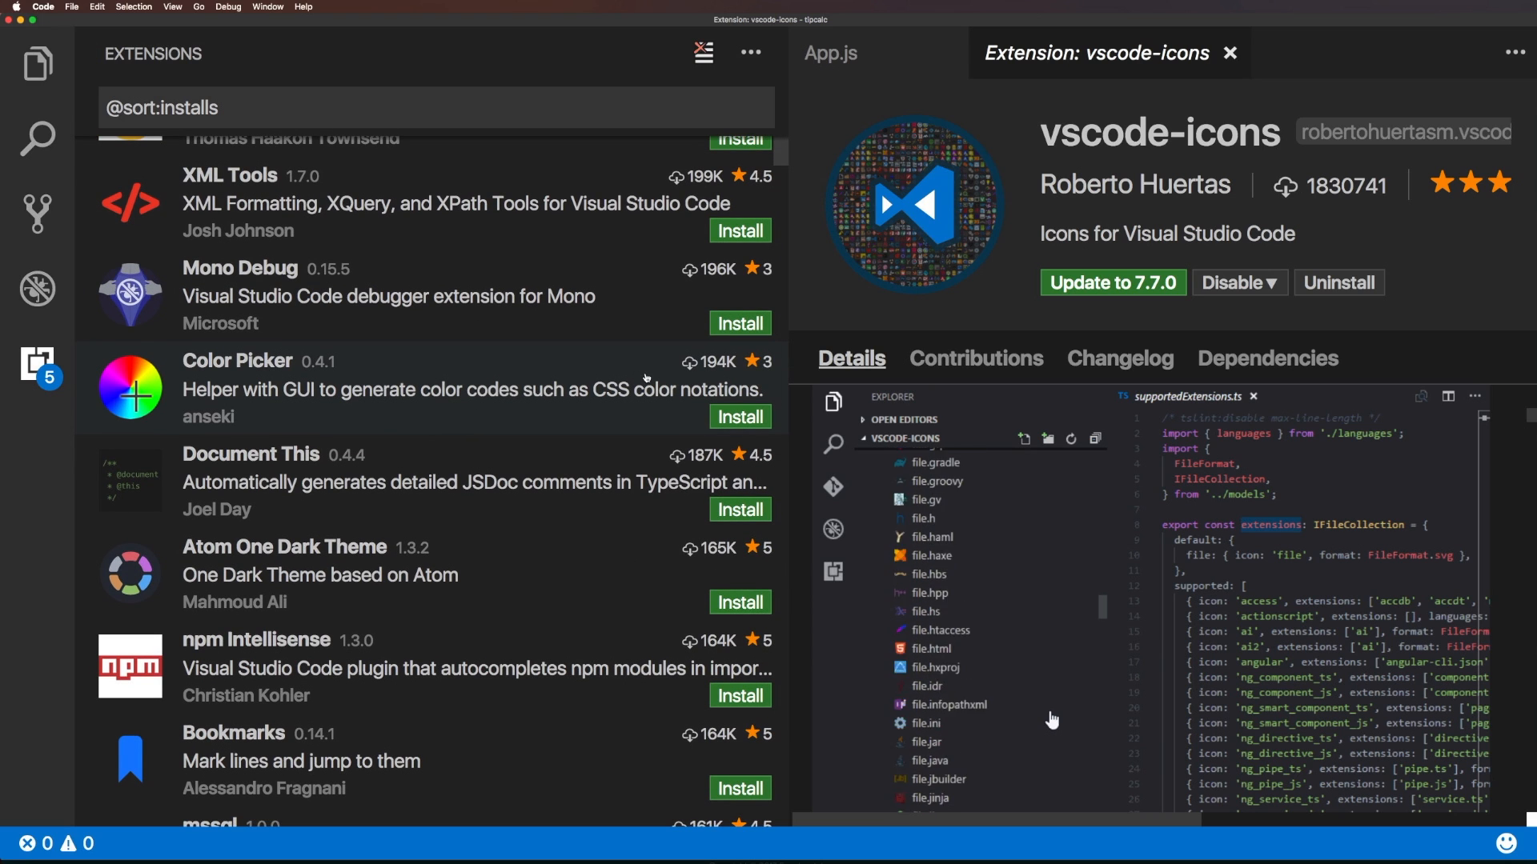
scroll(down, 3)
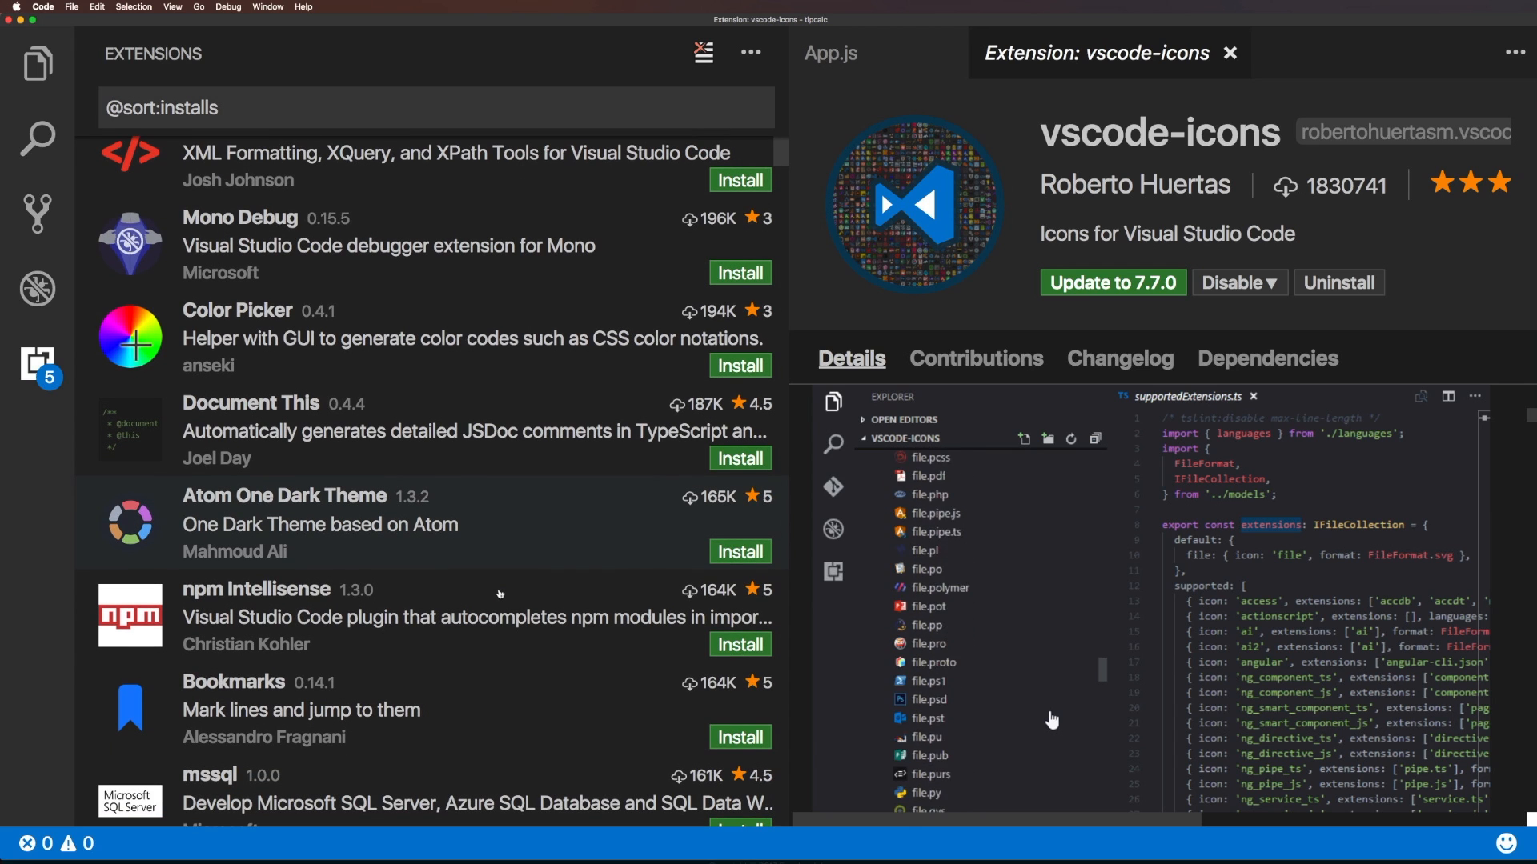
scroll(down, 3)
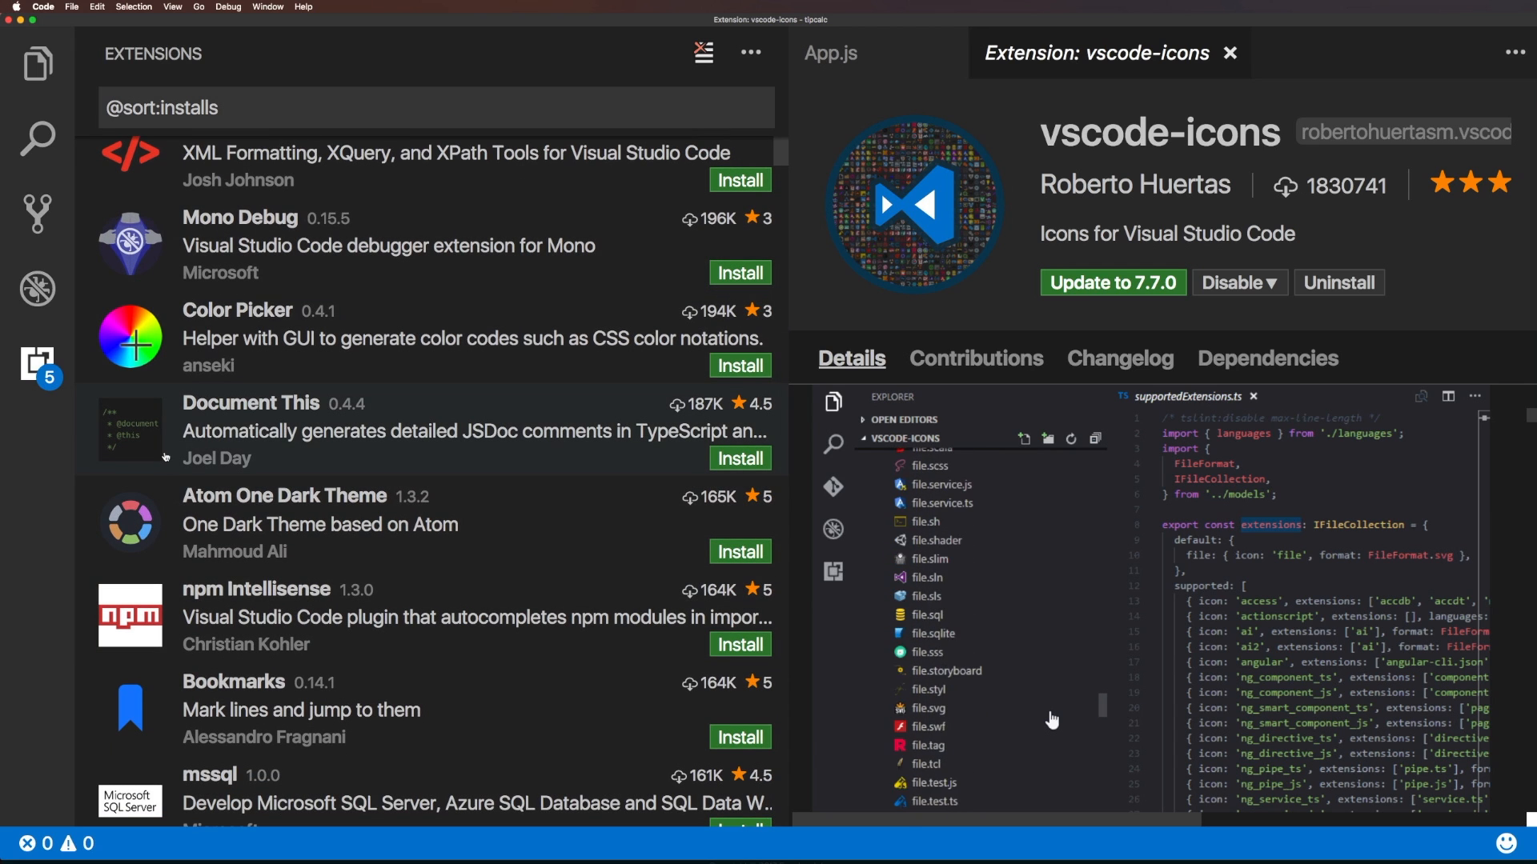
scroll(down, 3)
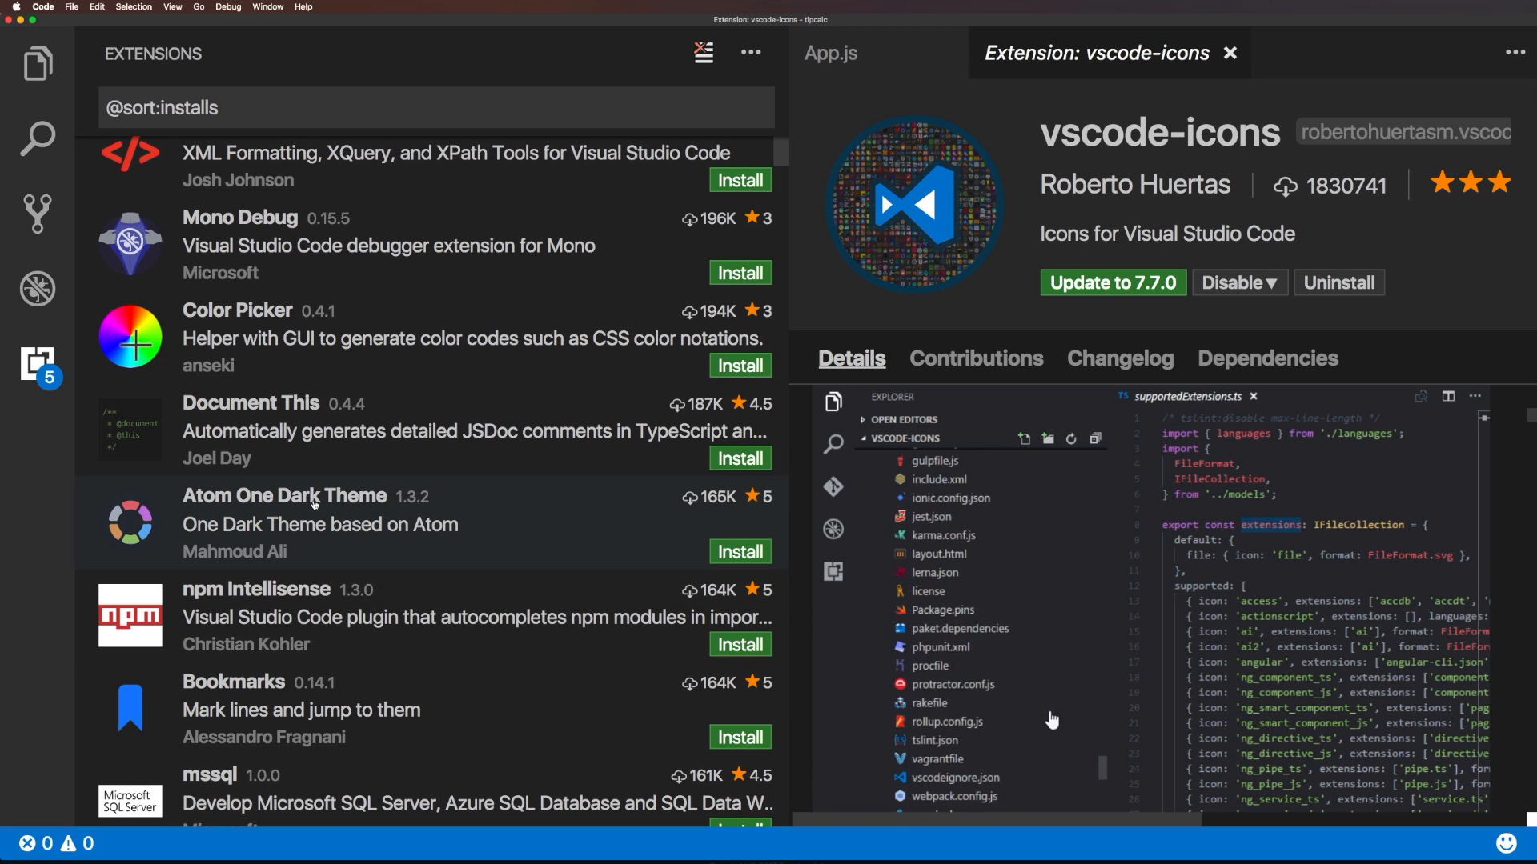
click(320, 523)
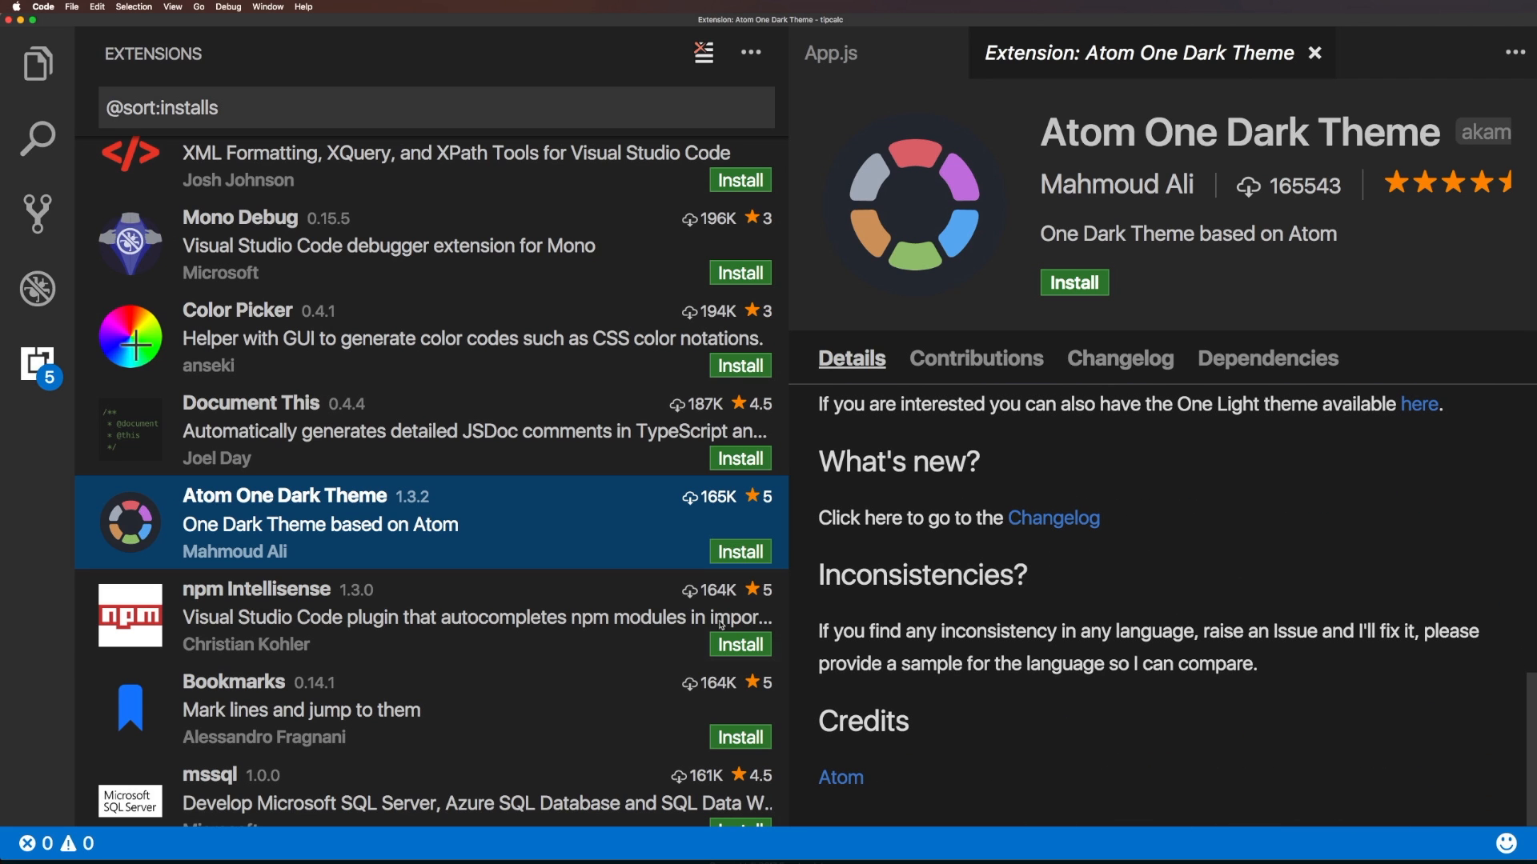
Scroll through the popular extensions and select the extension search box.
scroll(down, 3)
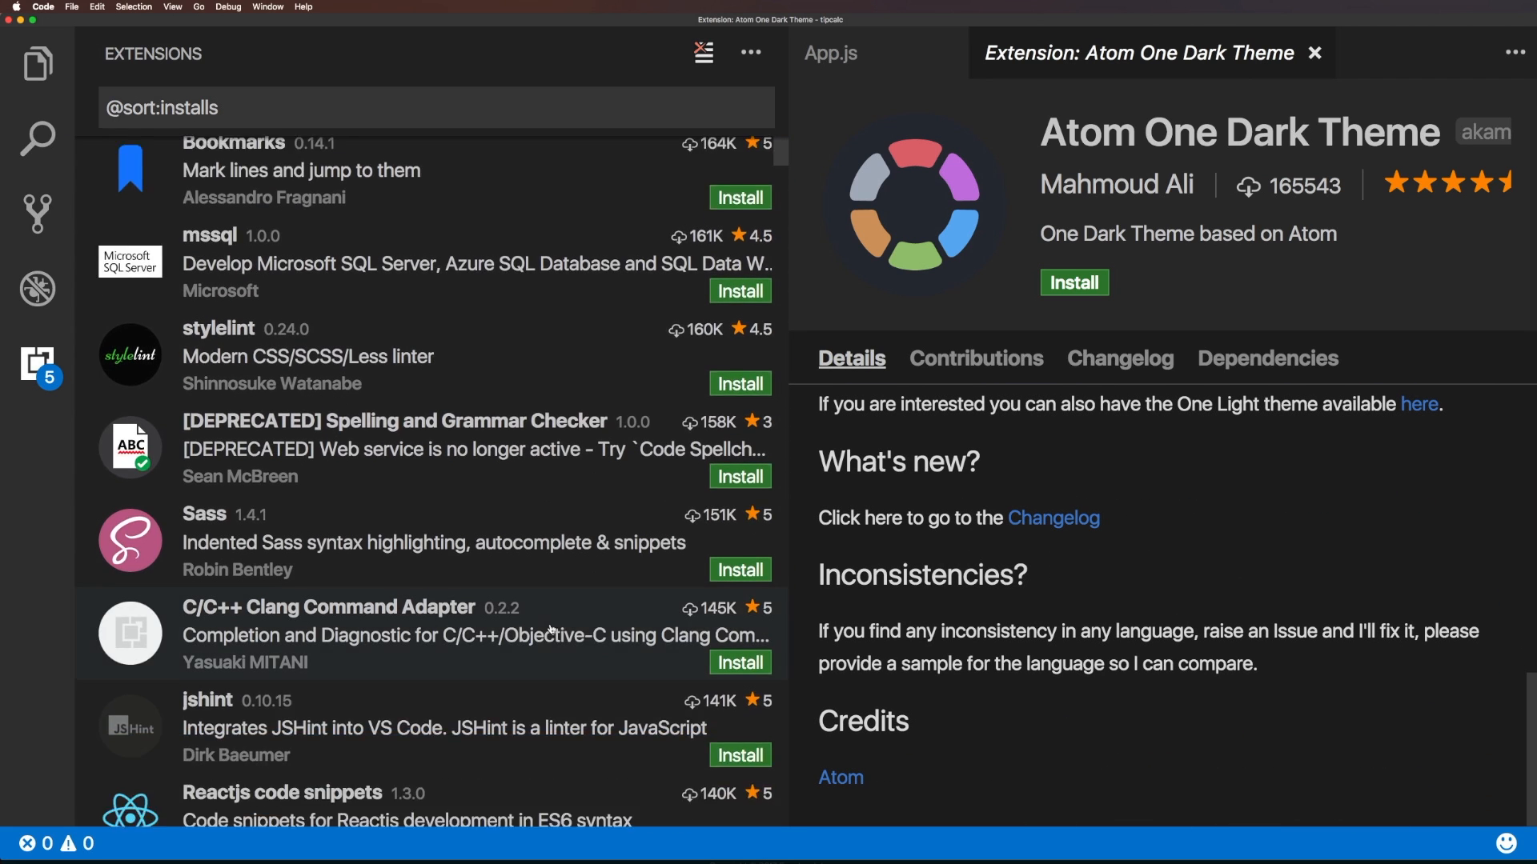
scroll(down, 3)
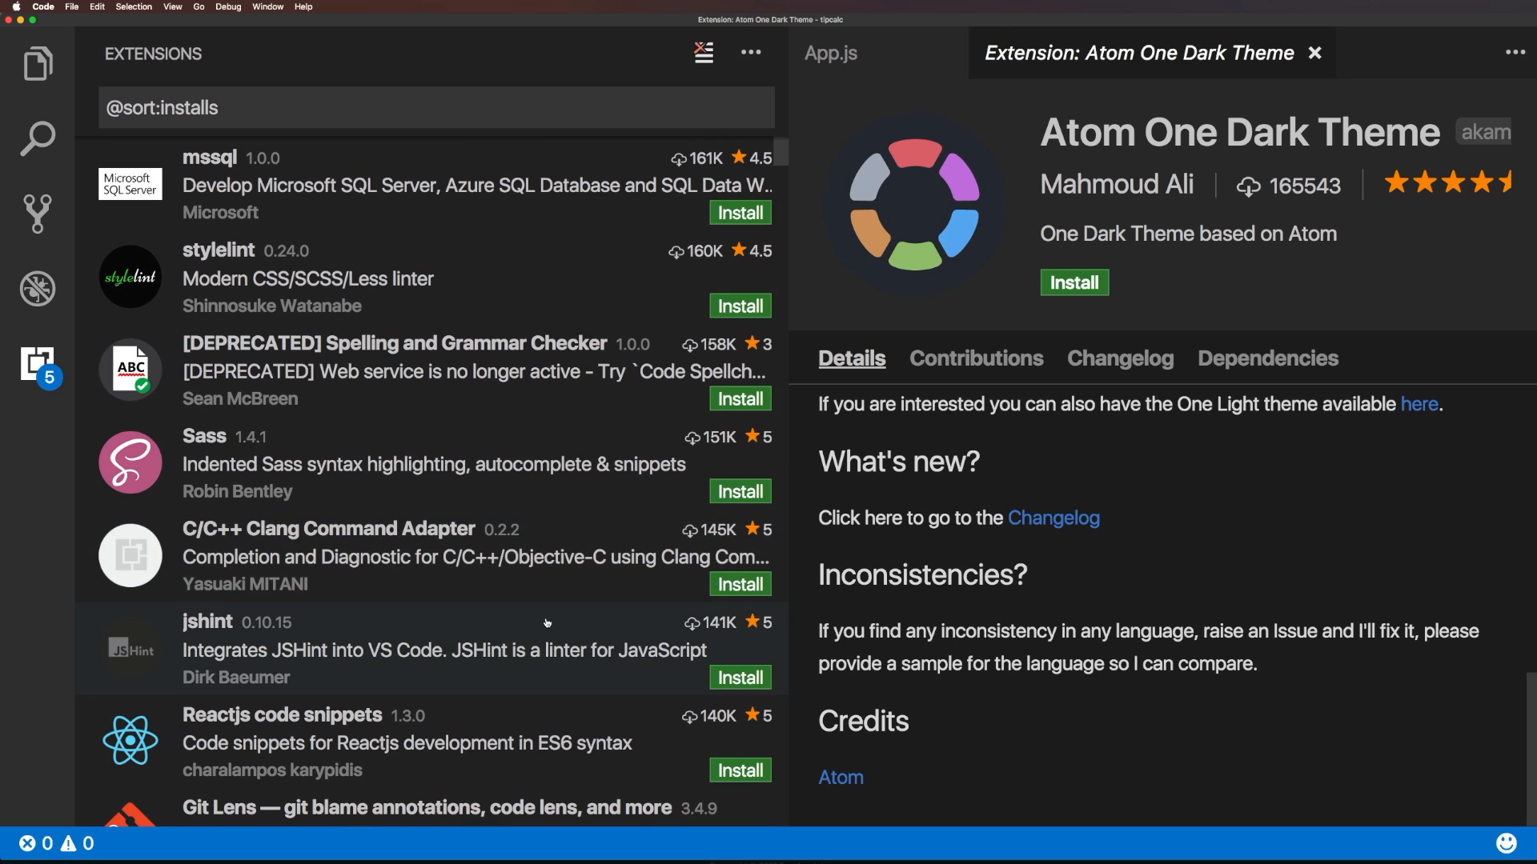
scroll(down, 3)
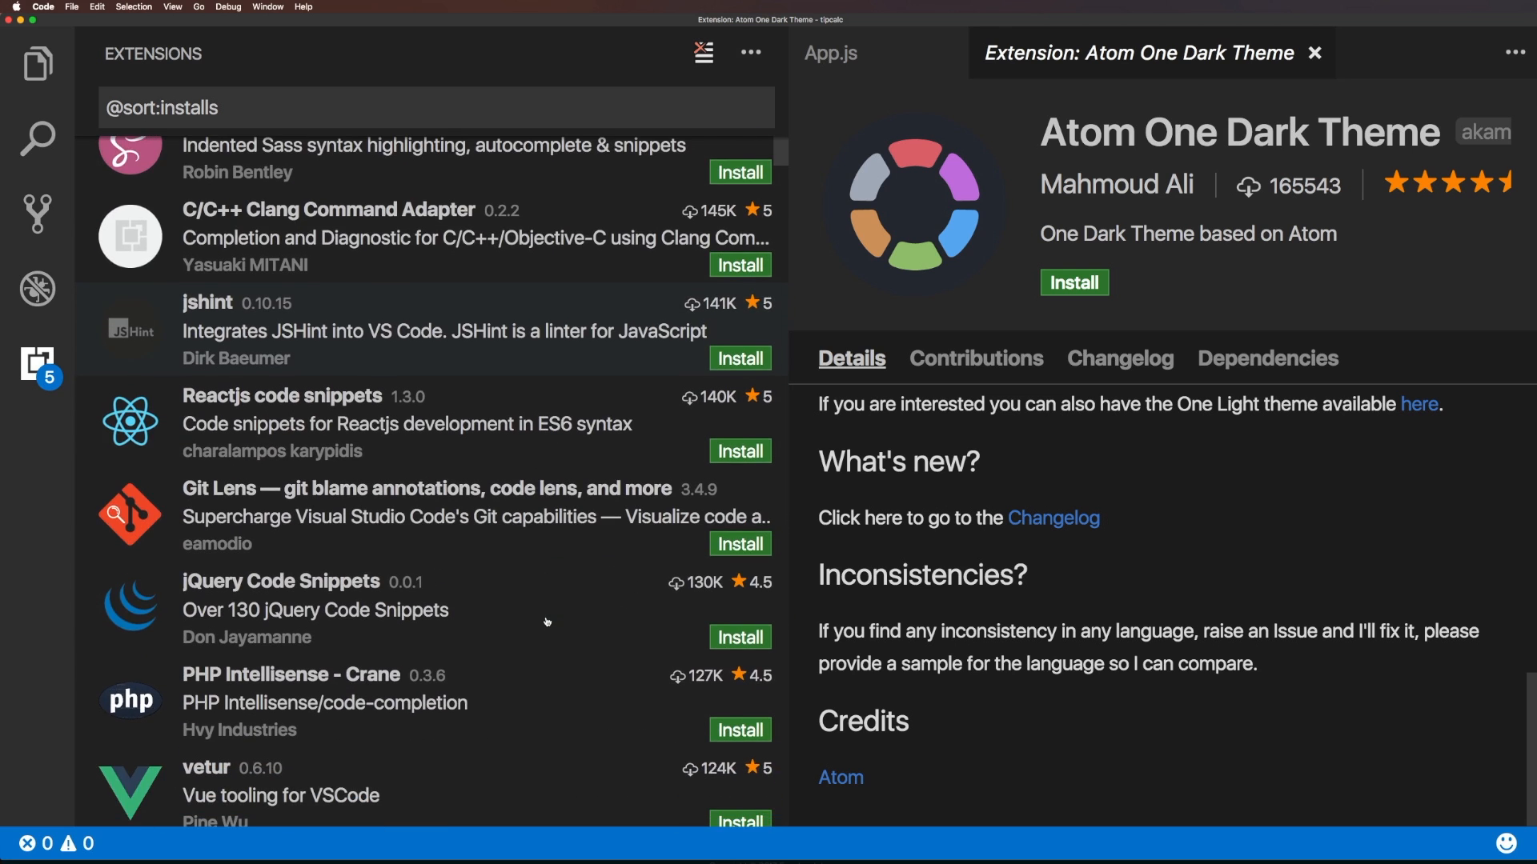
scroll(down, 3)
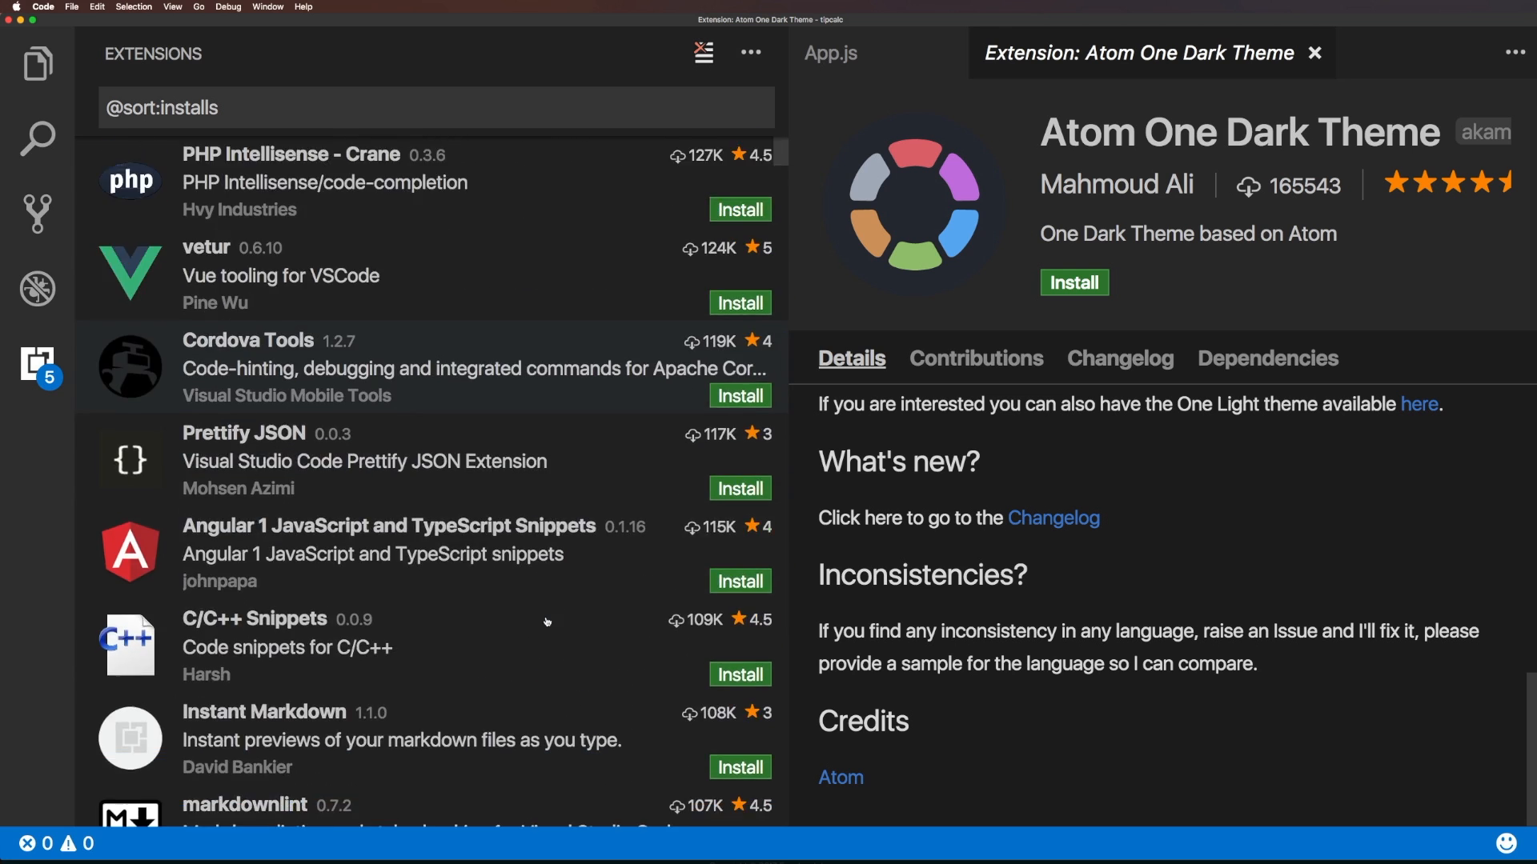
scroll(down, 3)
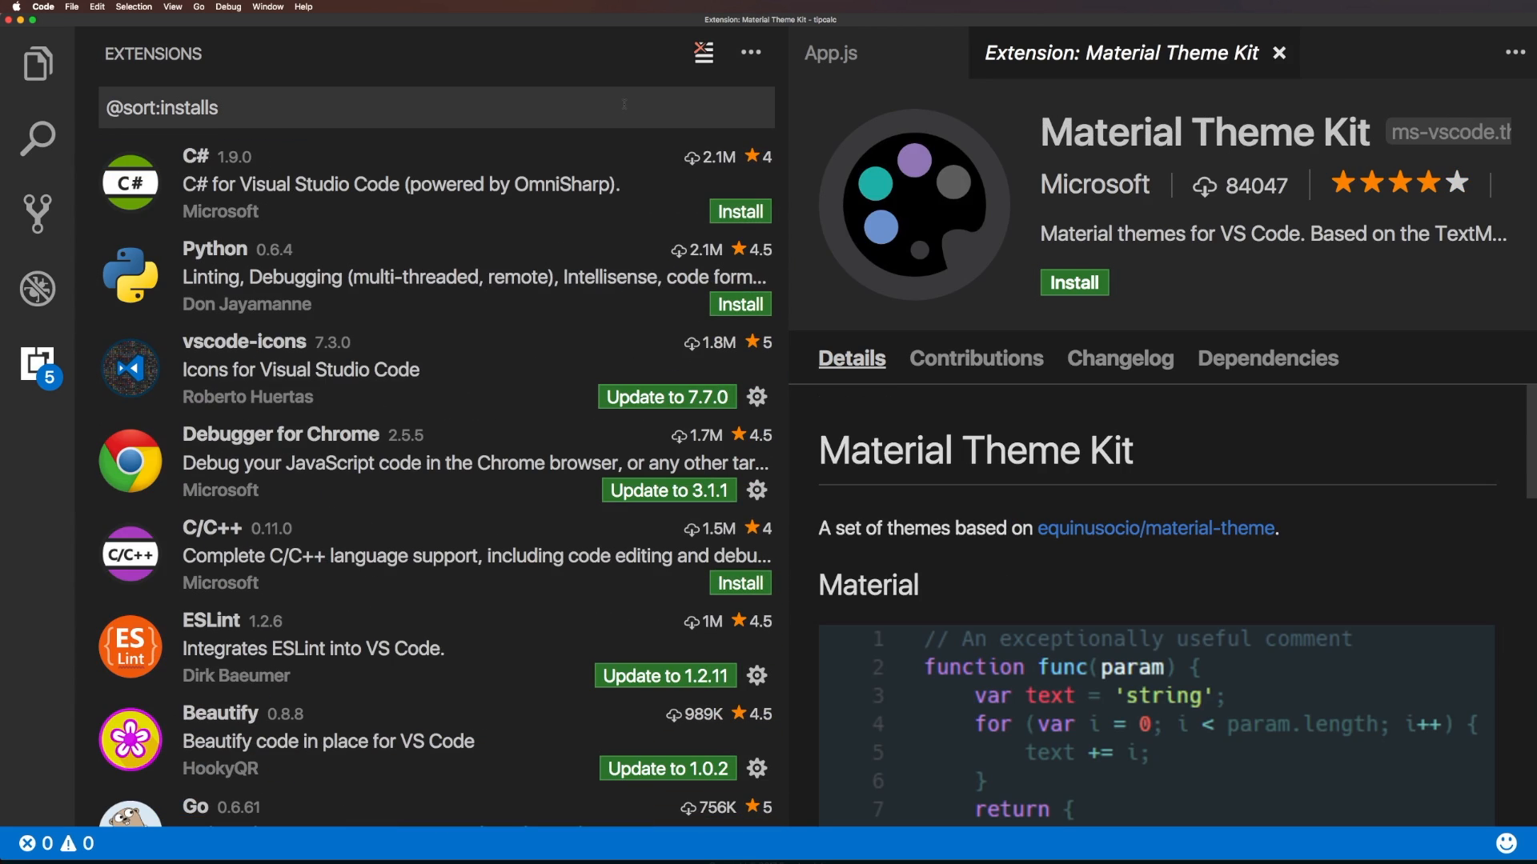
click(431, 108)
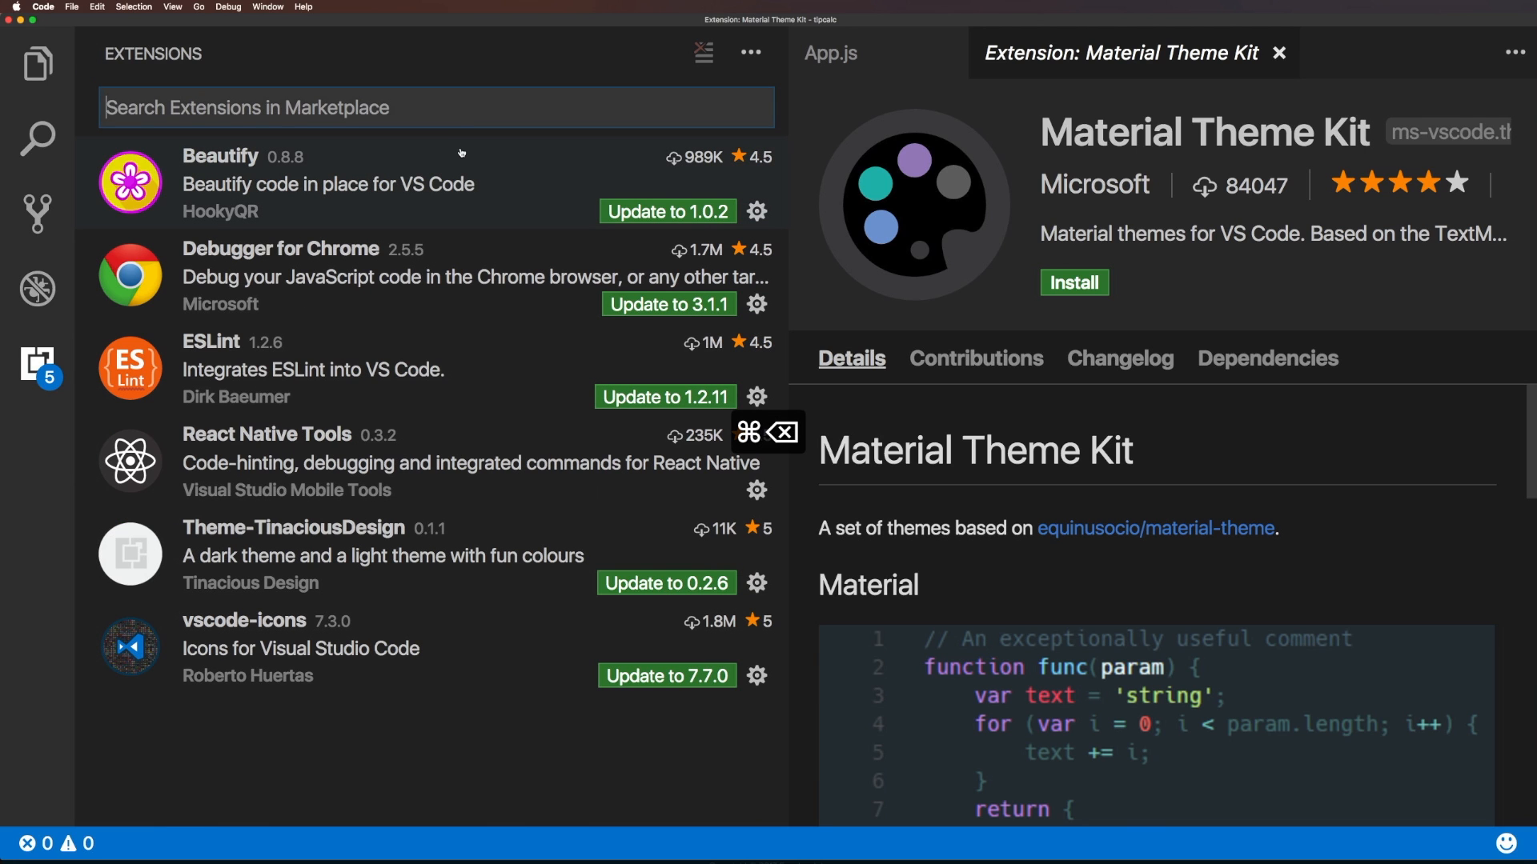
mouse_move(532, 182)
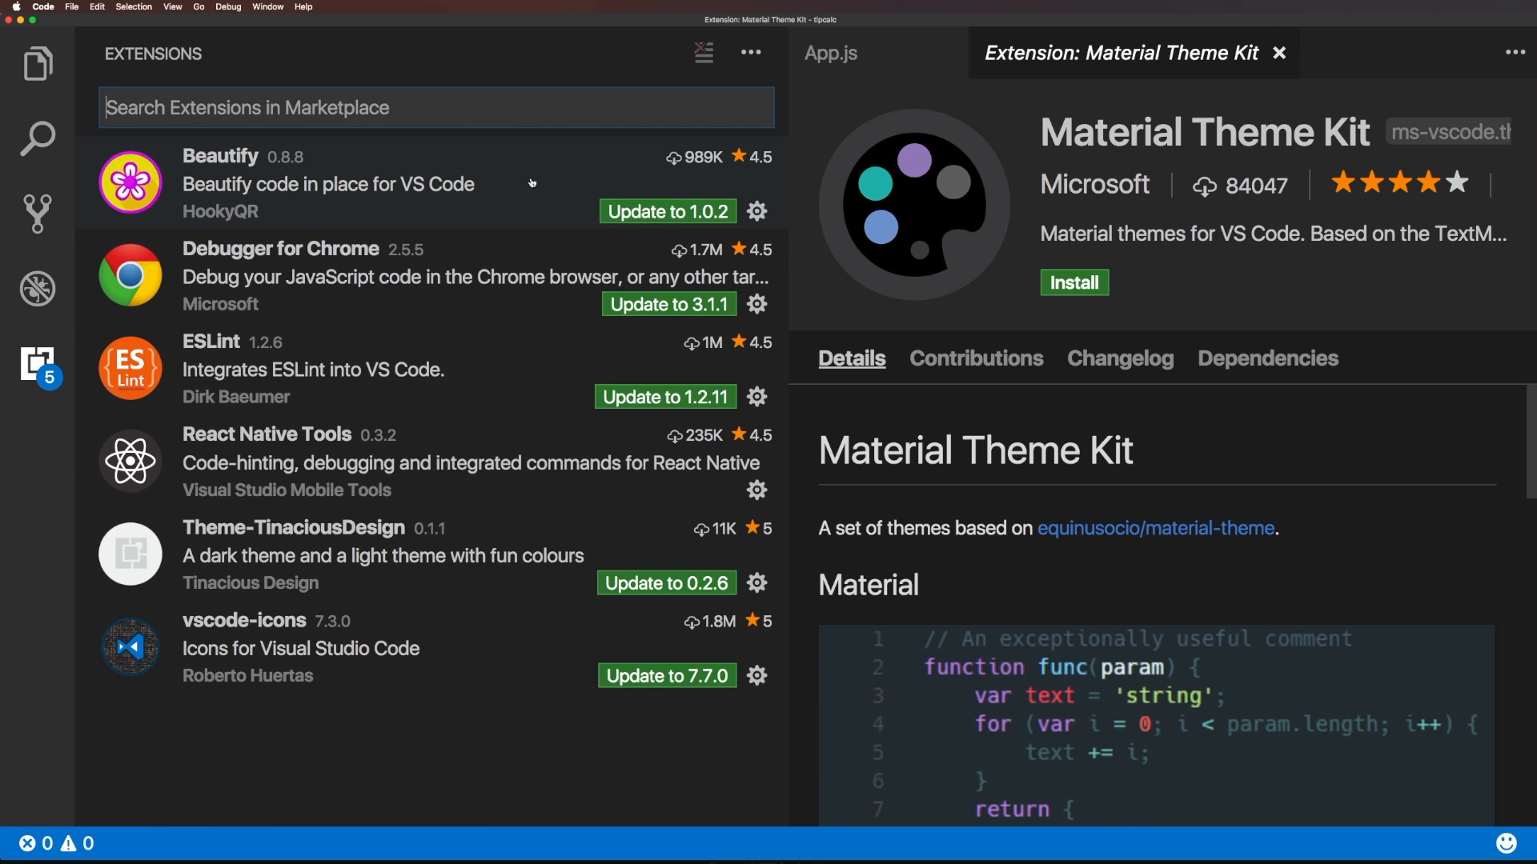
mouse_move(665, 211)
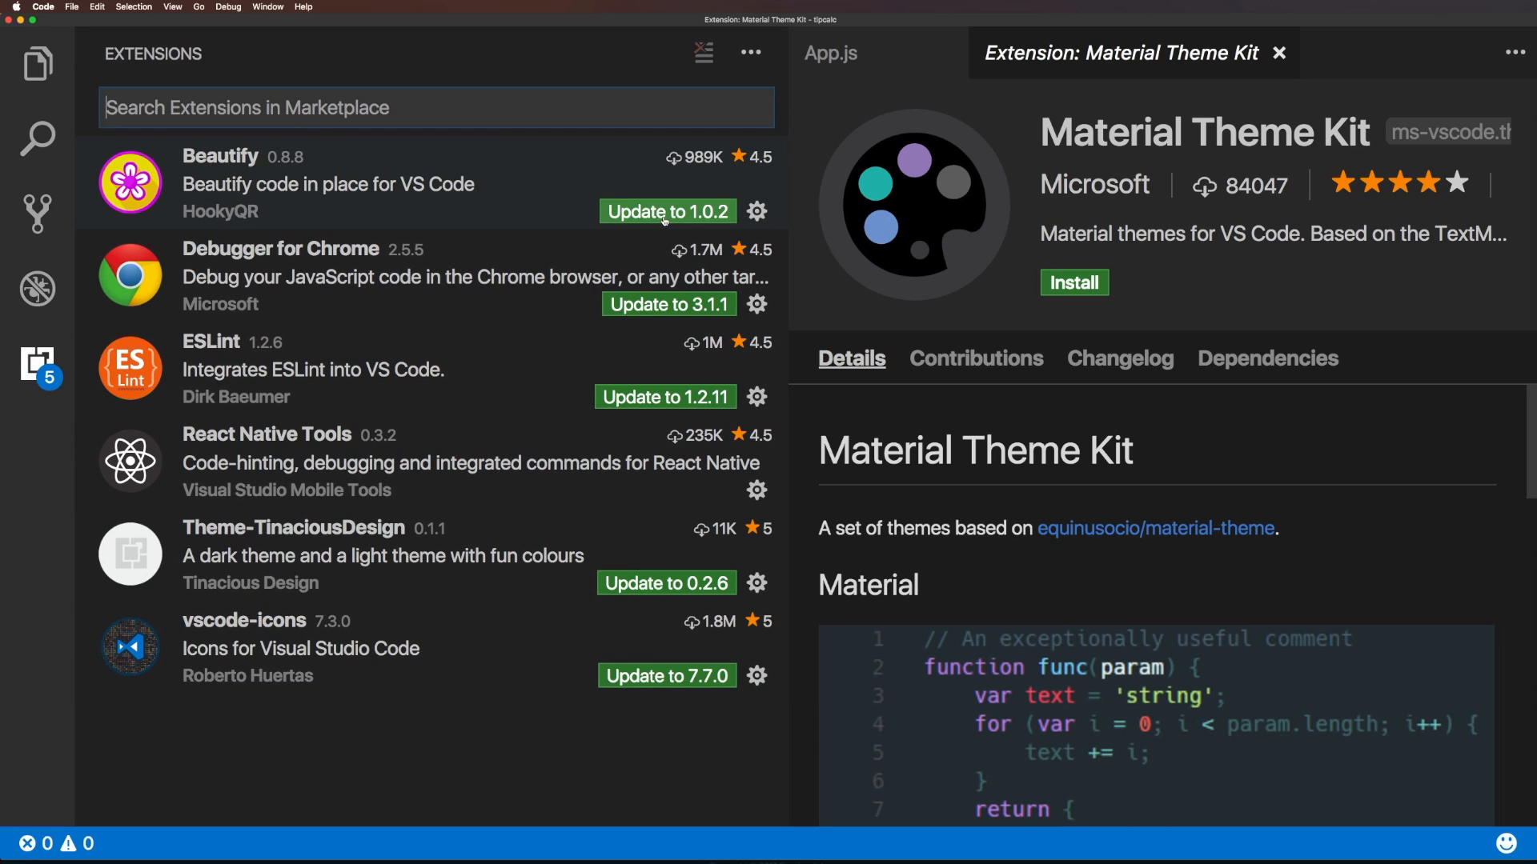
mouse_move(730, 56)
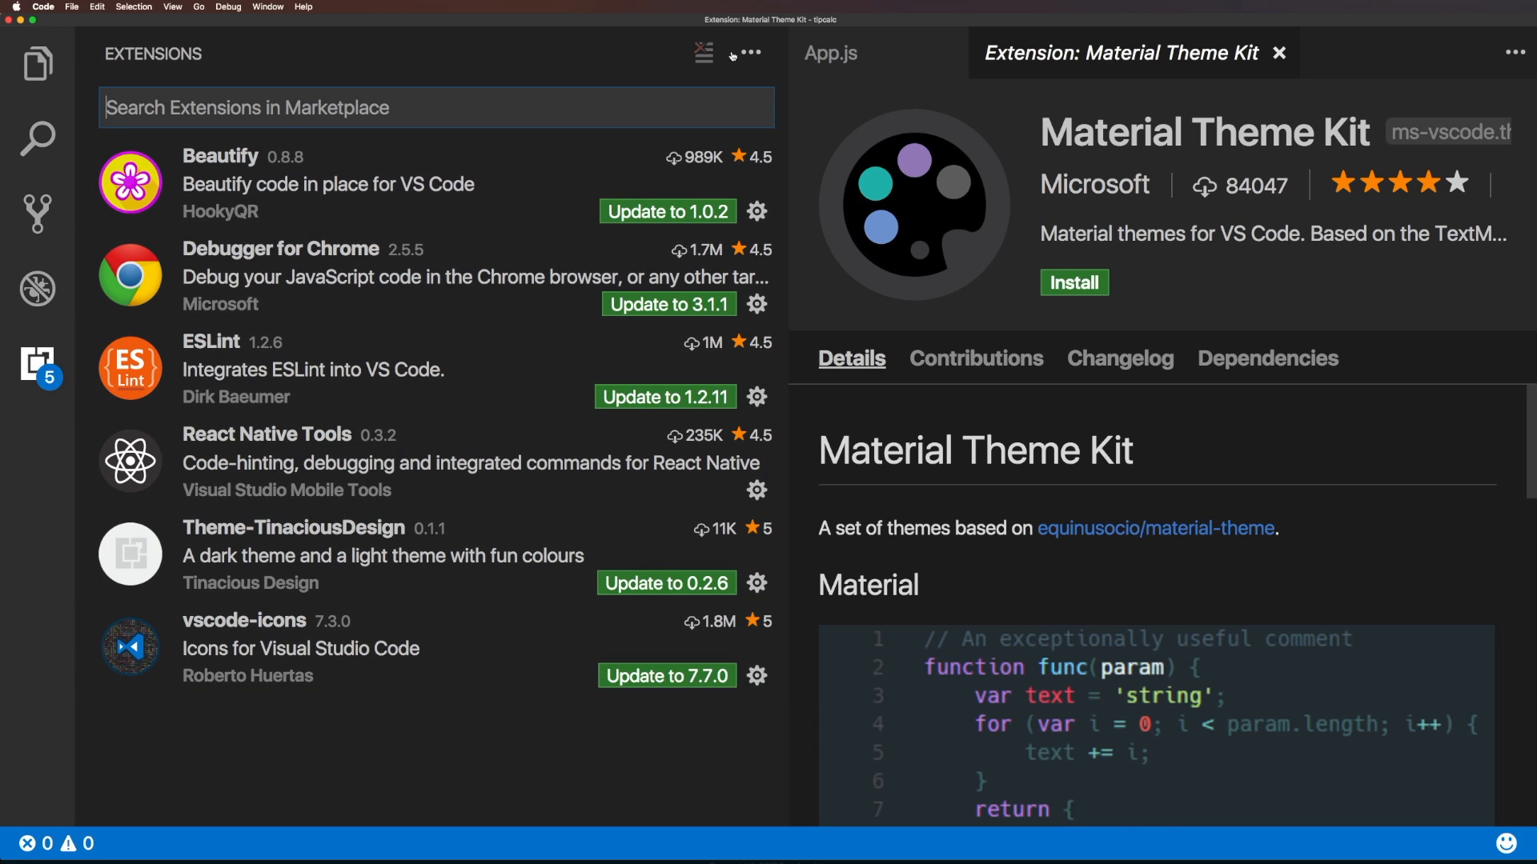
Show the extension actions menu with Check for Updates and Update All Extensions.
click(747, 53)
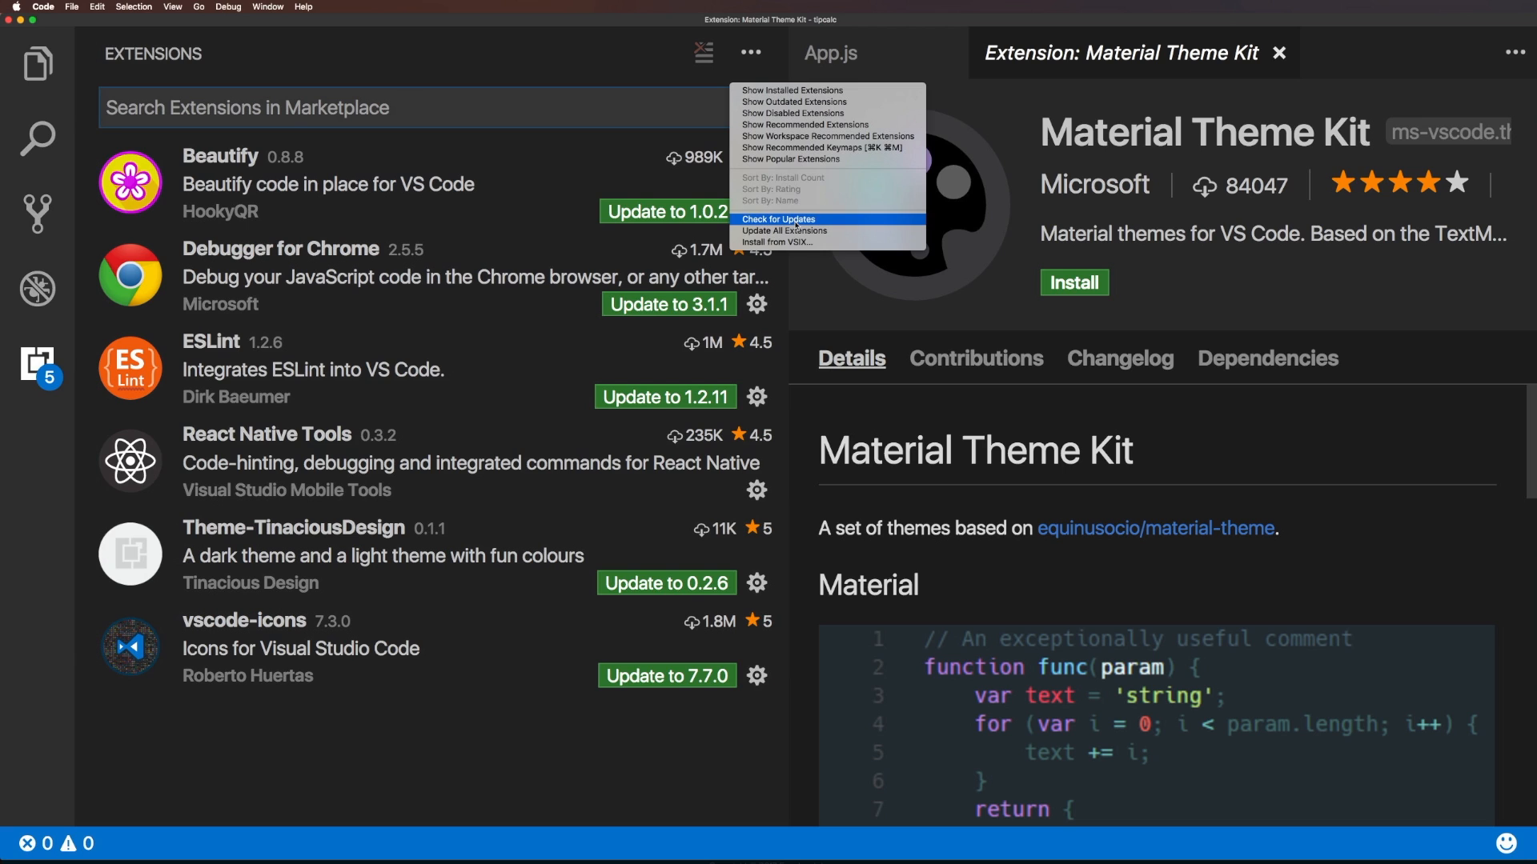
mouse_move(784, 231)
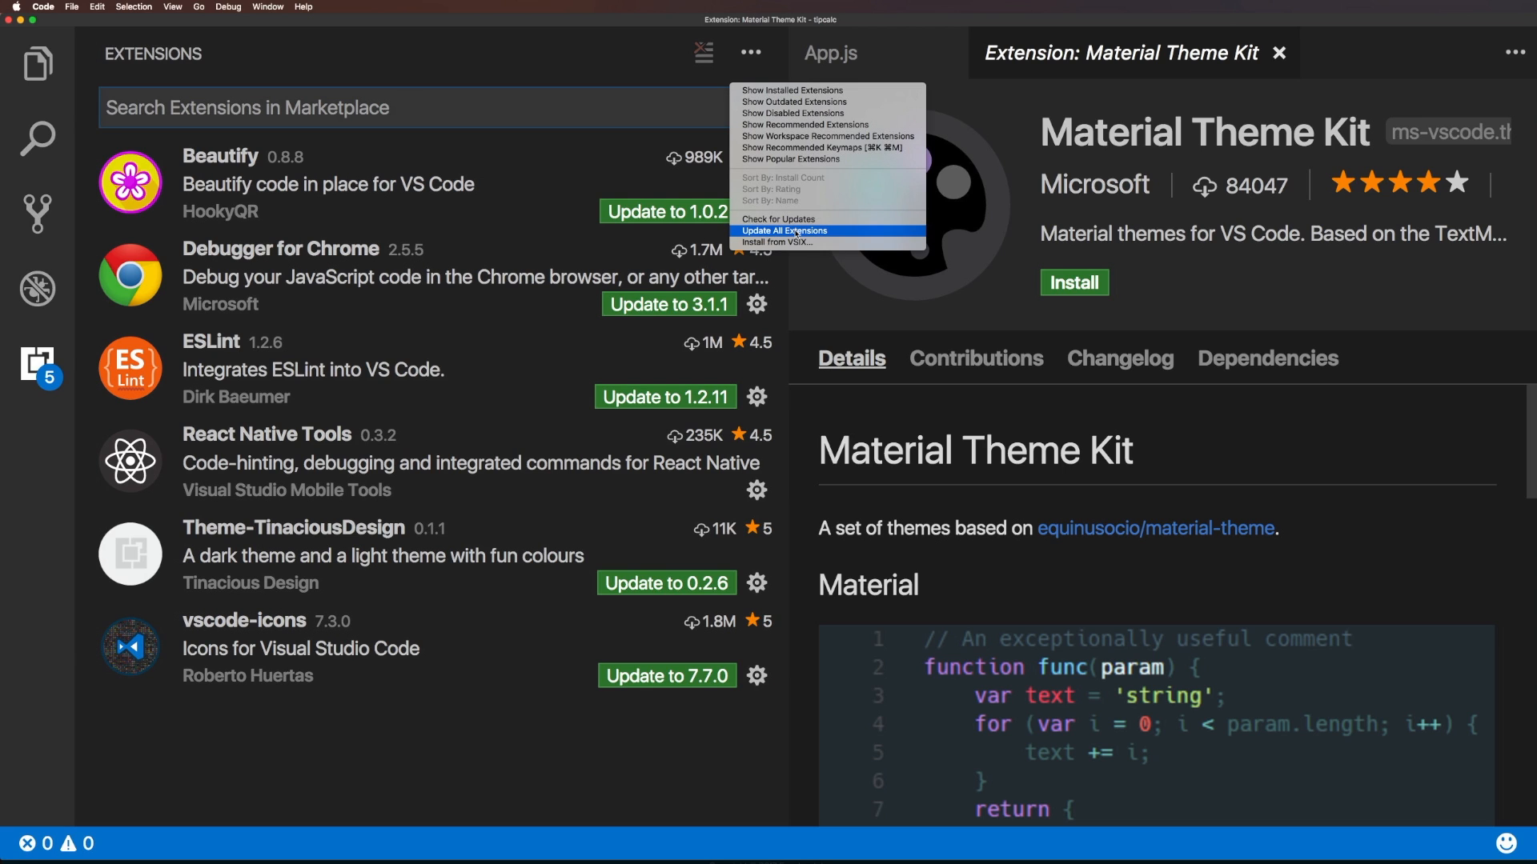
Choose Update All Extensions so Beautify, ESLint and others update.
click(785, 231)
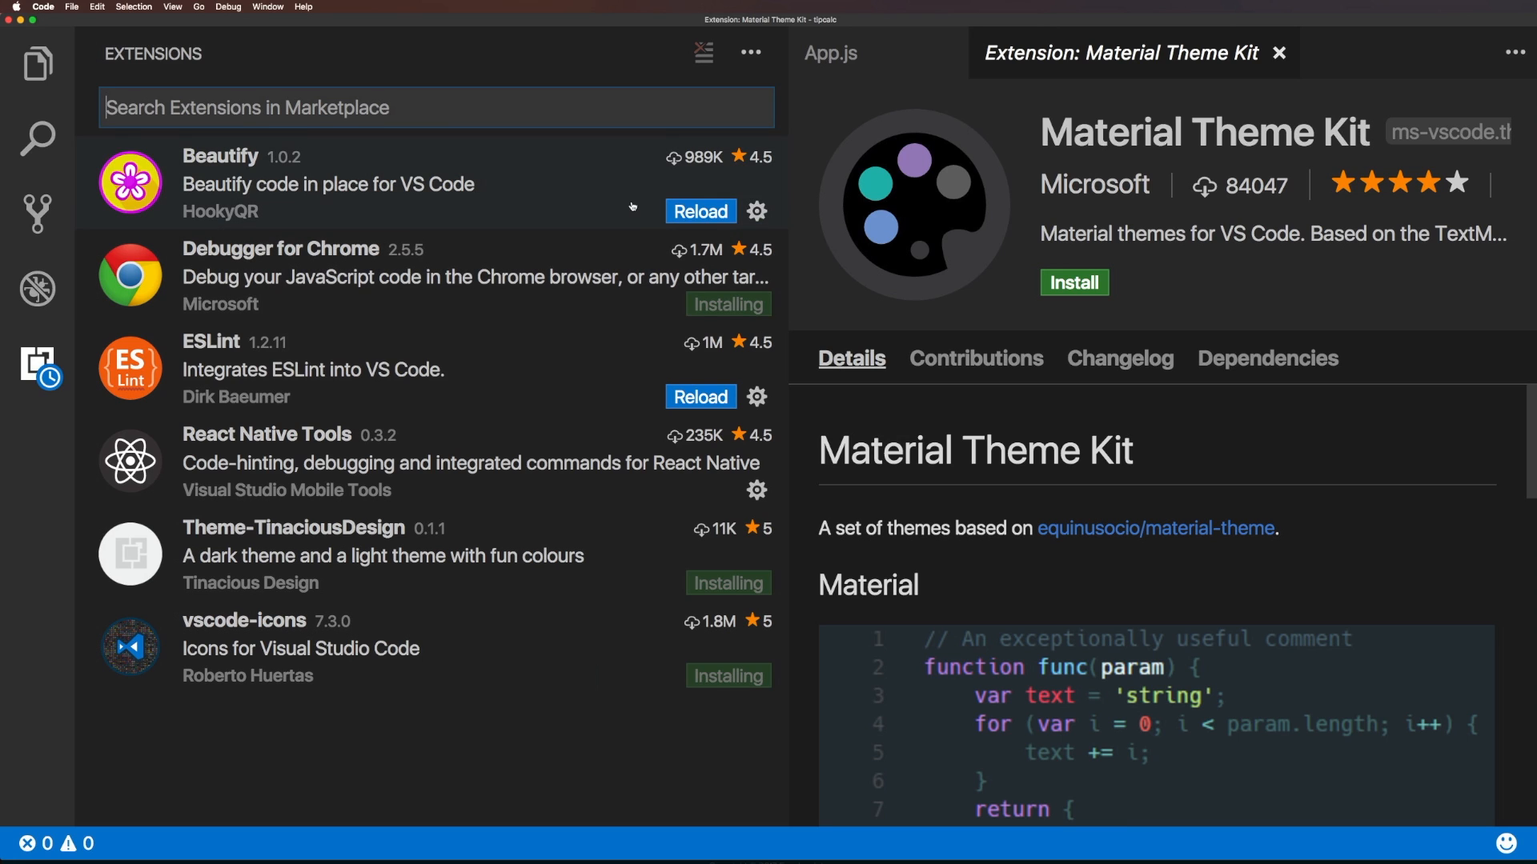
mouse_move(592, 312)
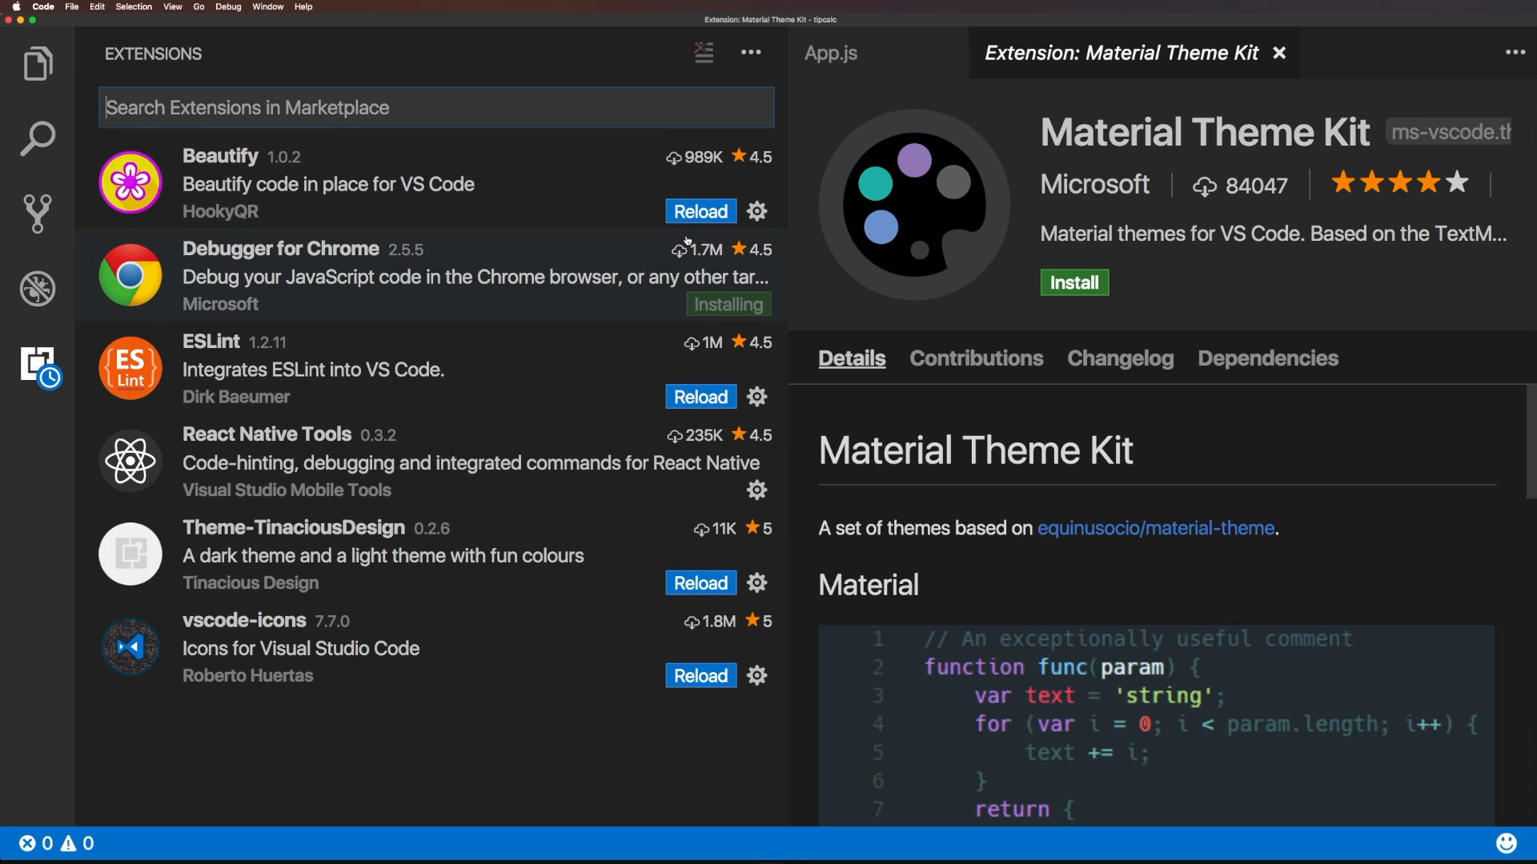
mouse_move(701, 211)
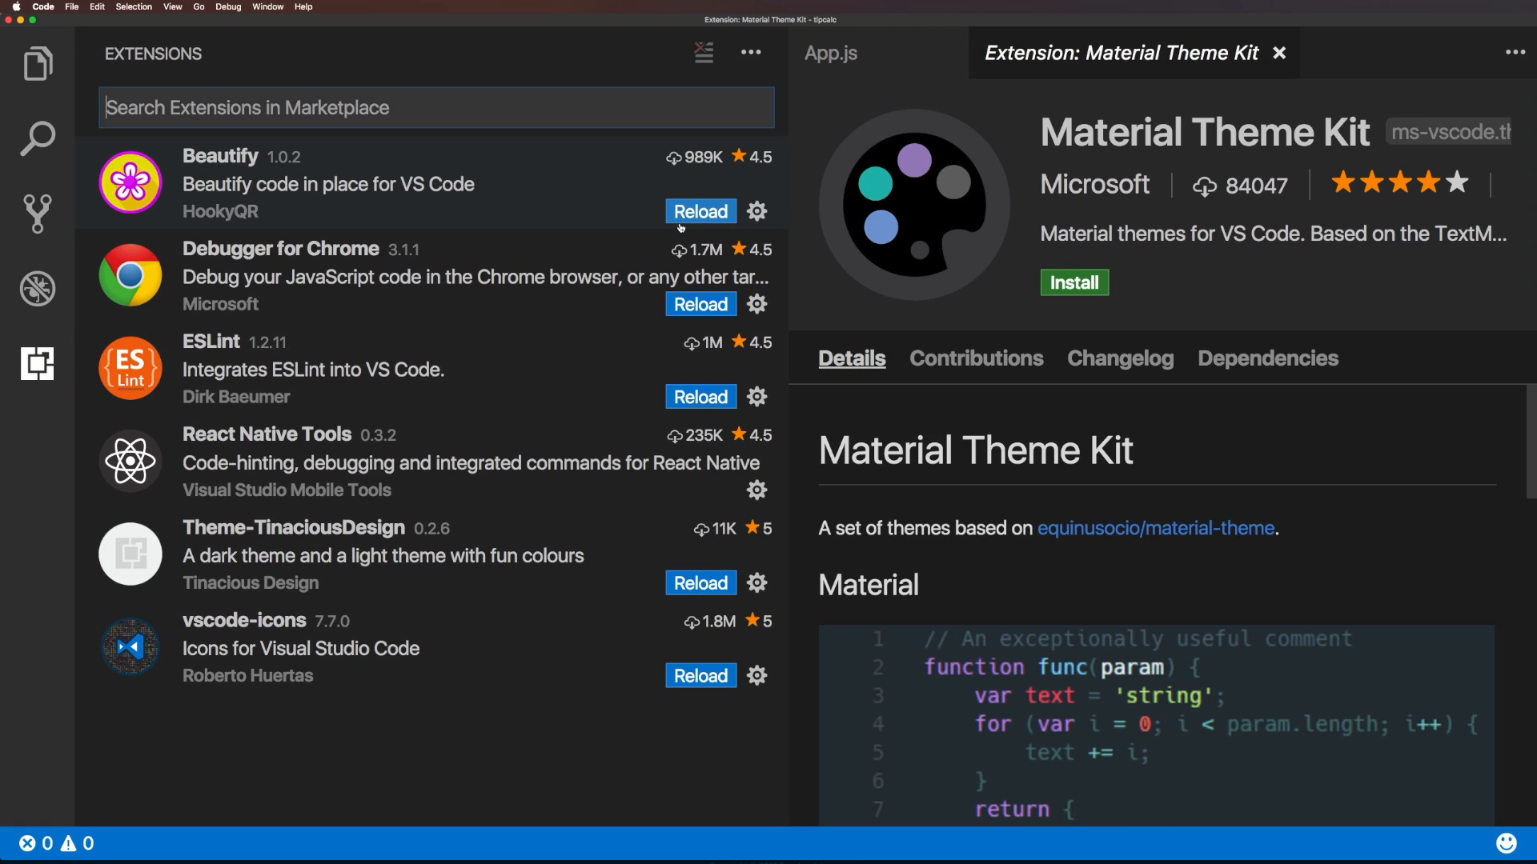
Reload the window to activate updated Beautify and vscode-icons, dismissing the welcome notification.
click(700, 210)
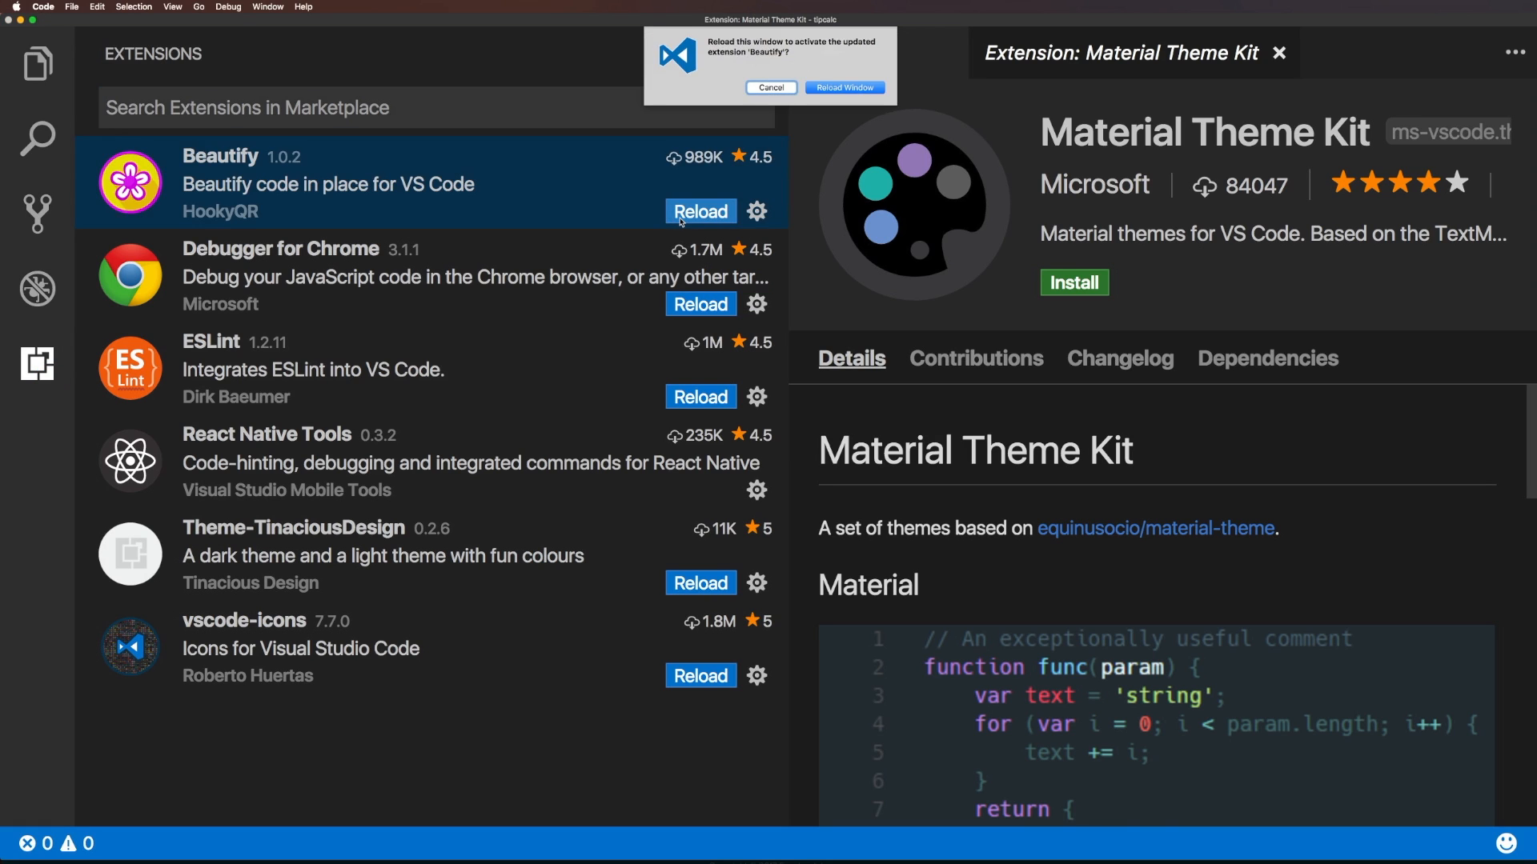
click(843, 88)
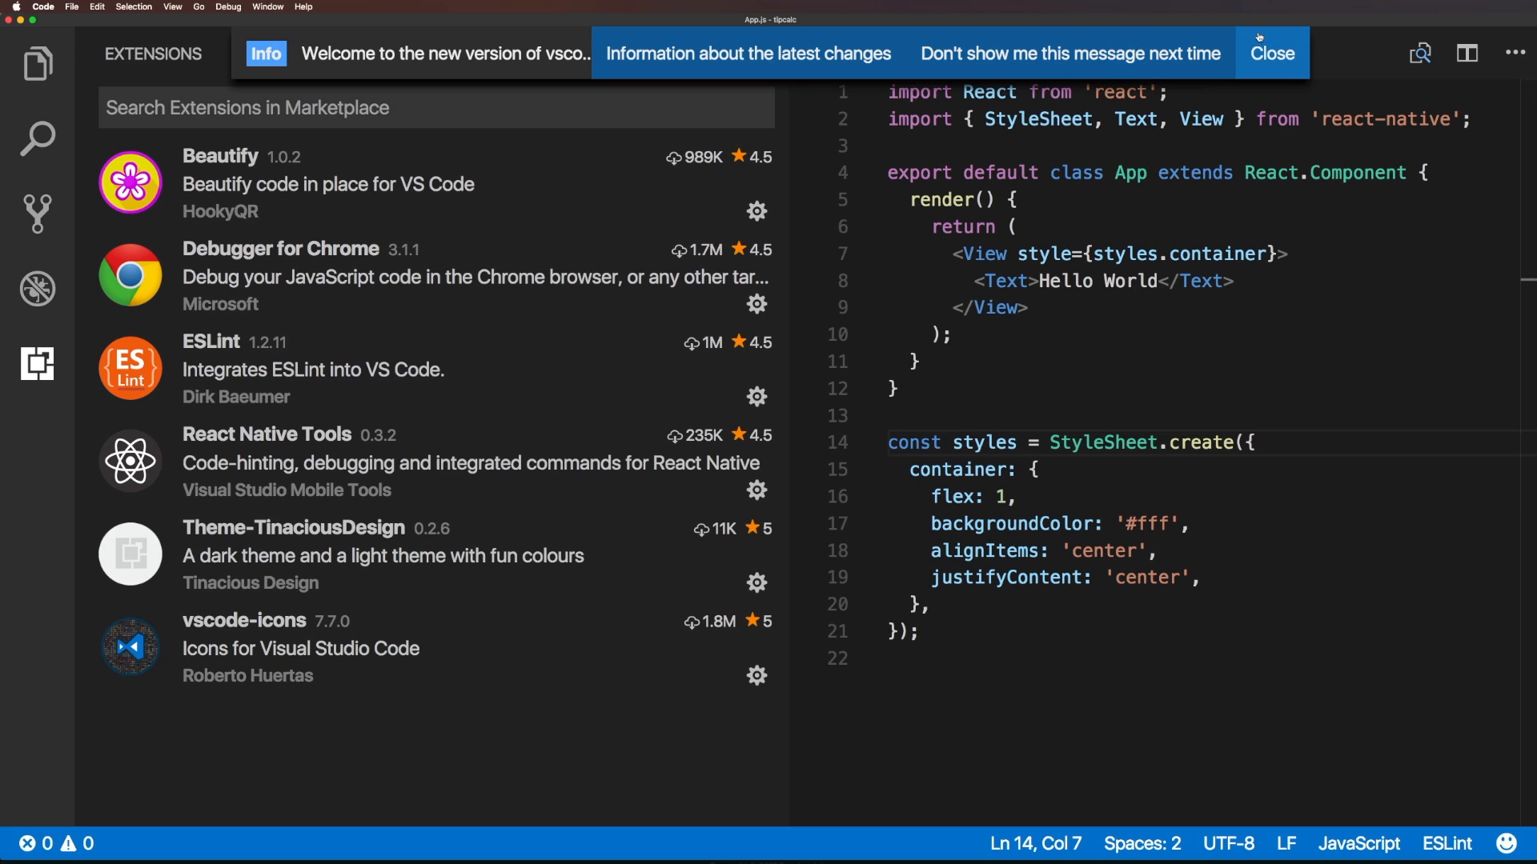
click(1271, 53)
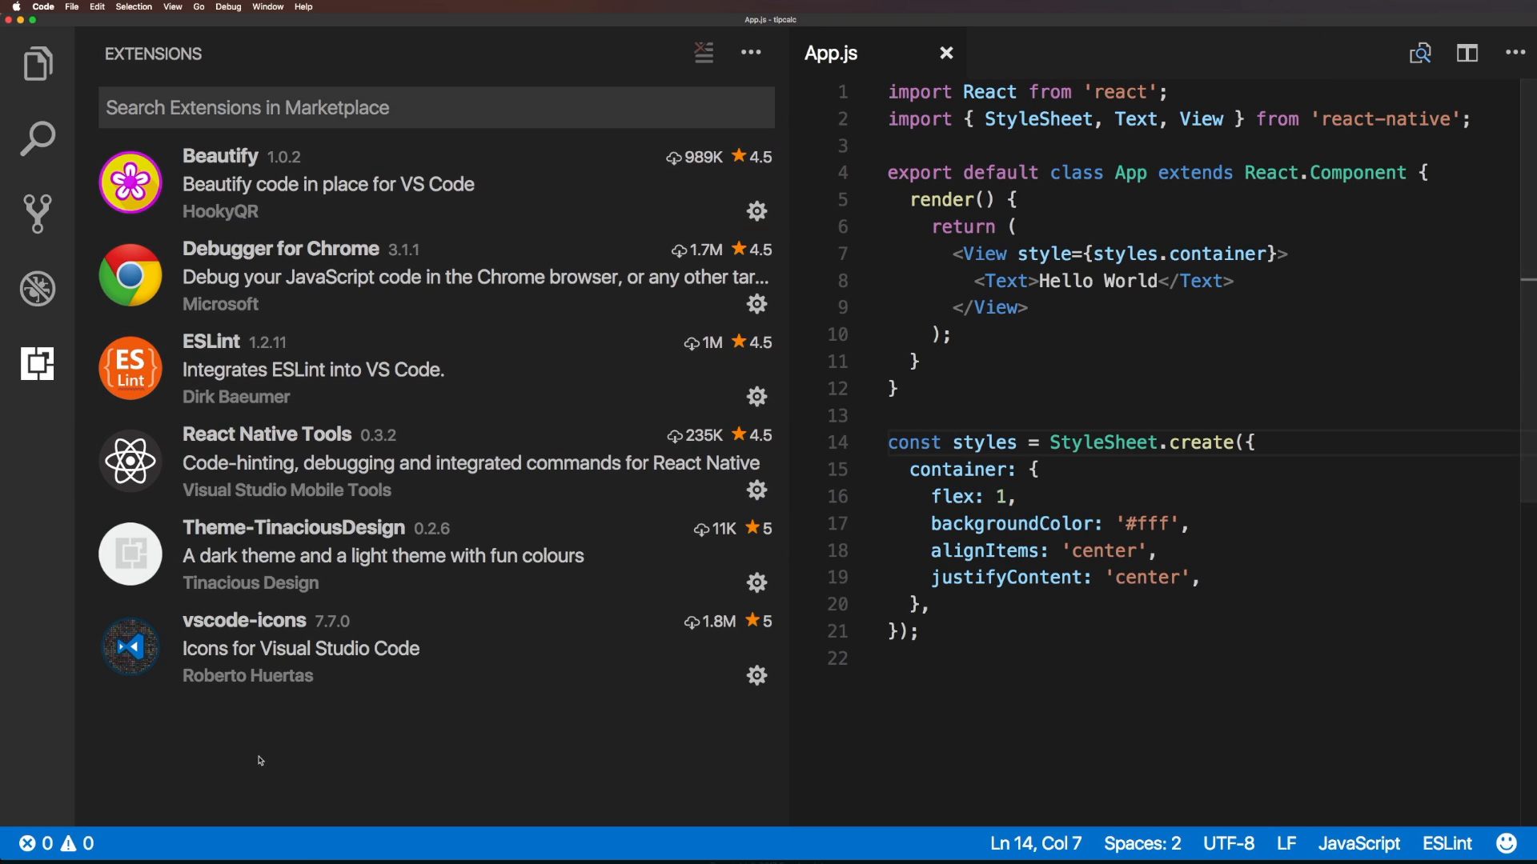
mouse_move(542, 355)
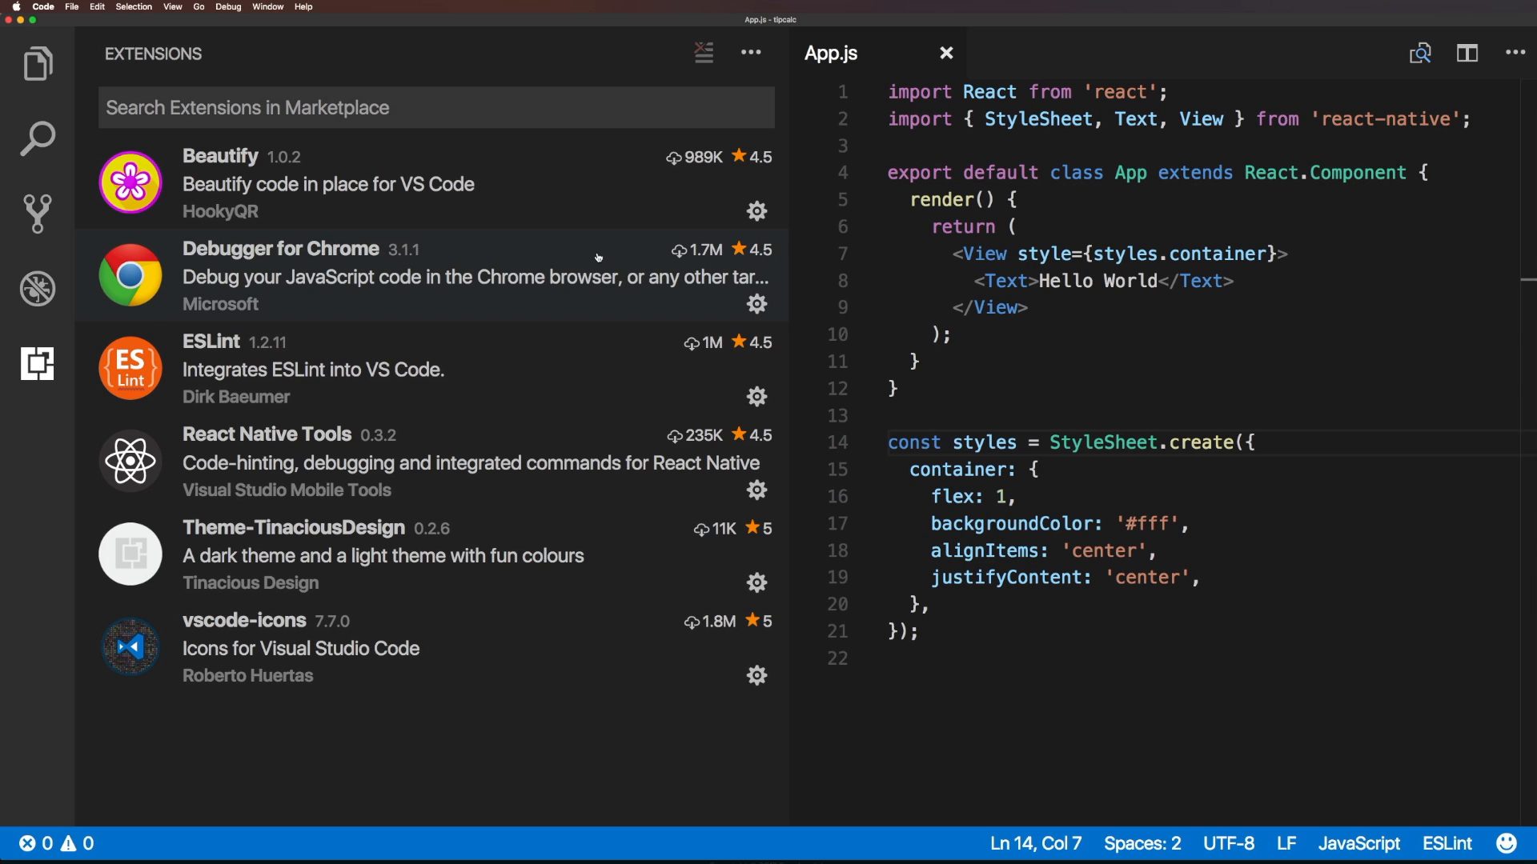
mouse_move(518, 441)
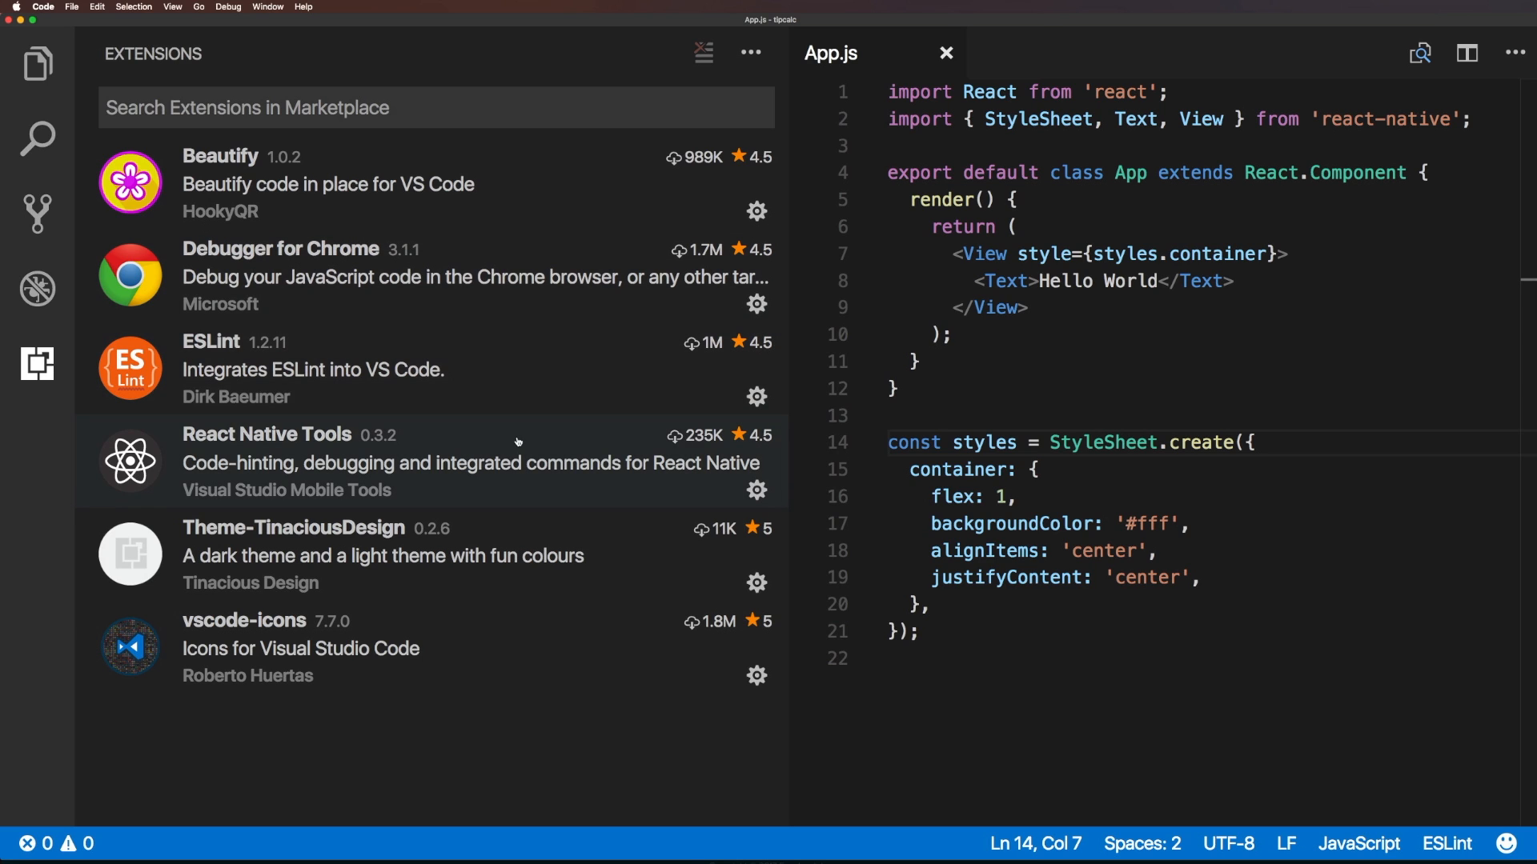
mouse_move(755, 595)
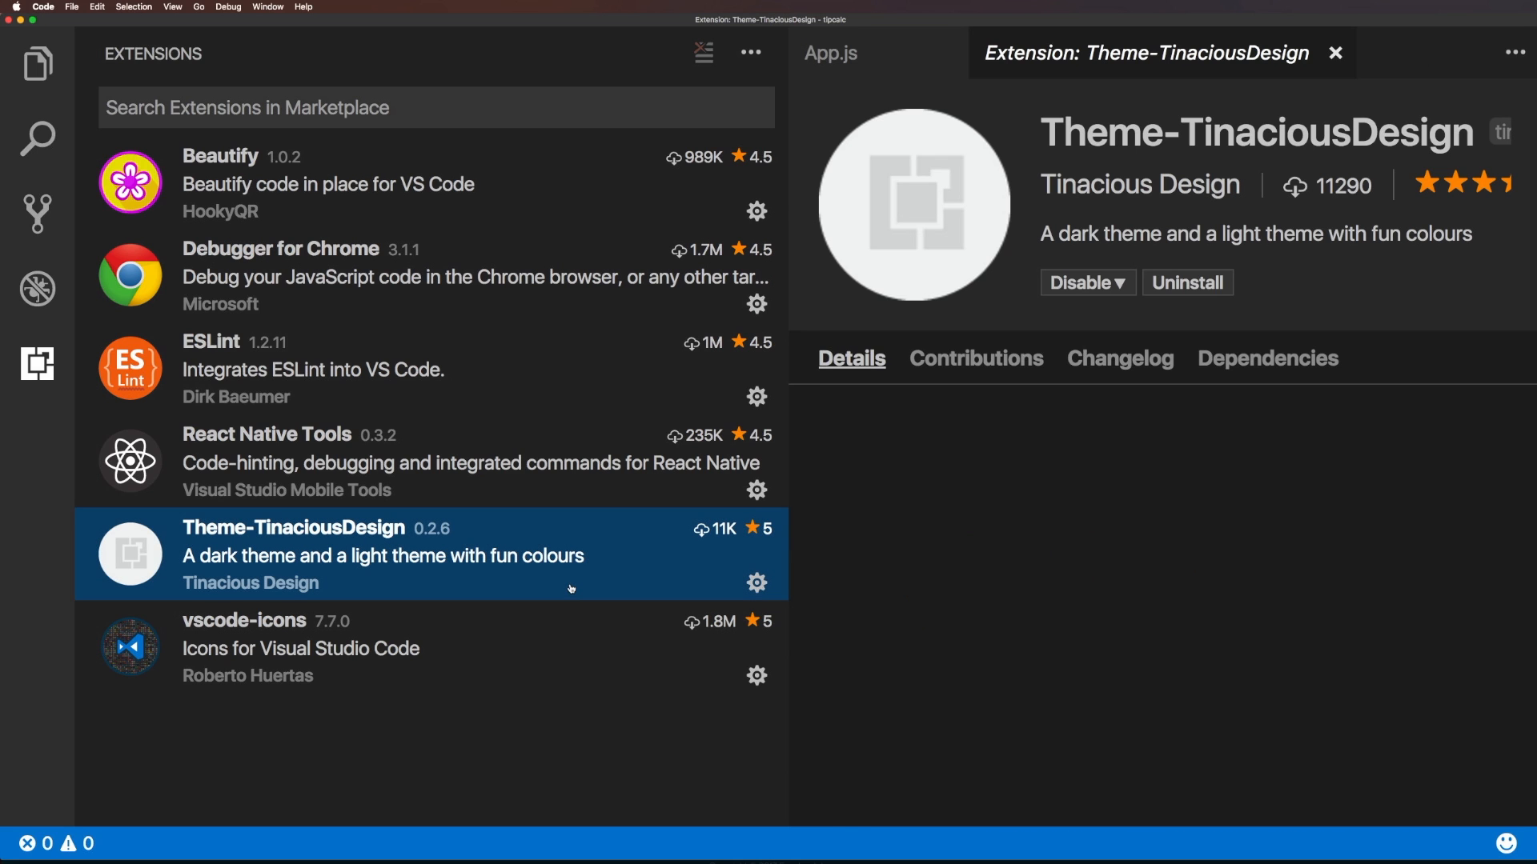
Scroll through the Theme-TinaciousDesign details describing its dark and light variations.
scroll(down, 3)
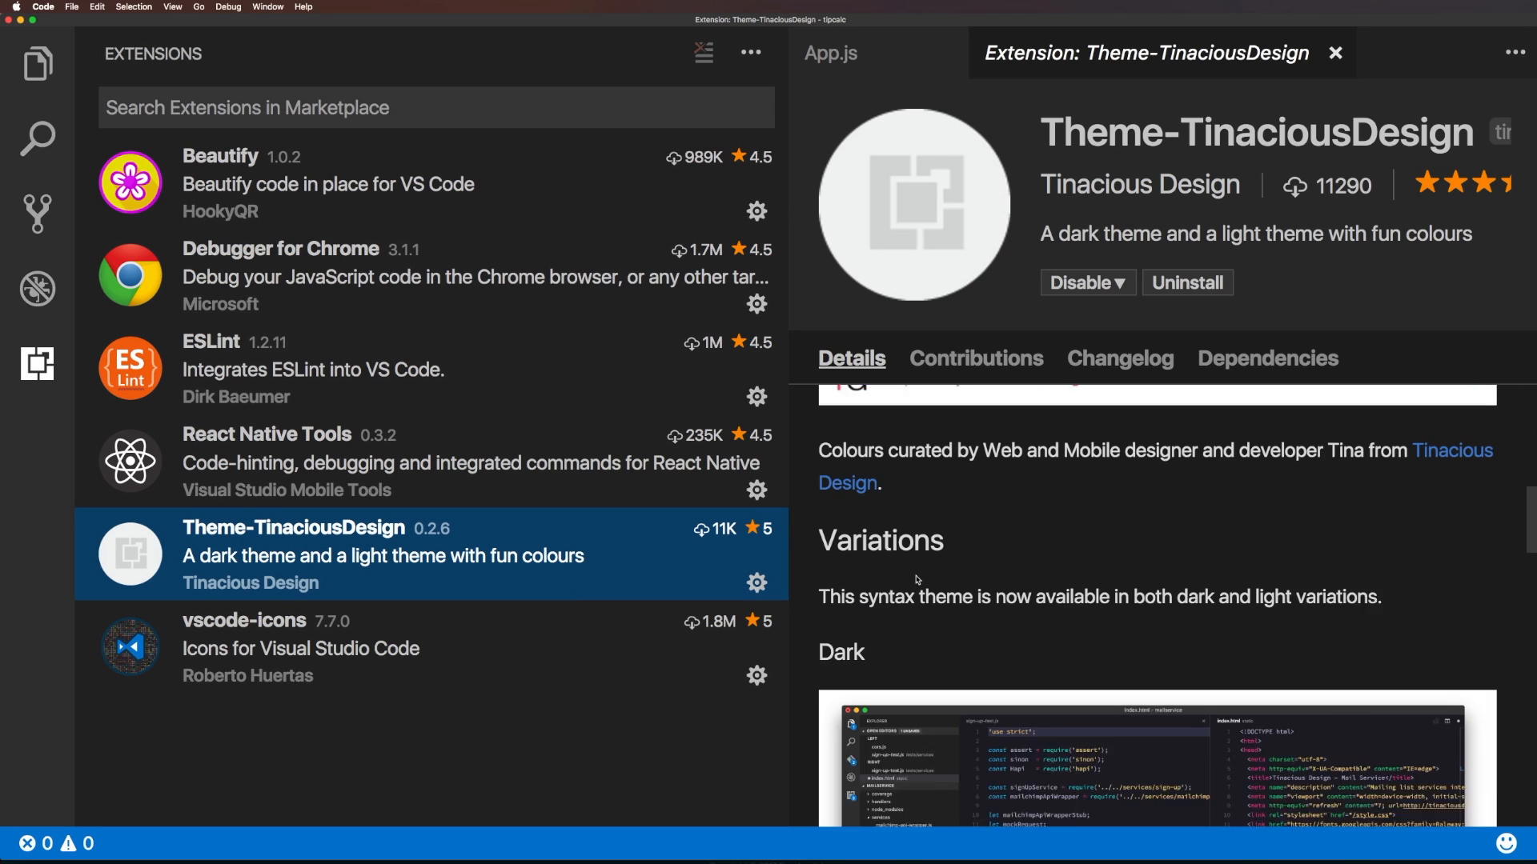
scroll(down, 3)
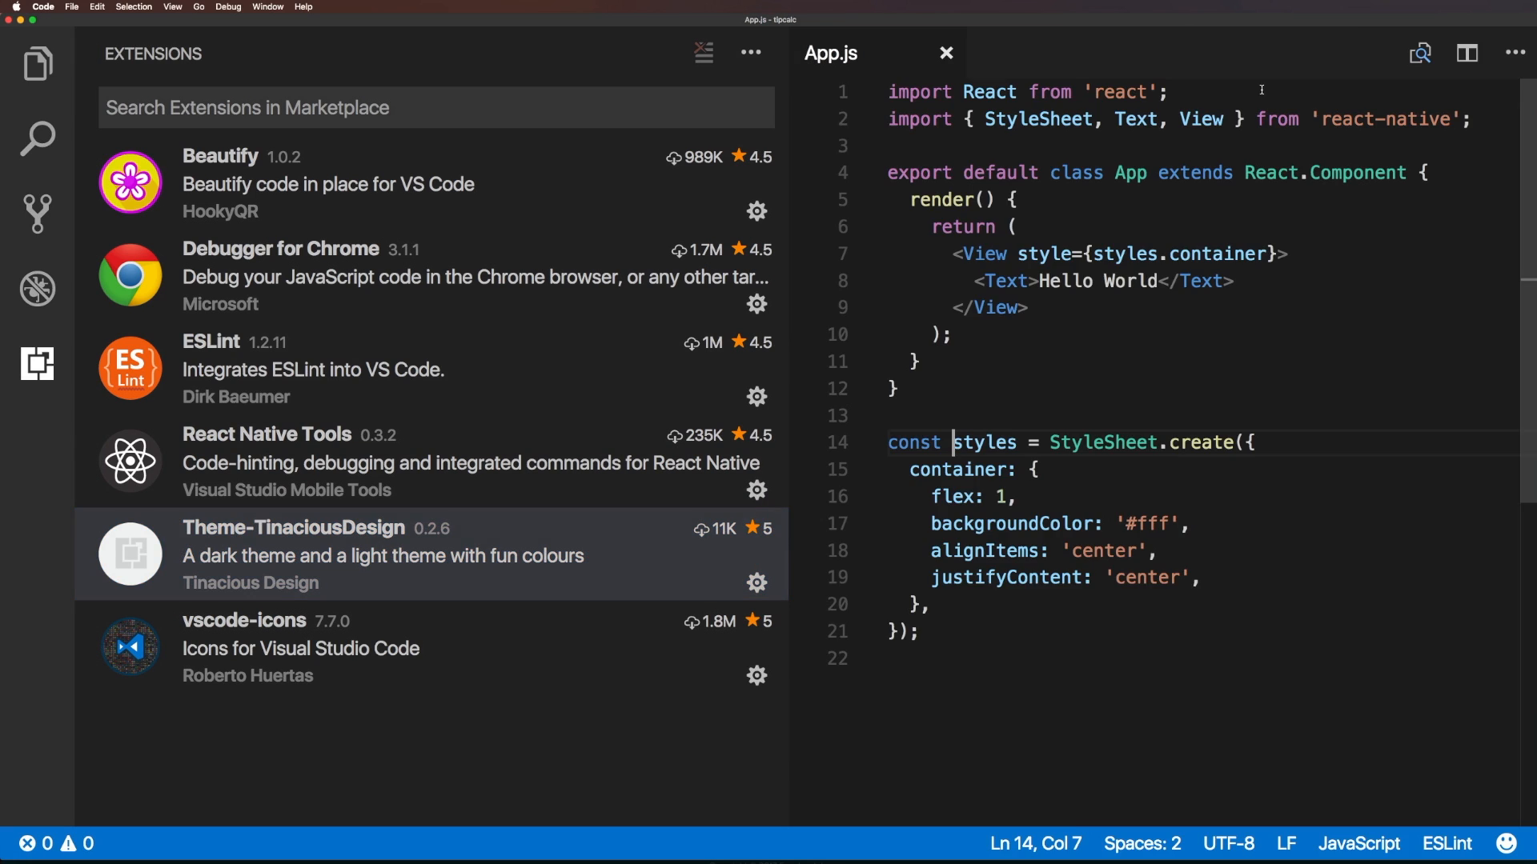
click(36, 363)
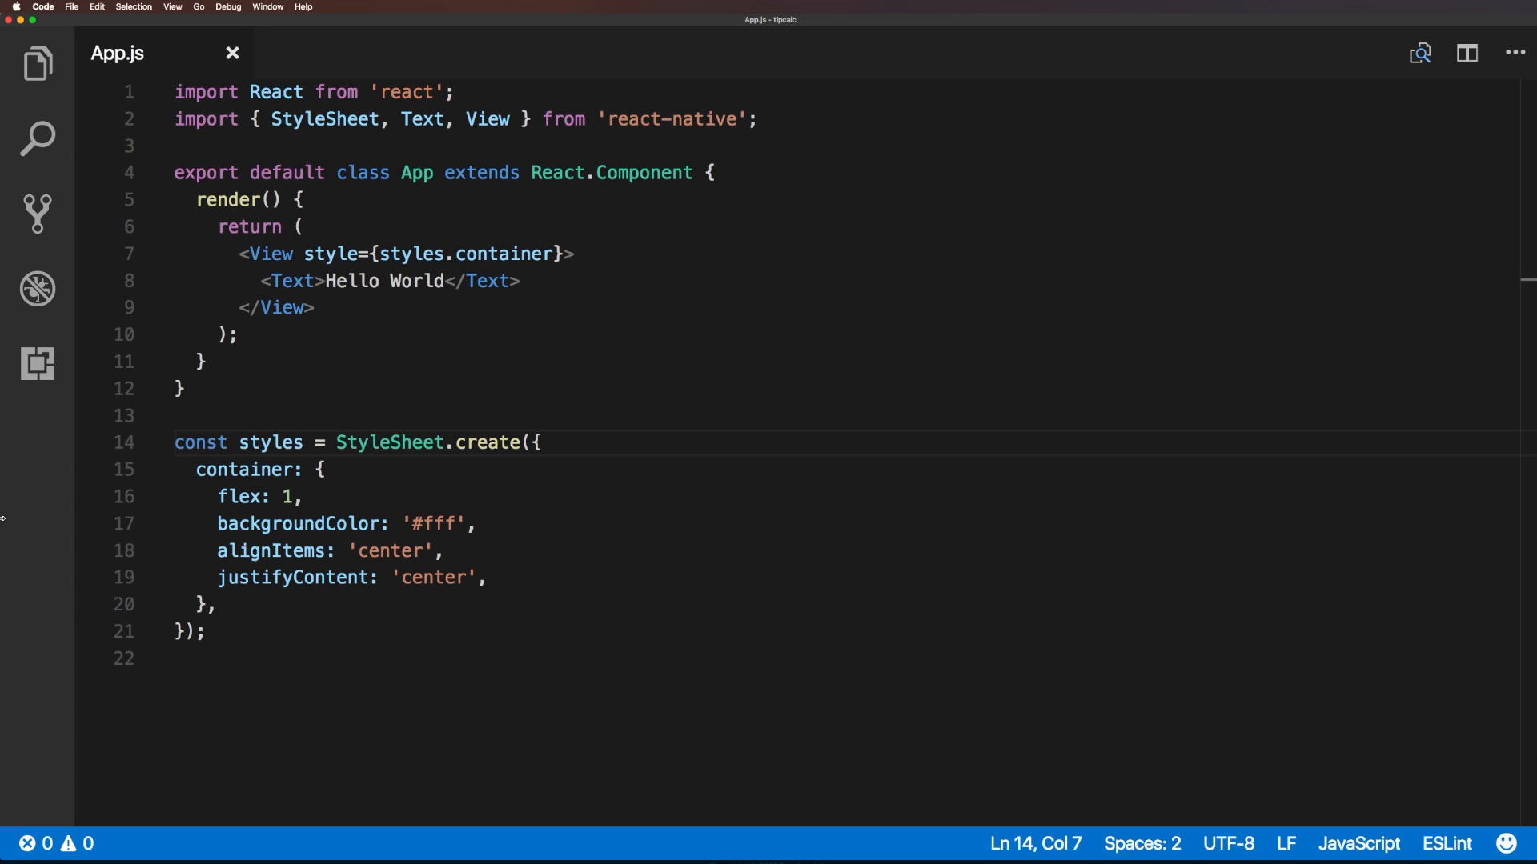
click(237, 442)
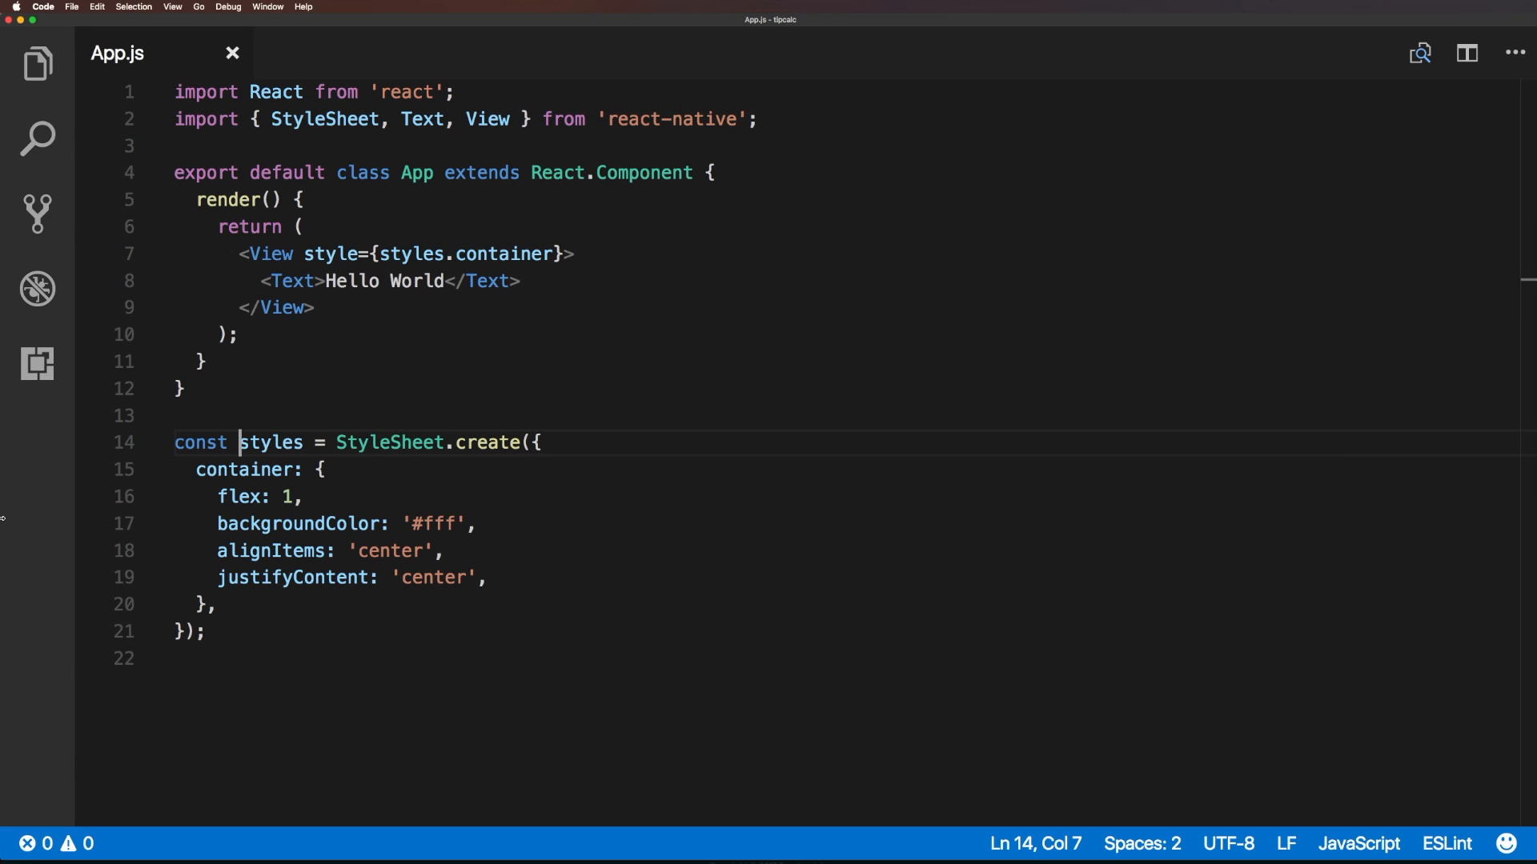
mouse_move(38, 213)
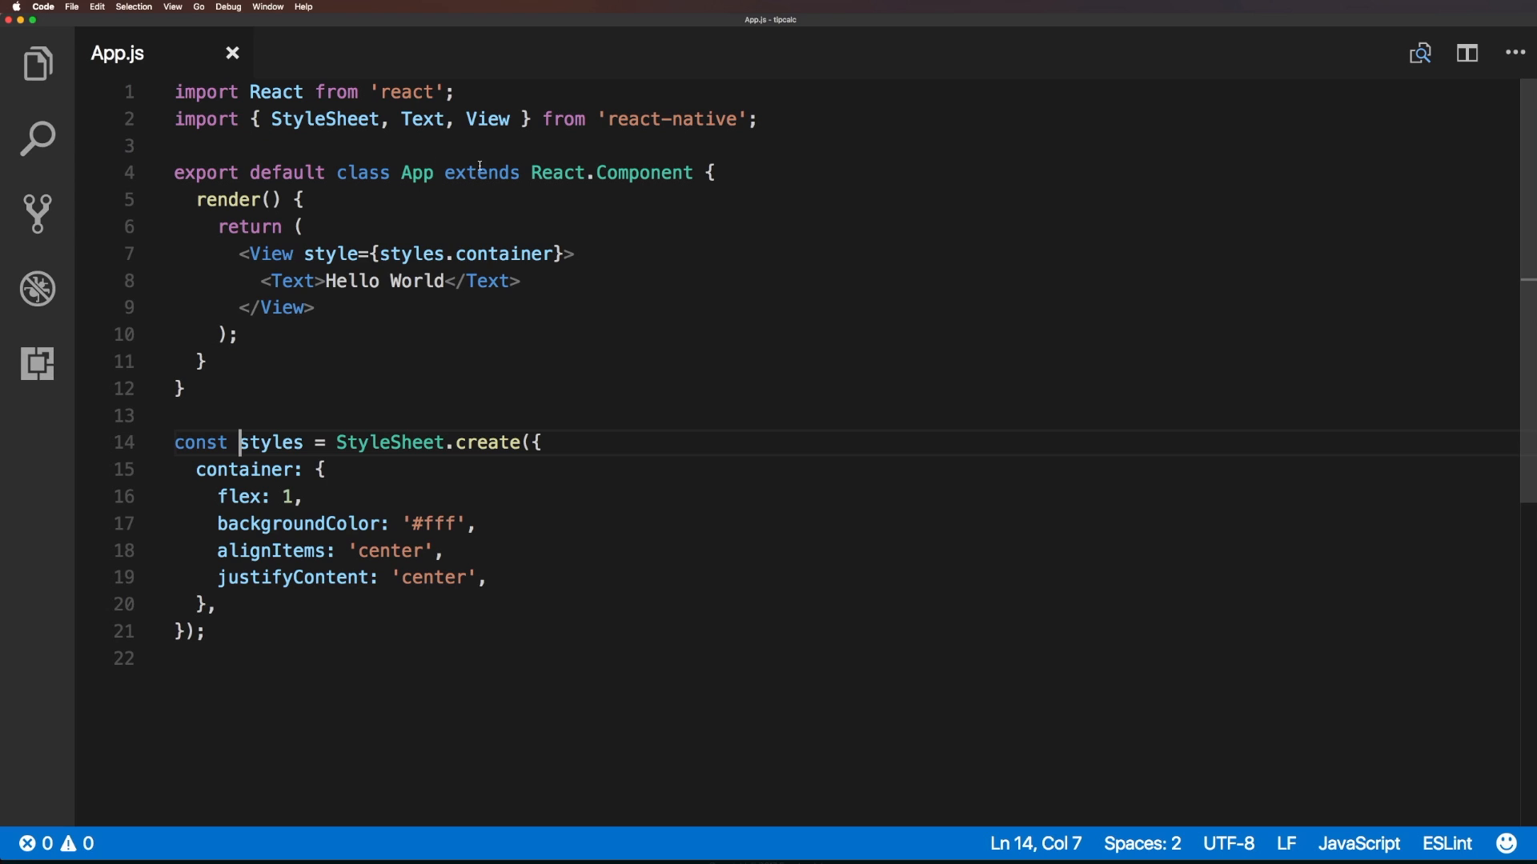
mouse_move(184, 216)
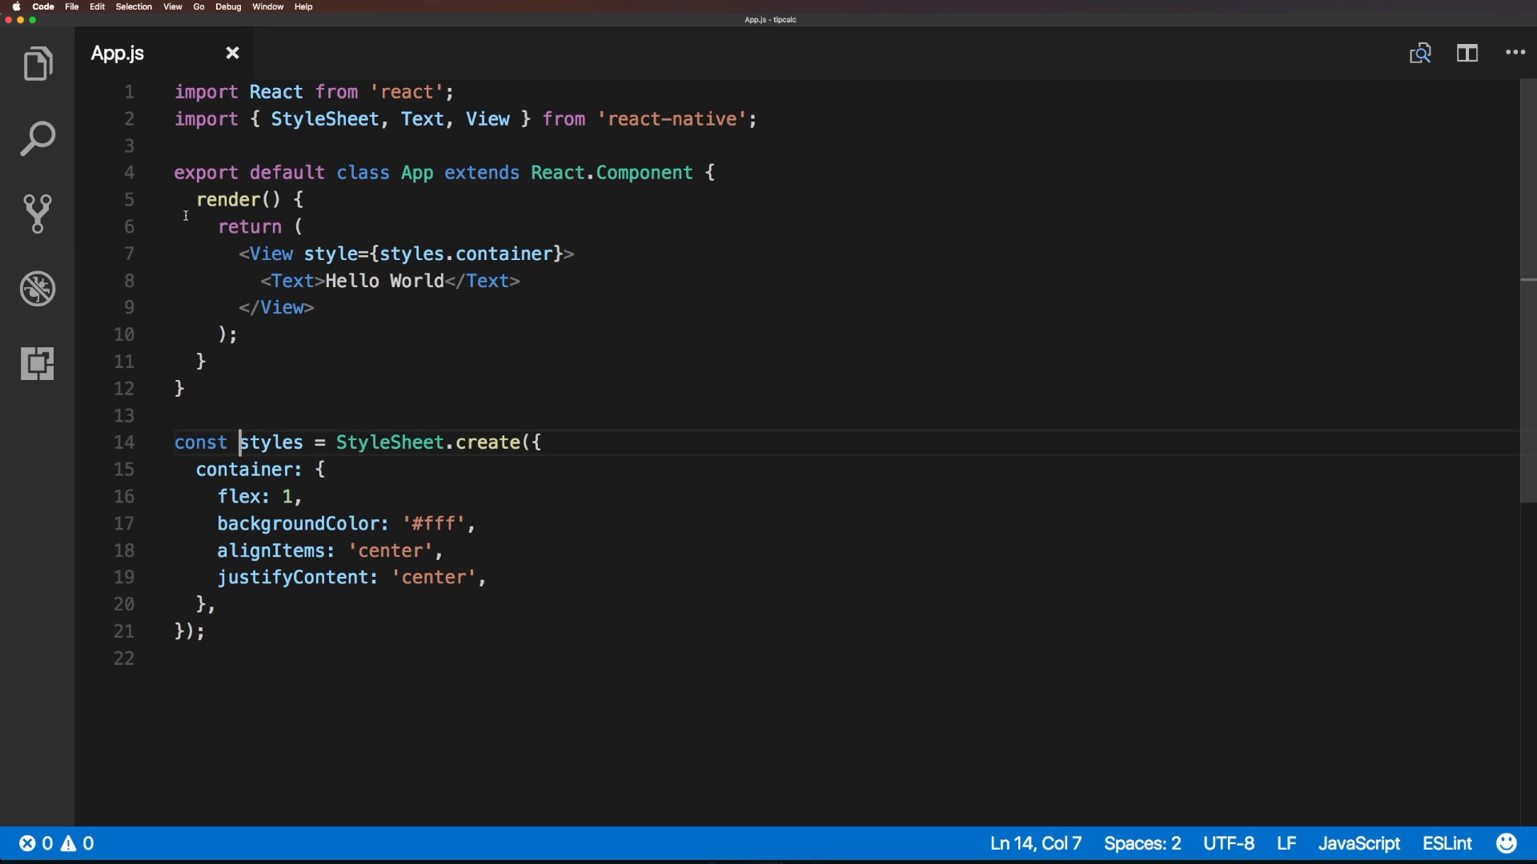
mouse_move(48, 414)
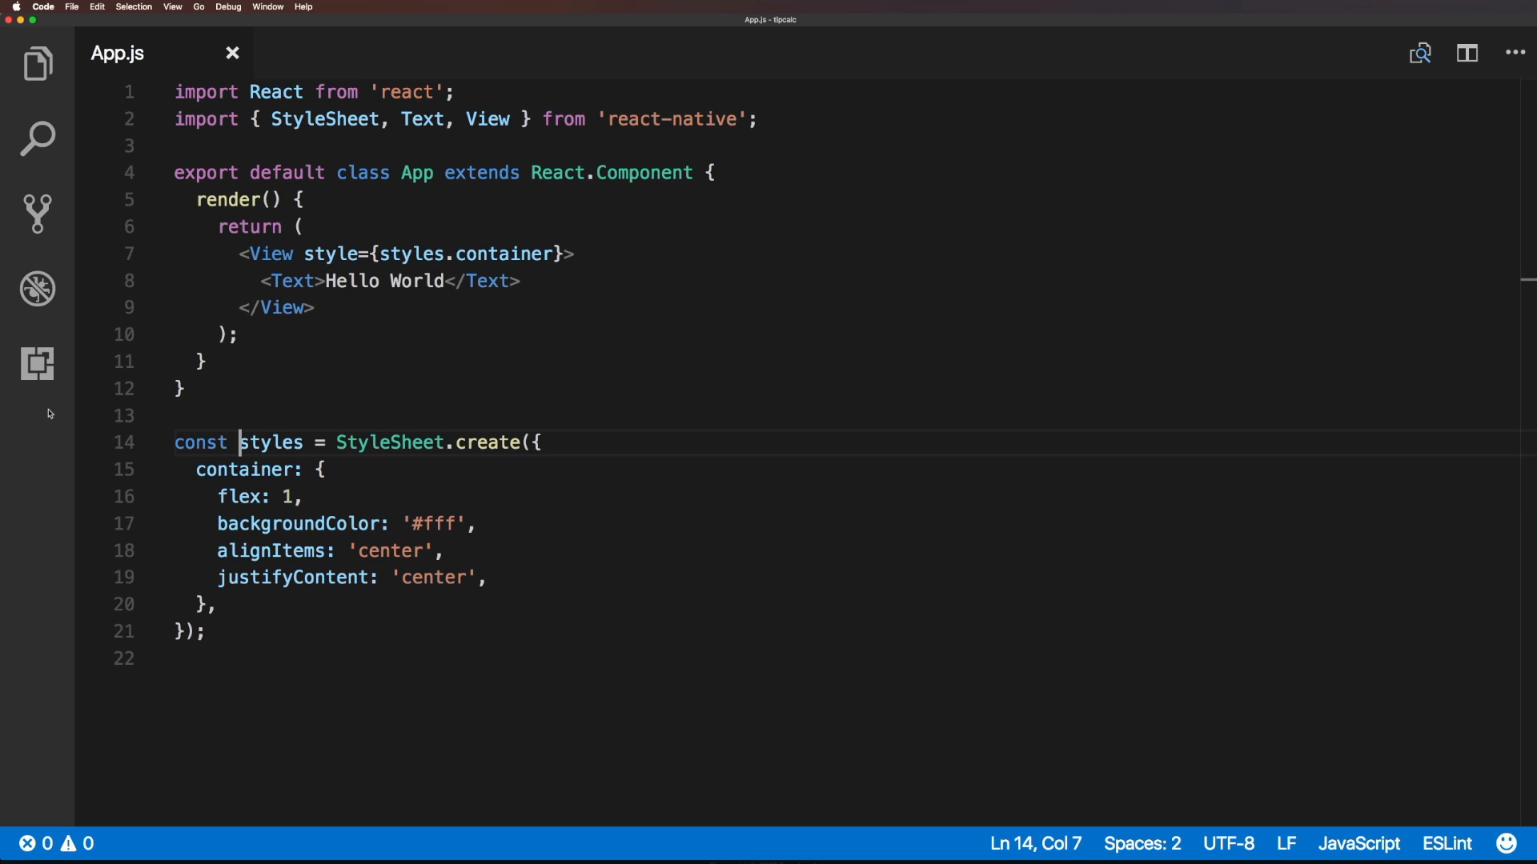
click(37, 213)
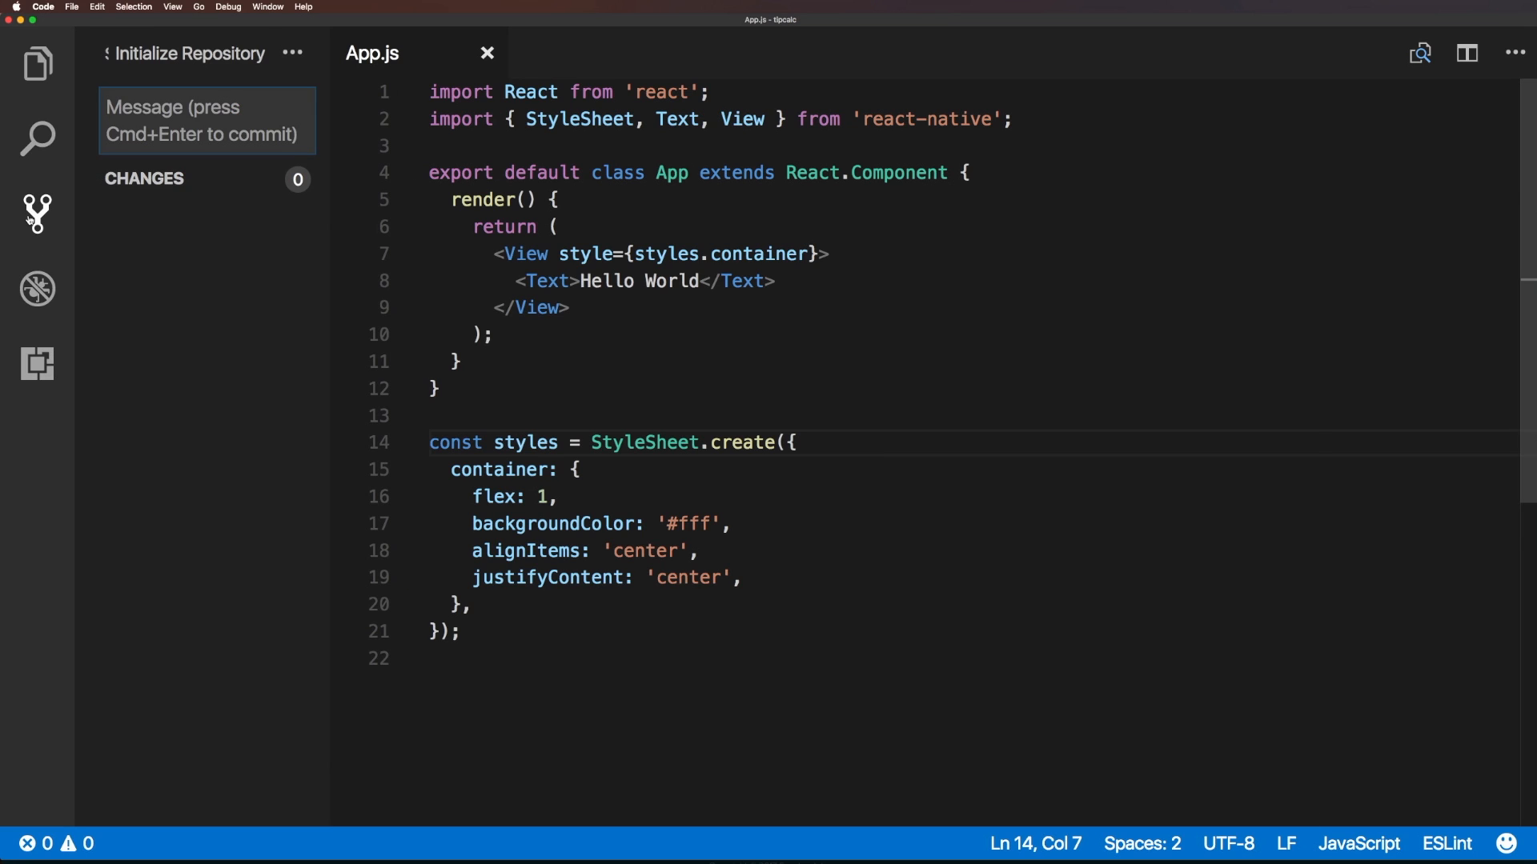
click(36, 213)
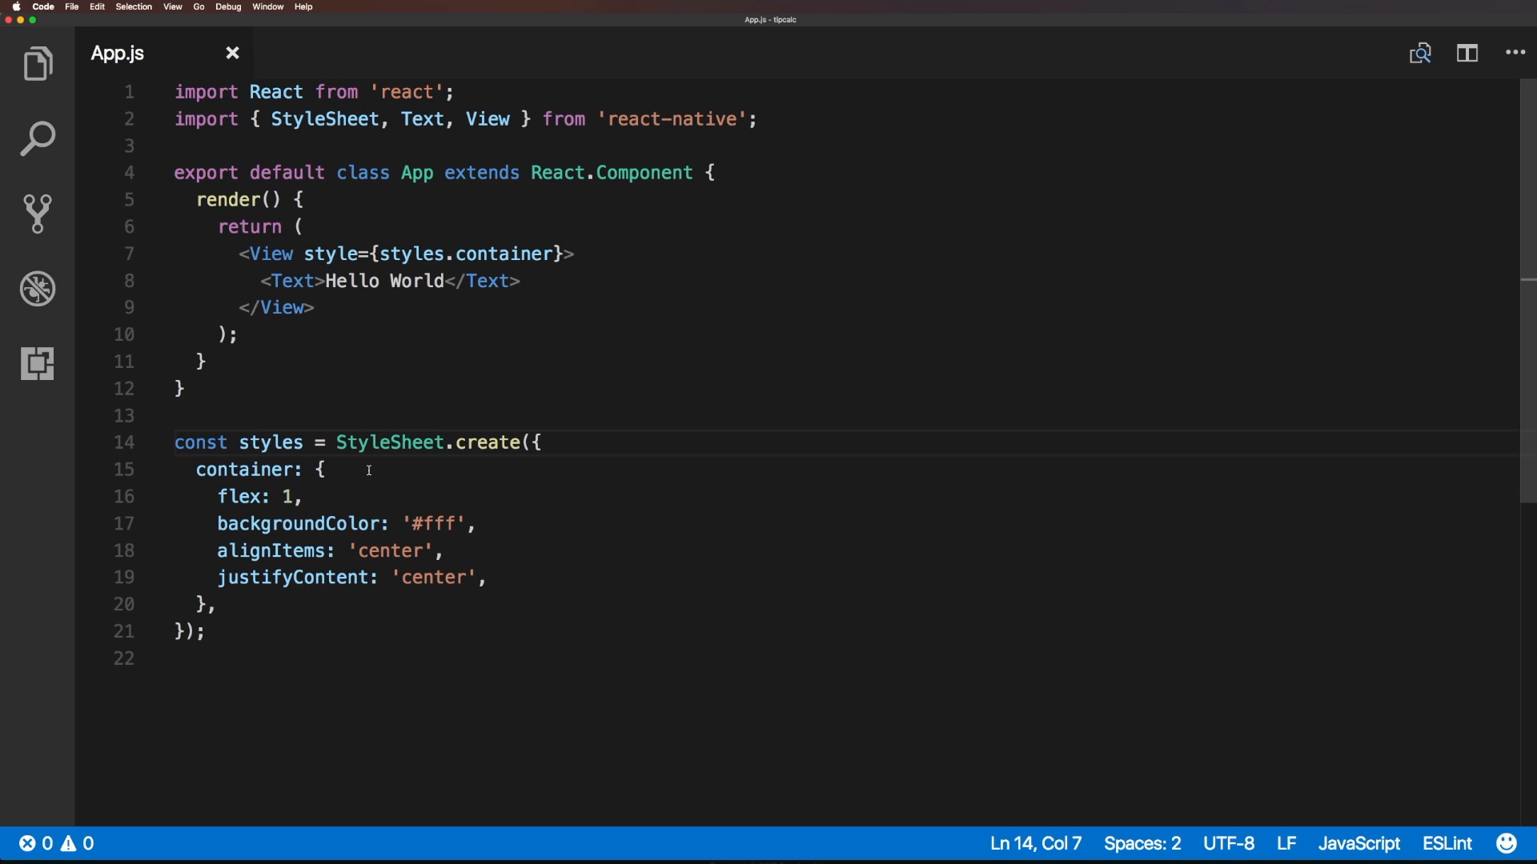
mouse_move(333, 253)
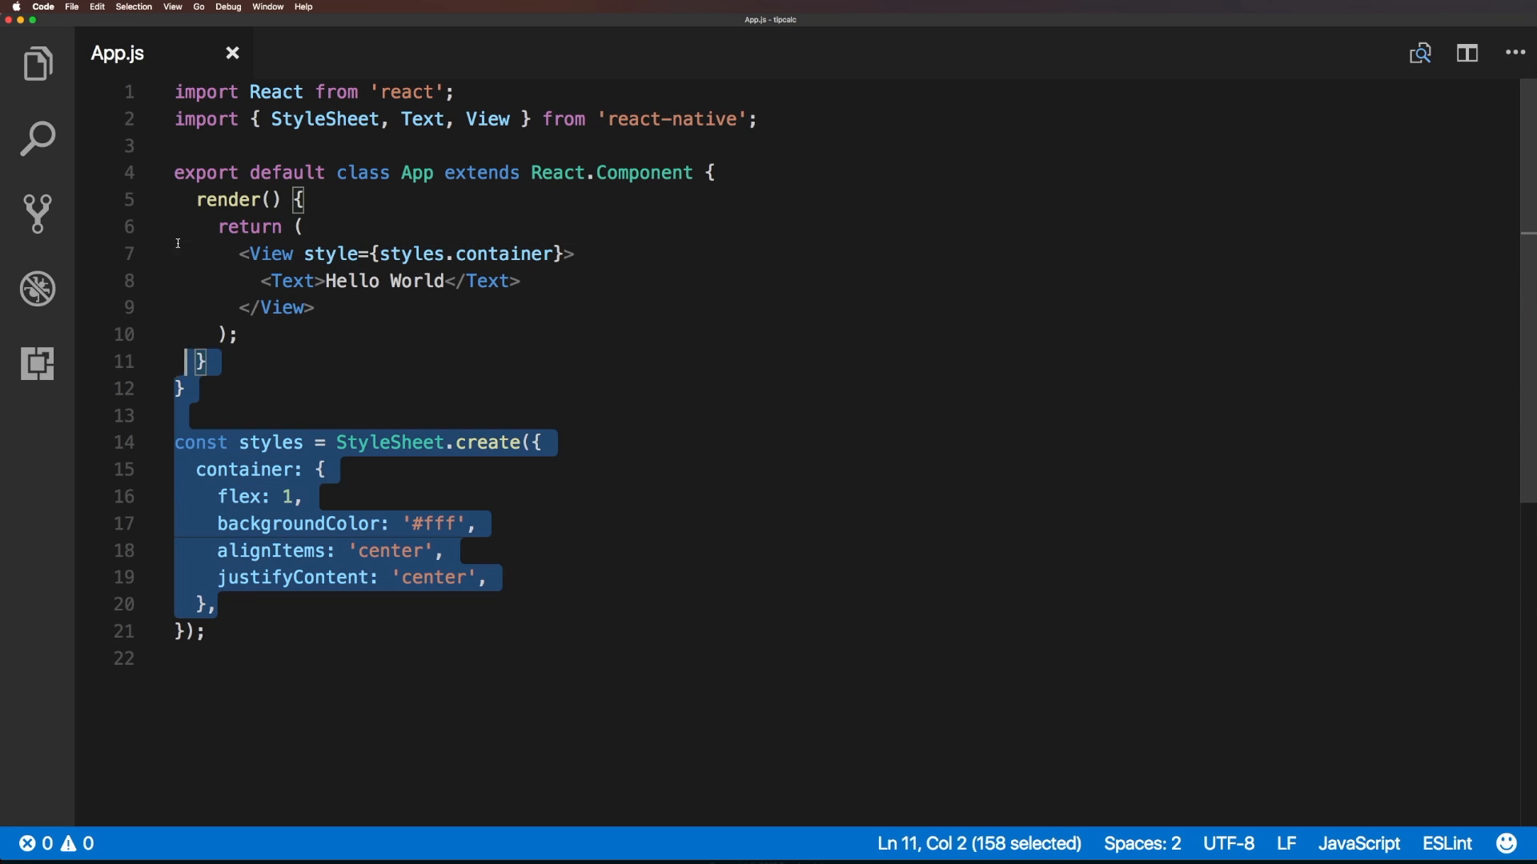
click(320, 389)
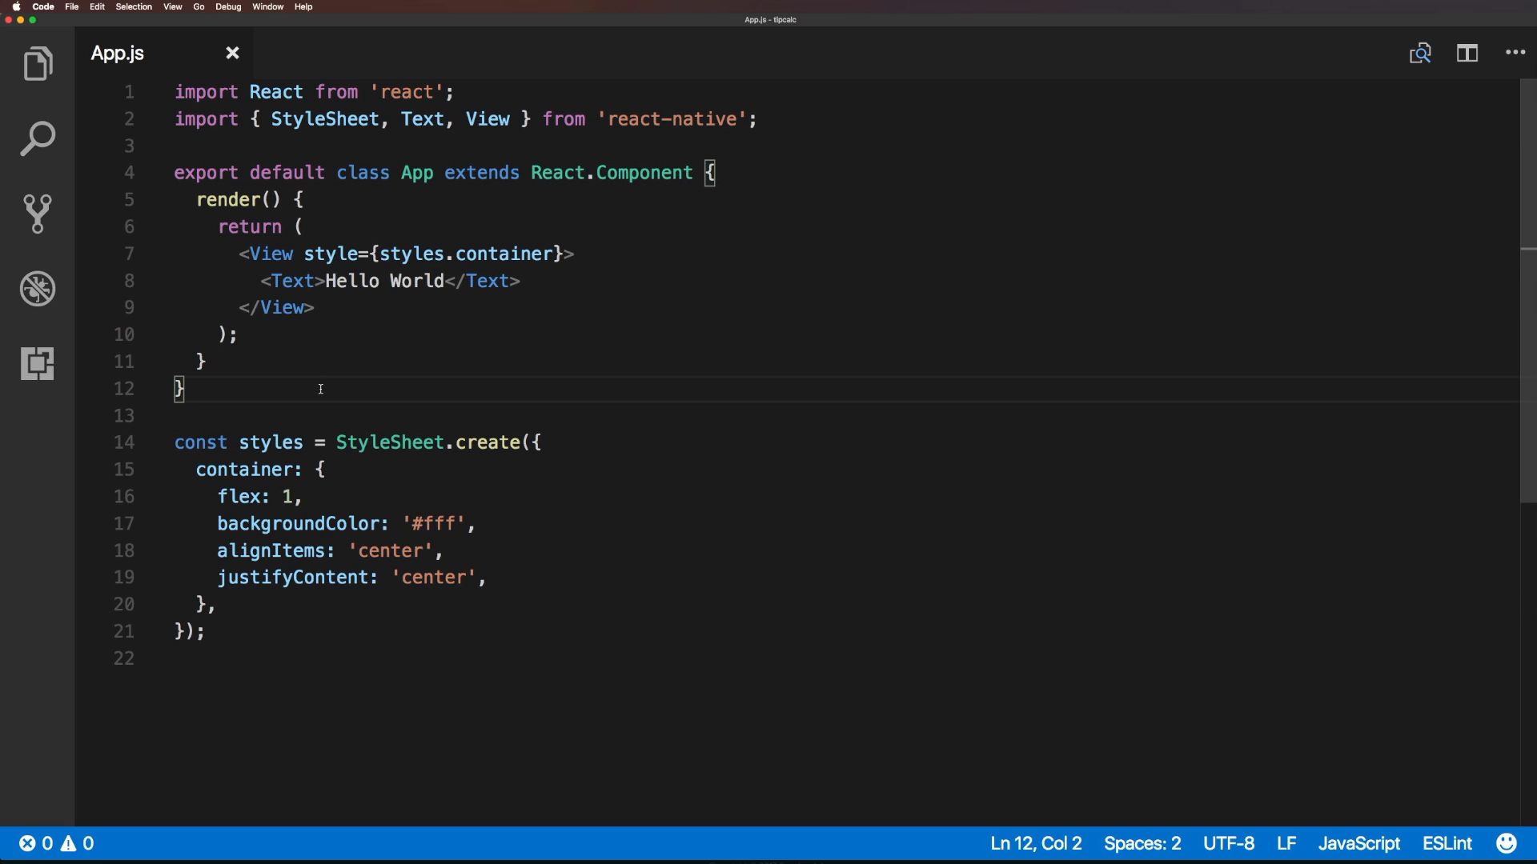
mouse_move(500, 223)
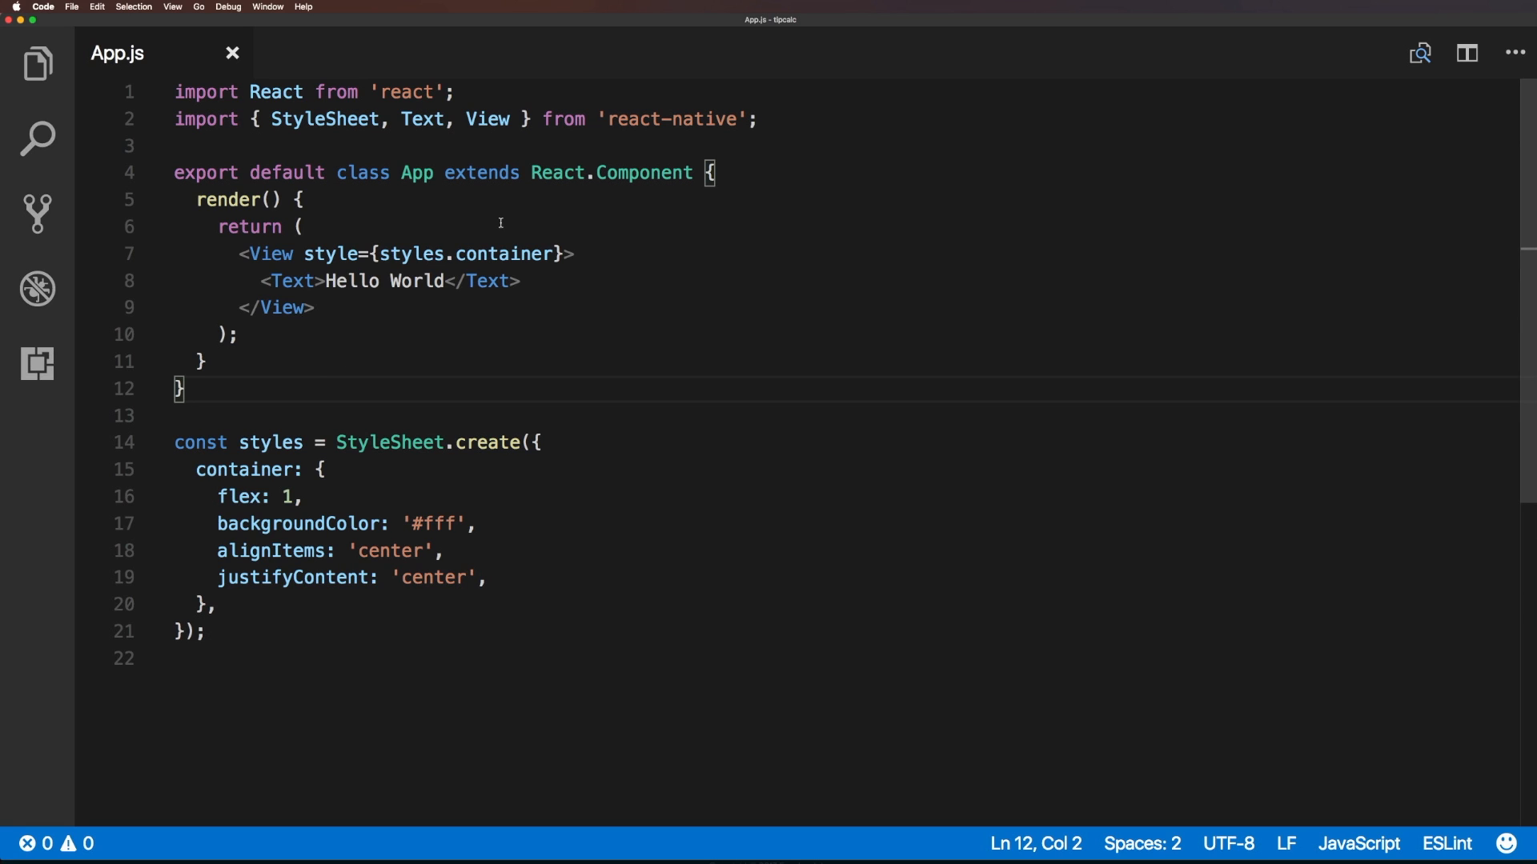